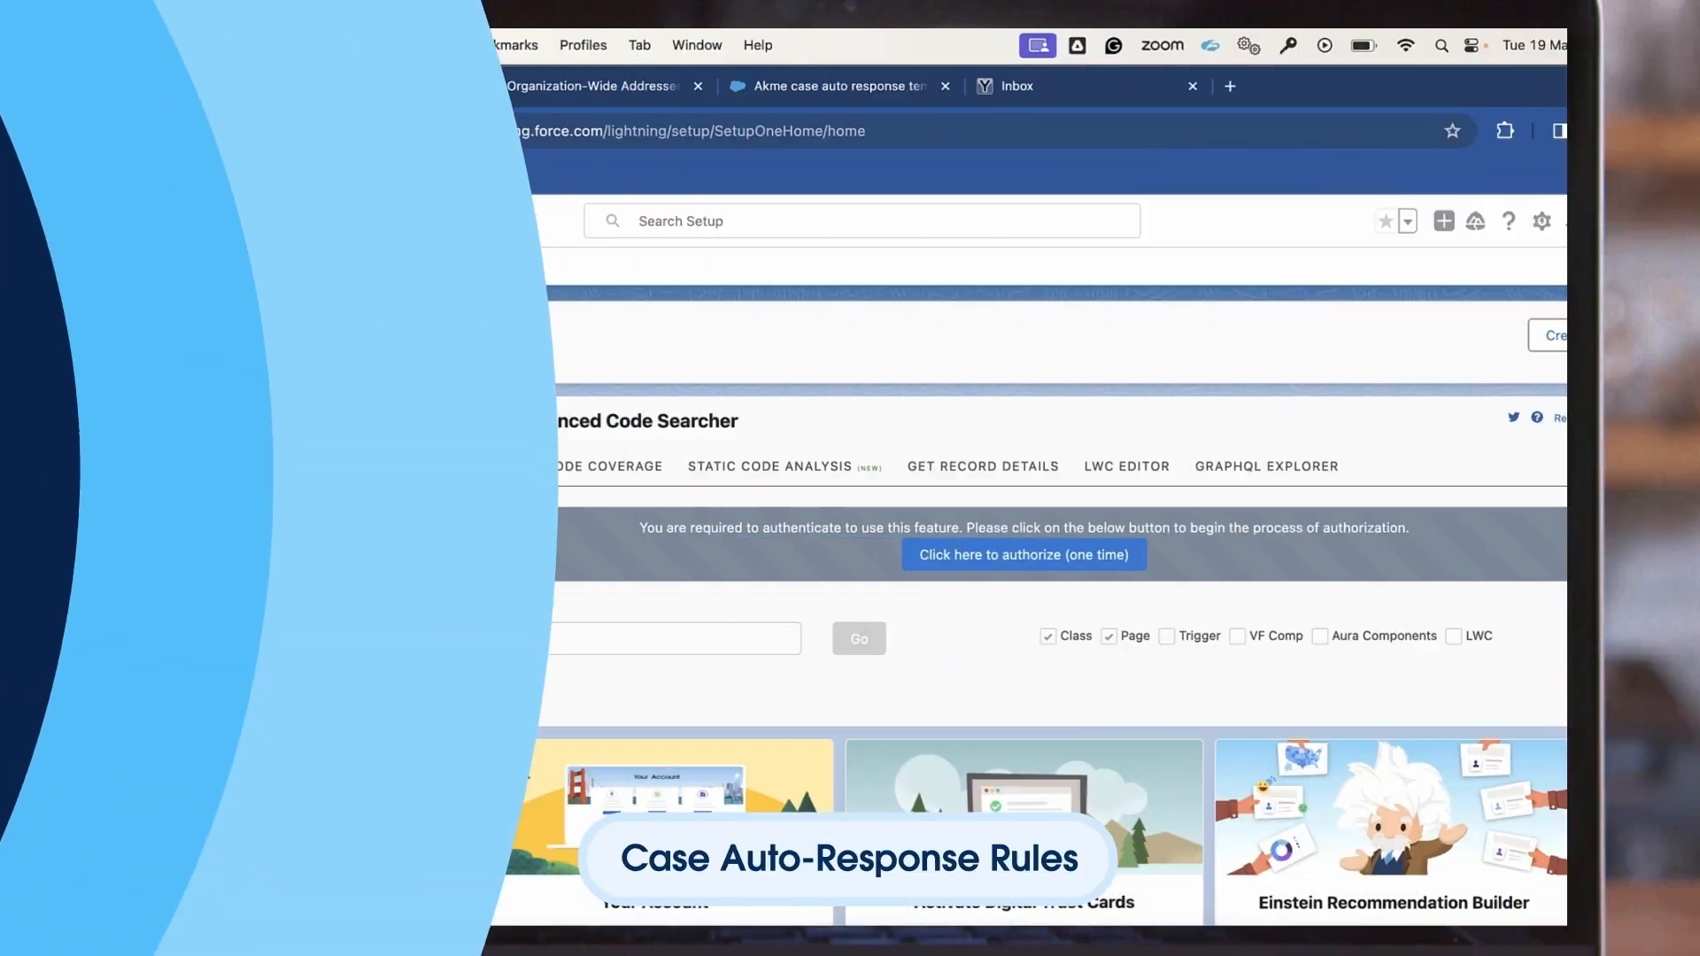
Create the case auto-response rule 'Akme Acknowledgment Rule' and open its detail page.
type("auto-response")
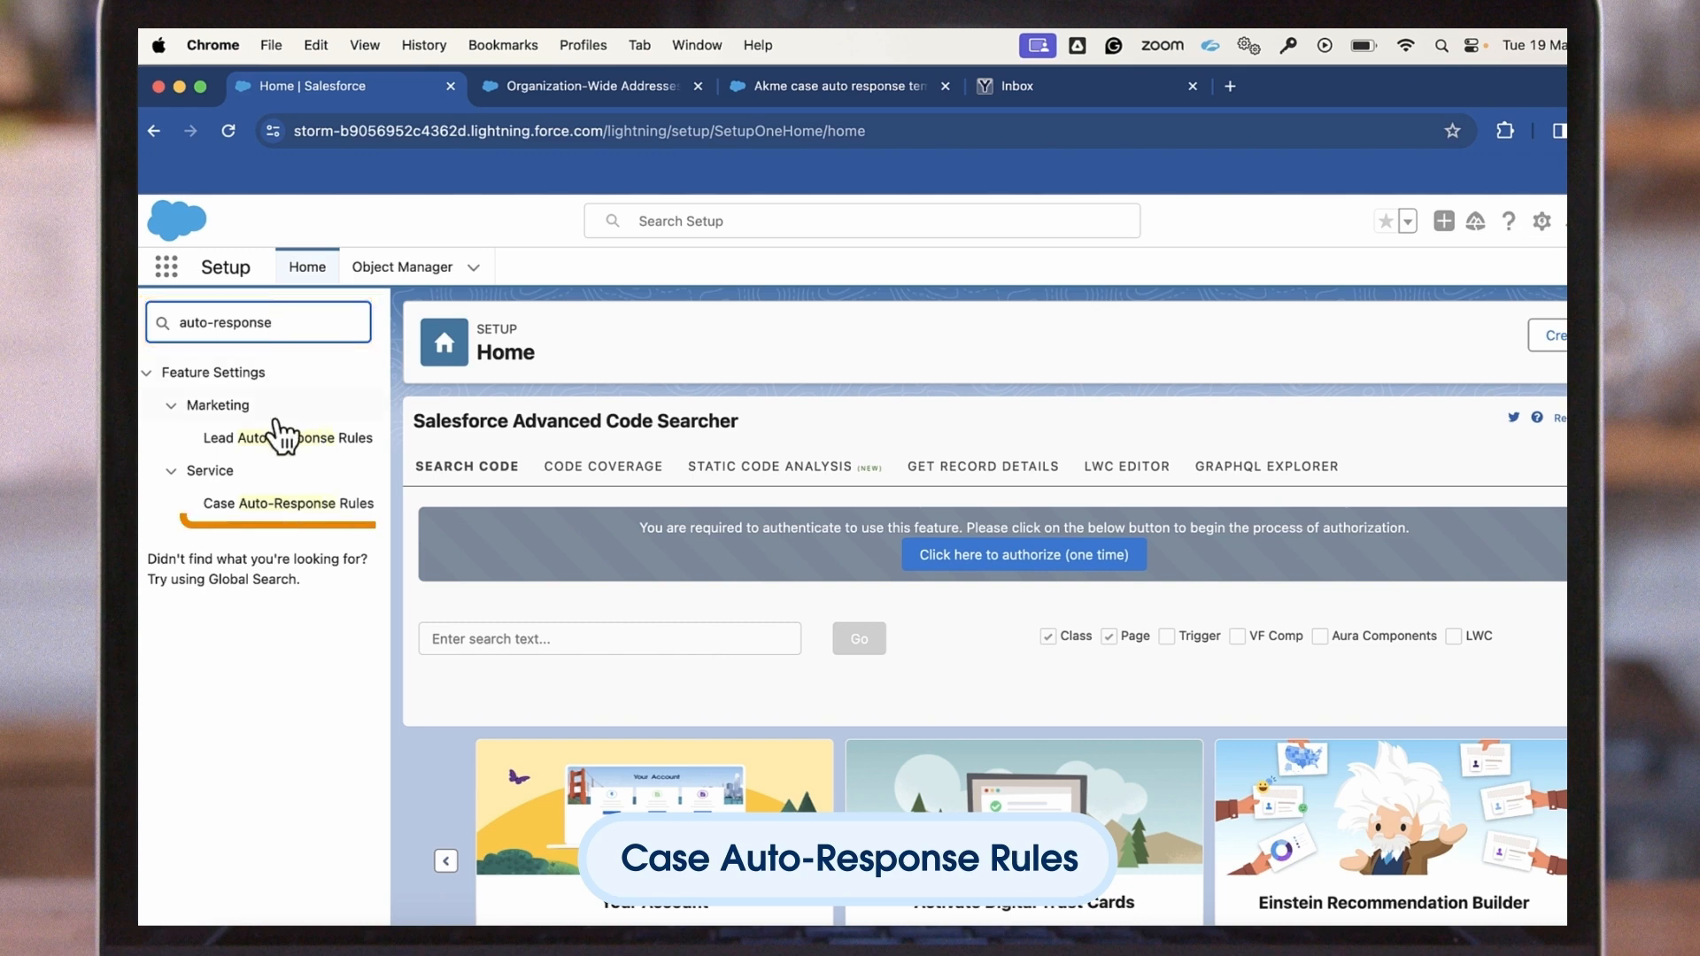
left_click(289, 503)
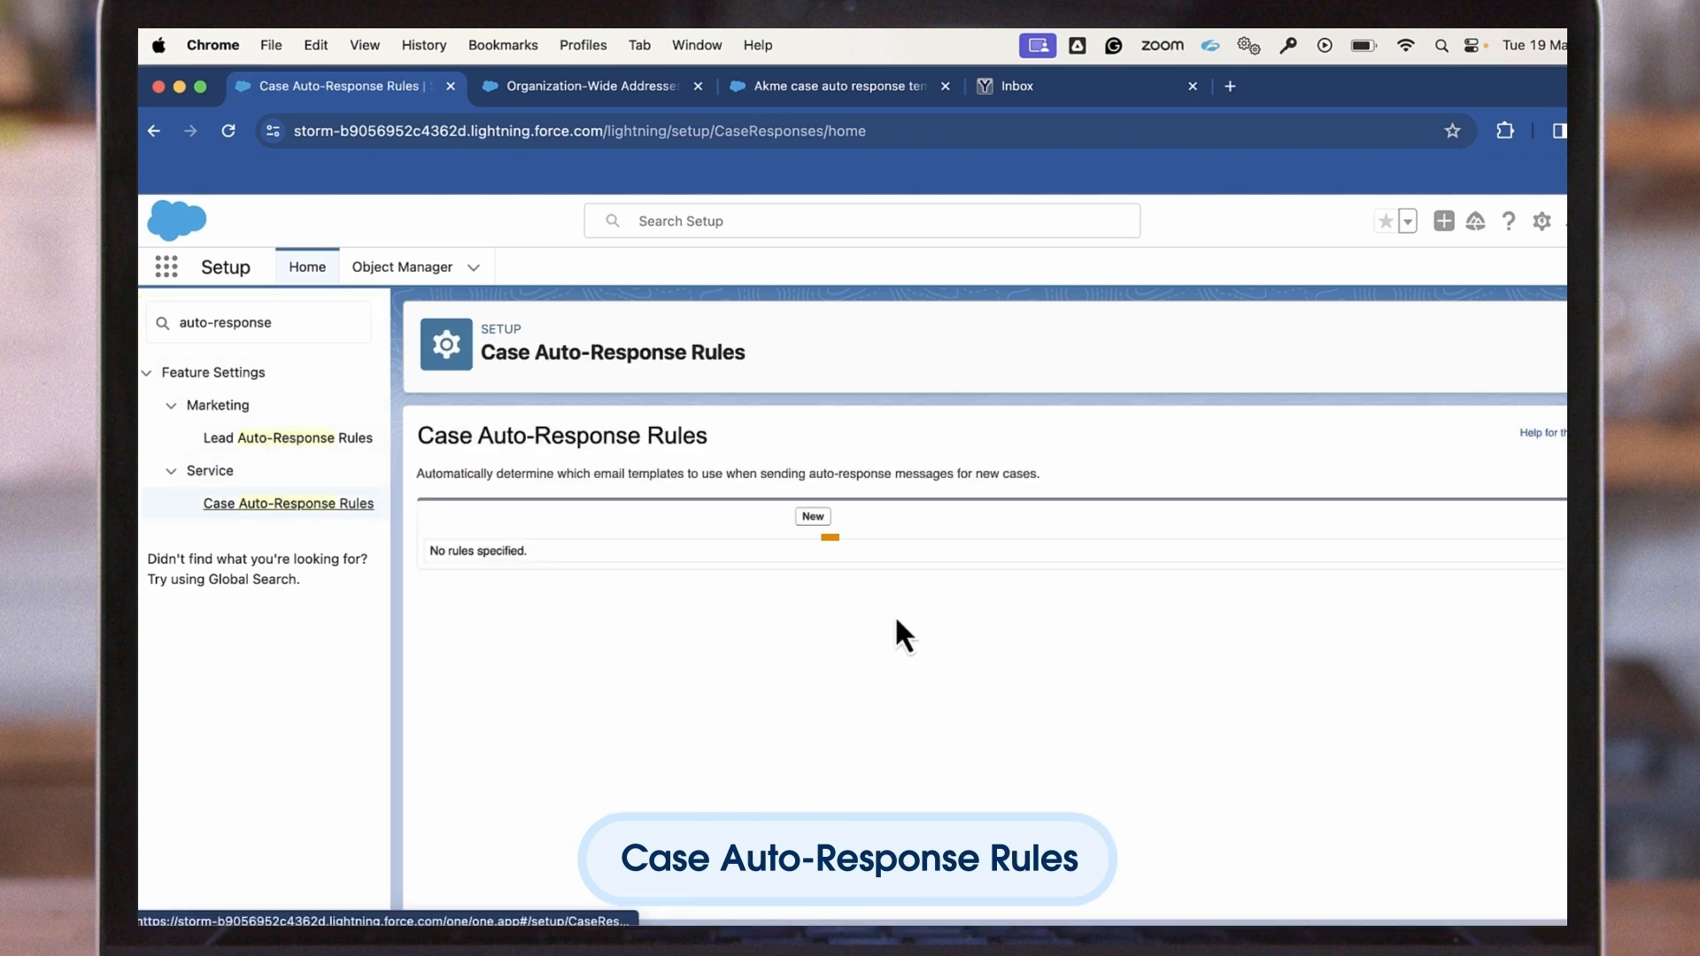
left_click(811, 516)
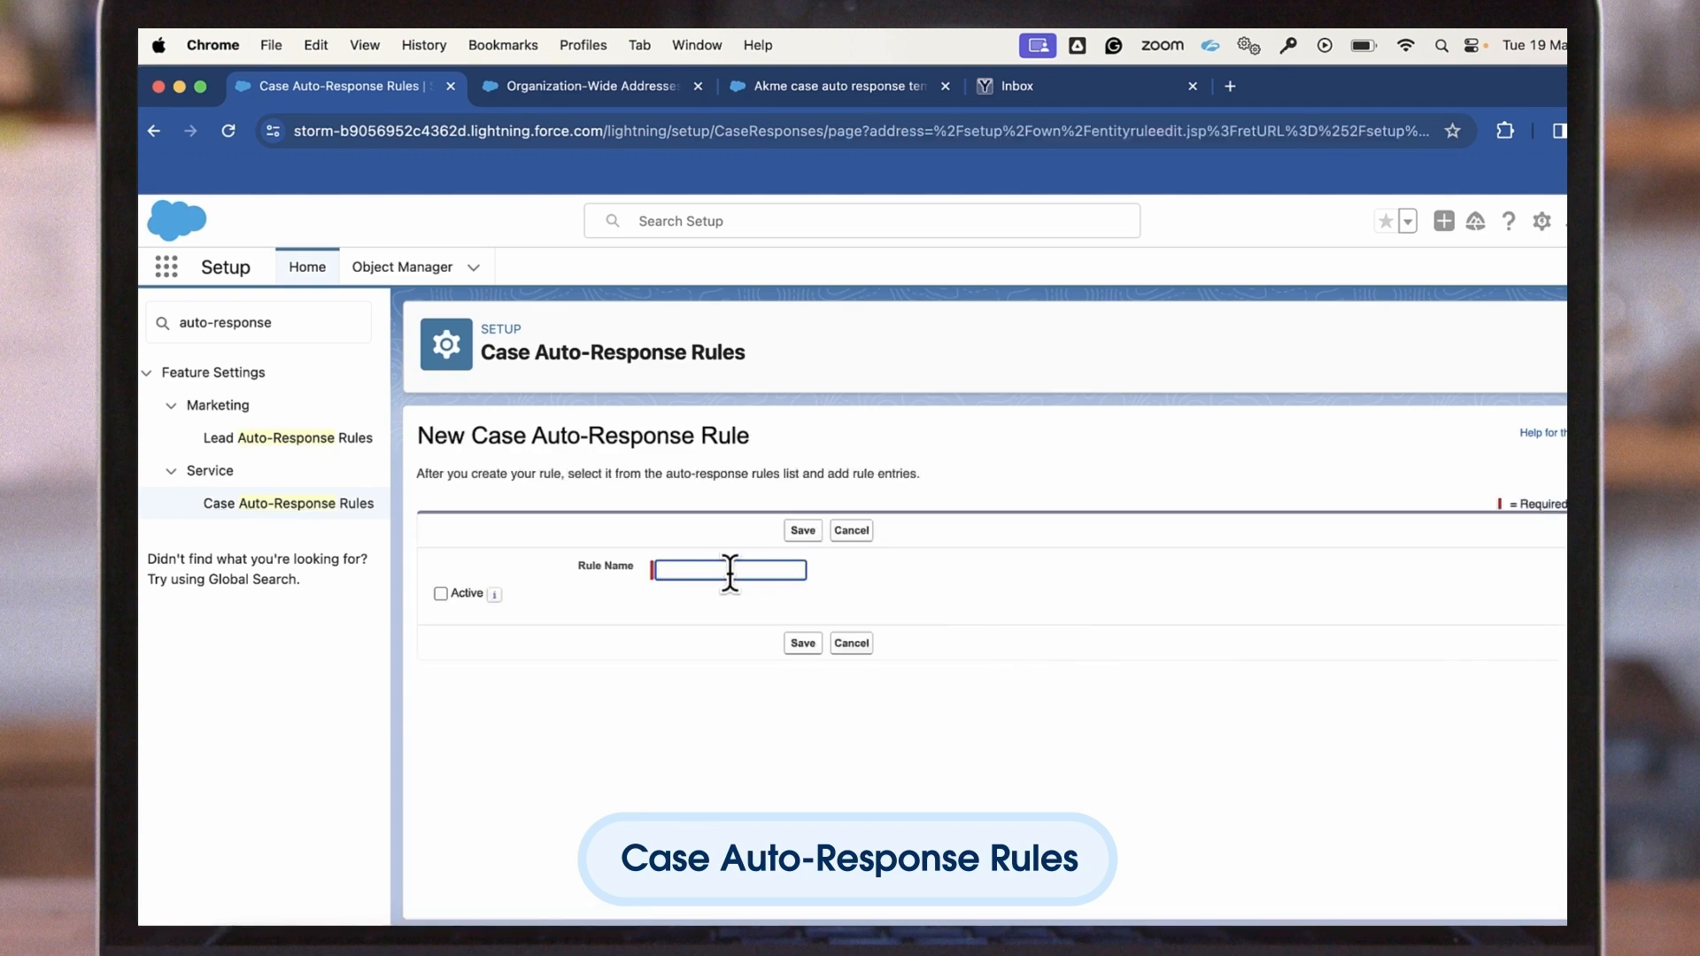
type("Akme Acknowledgment")
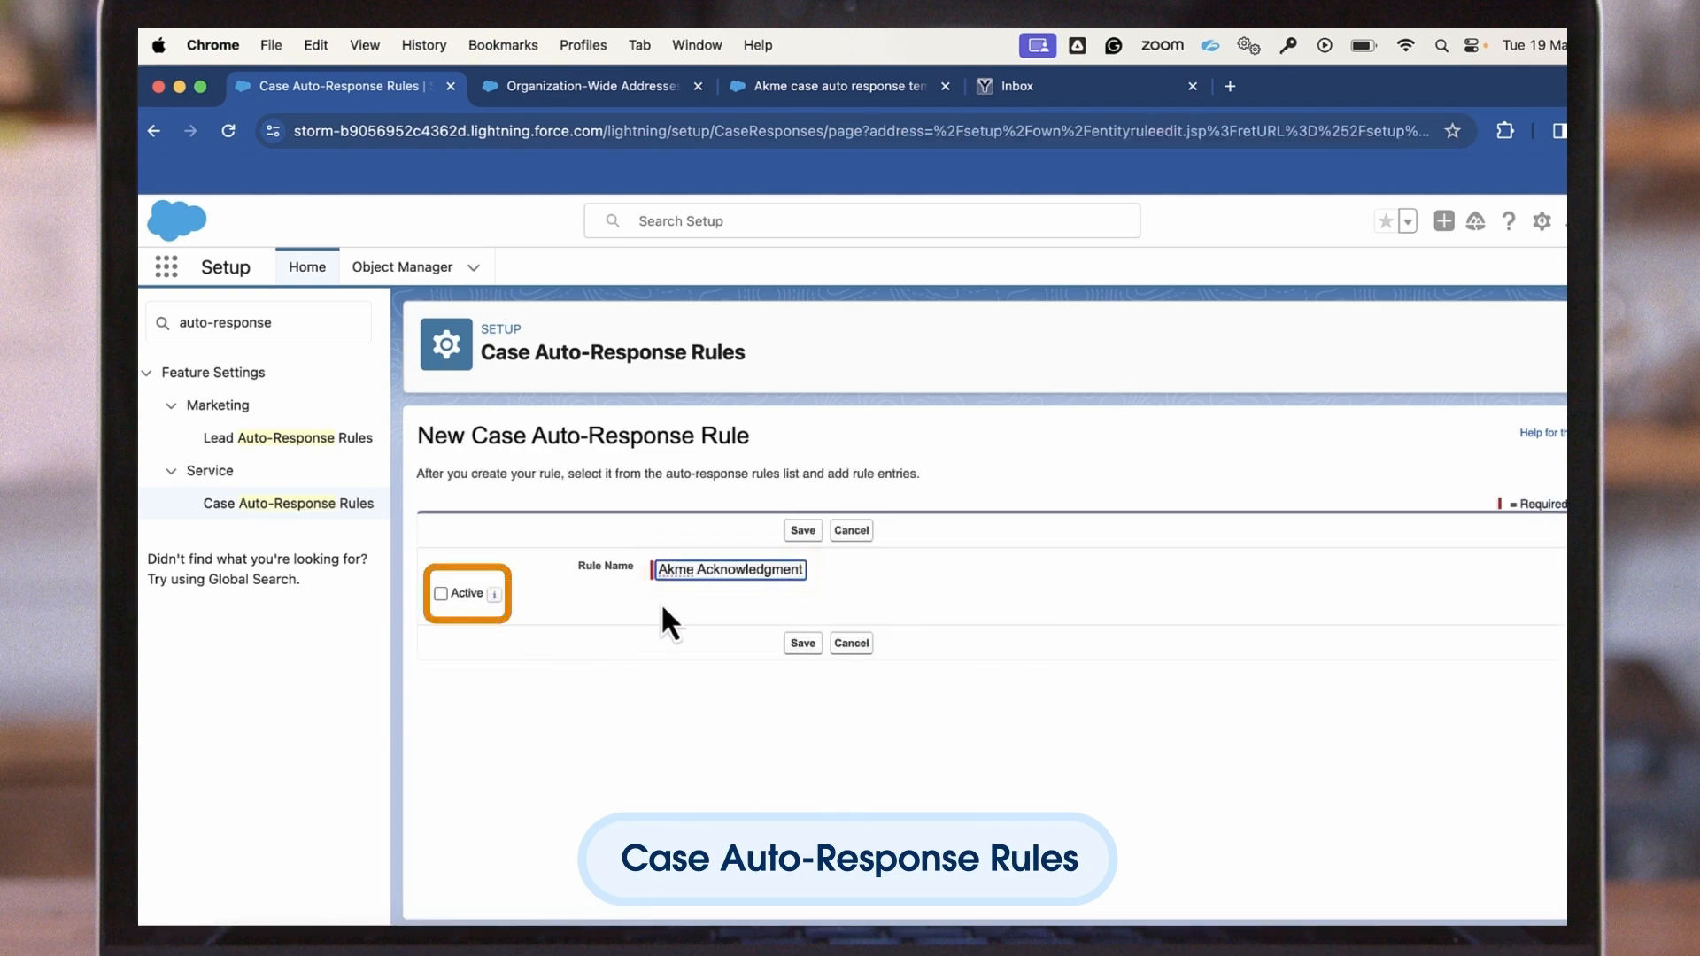
left_click(802, 530)
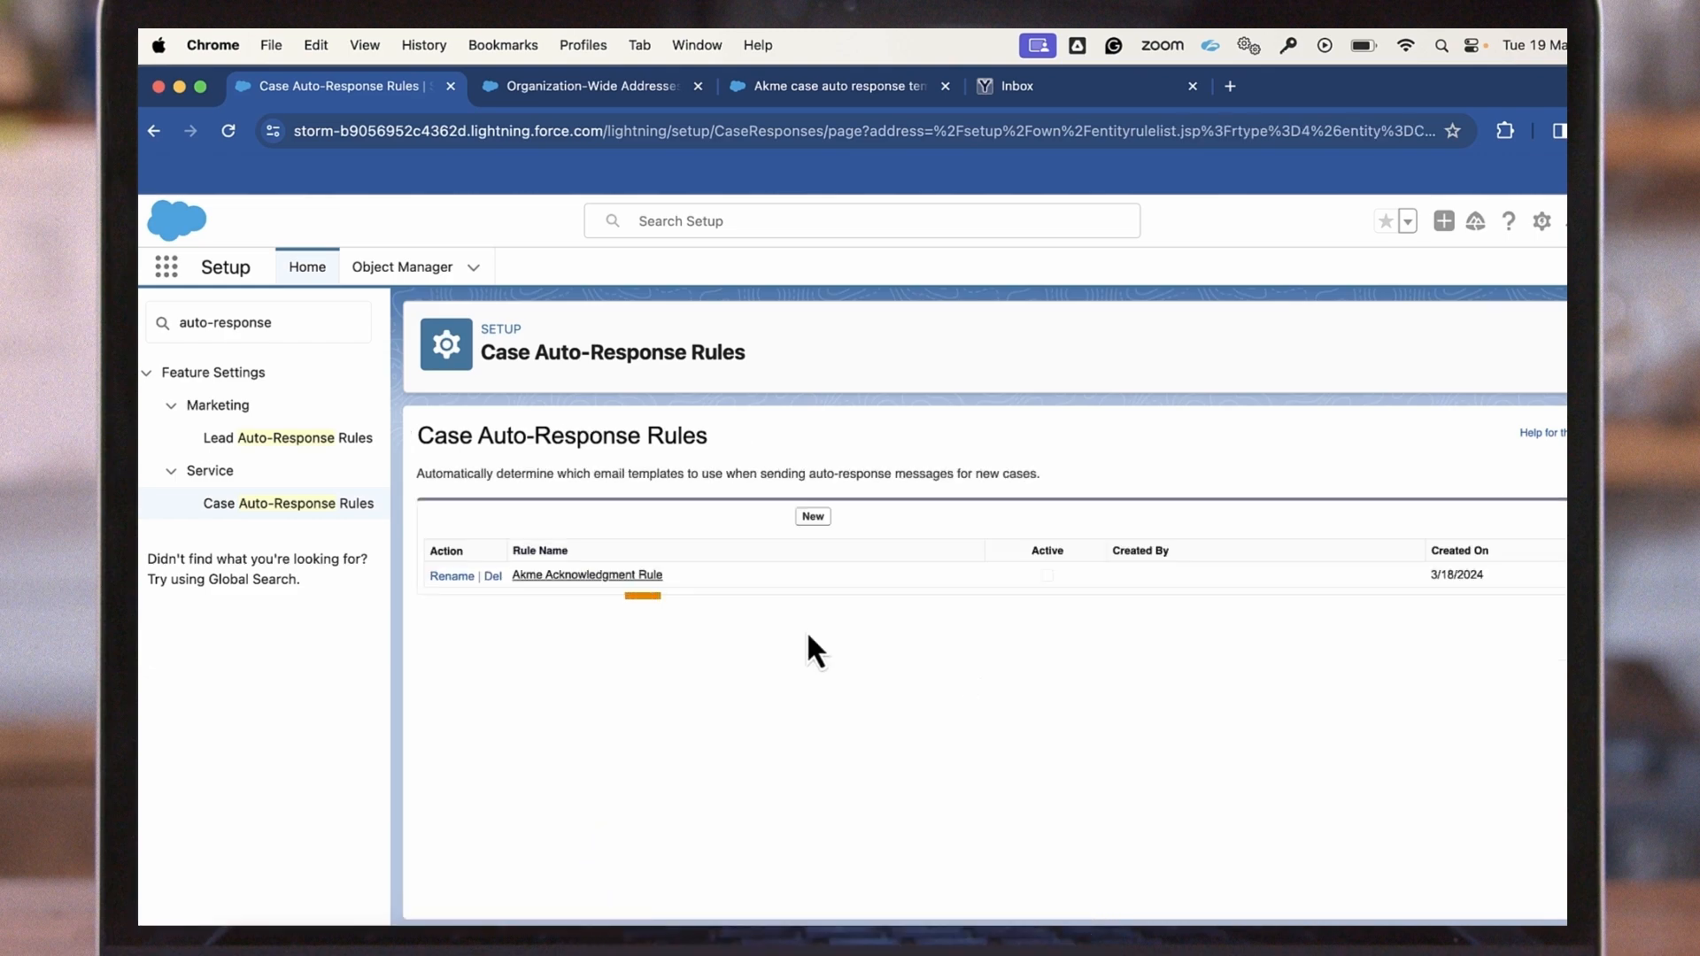
left_click(586, 575)
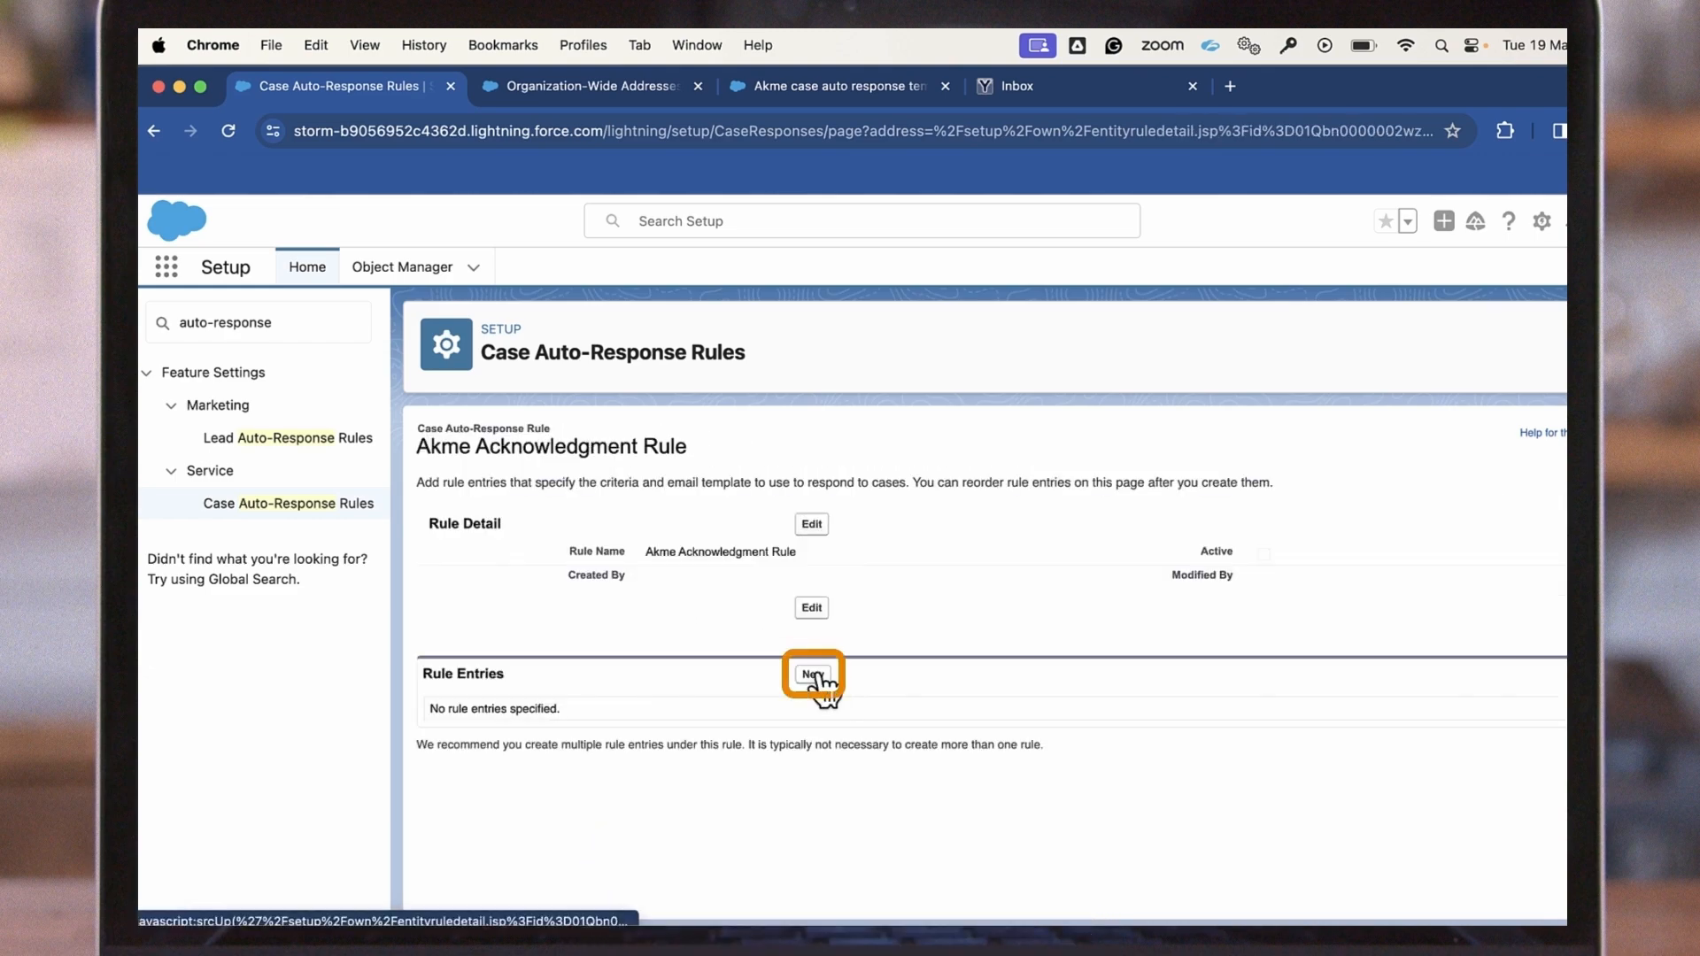
left_click(811, 676)
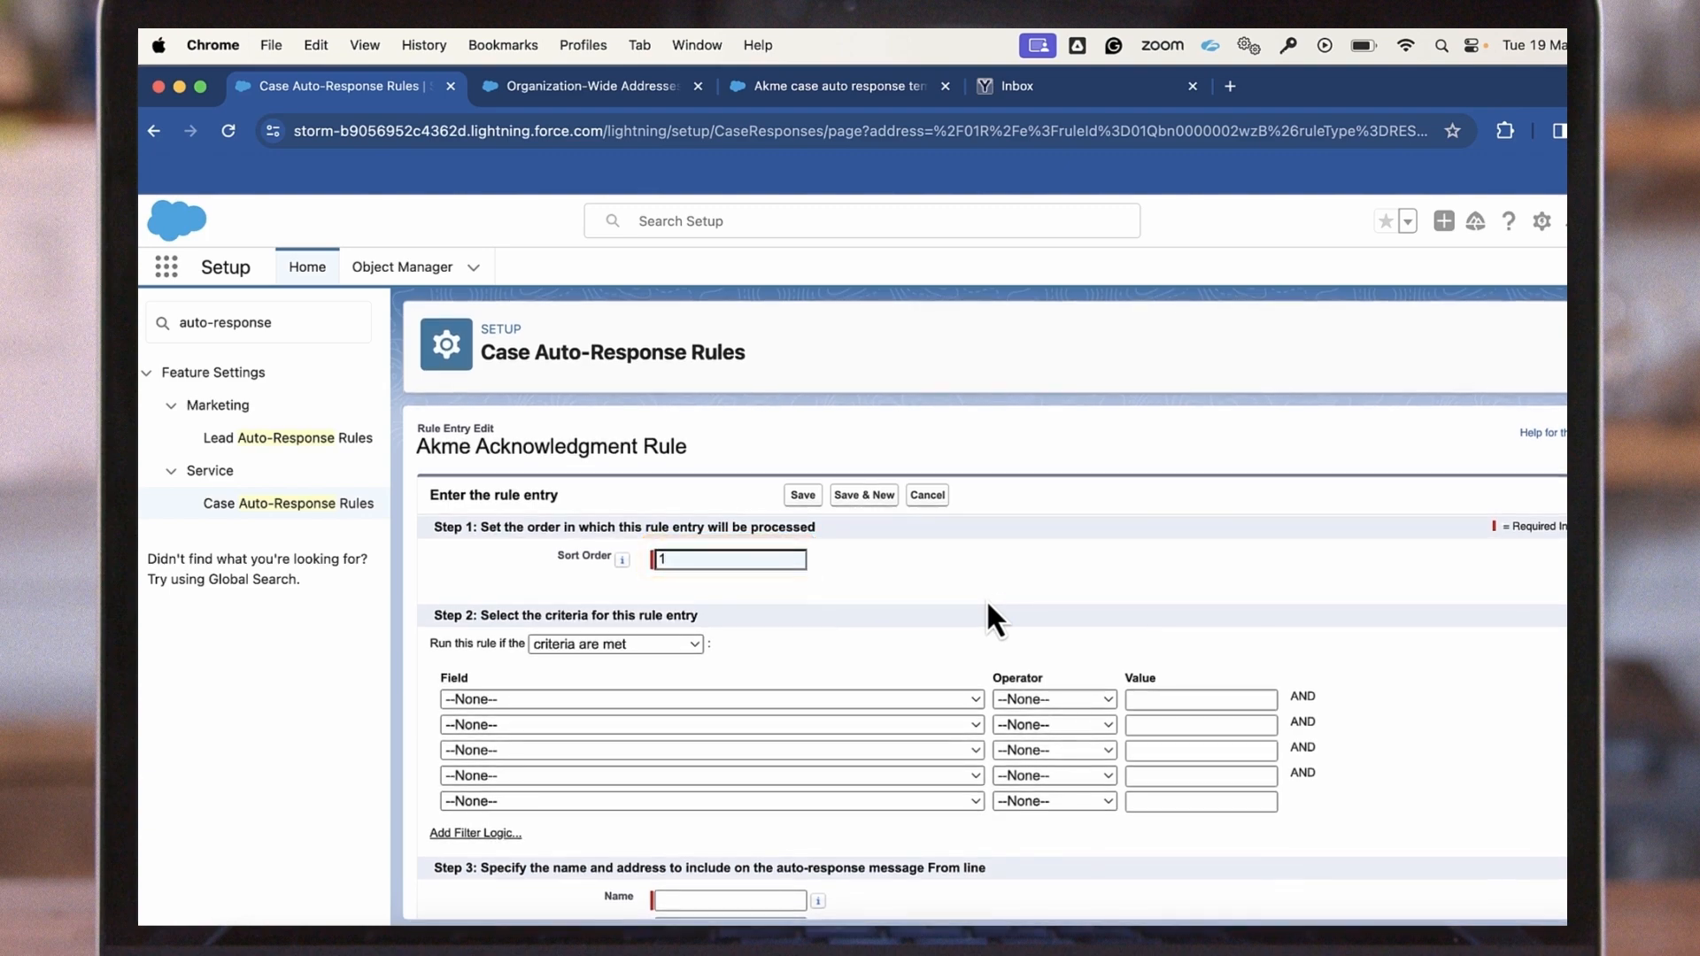
left_click(710, 700)
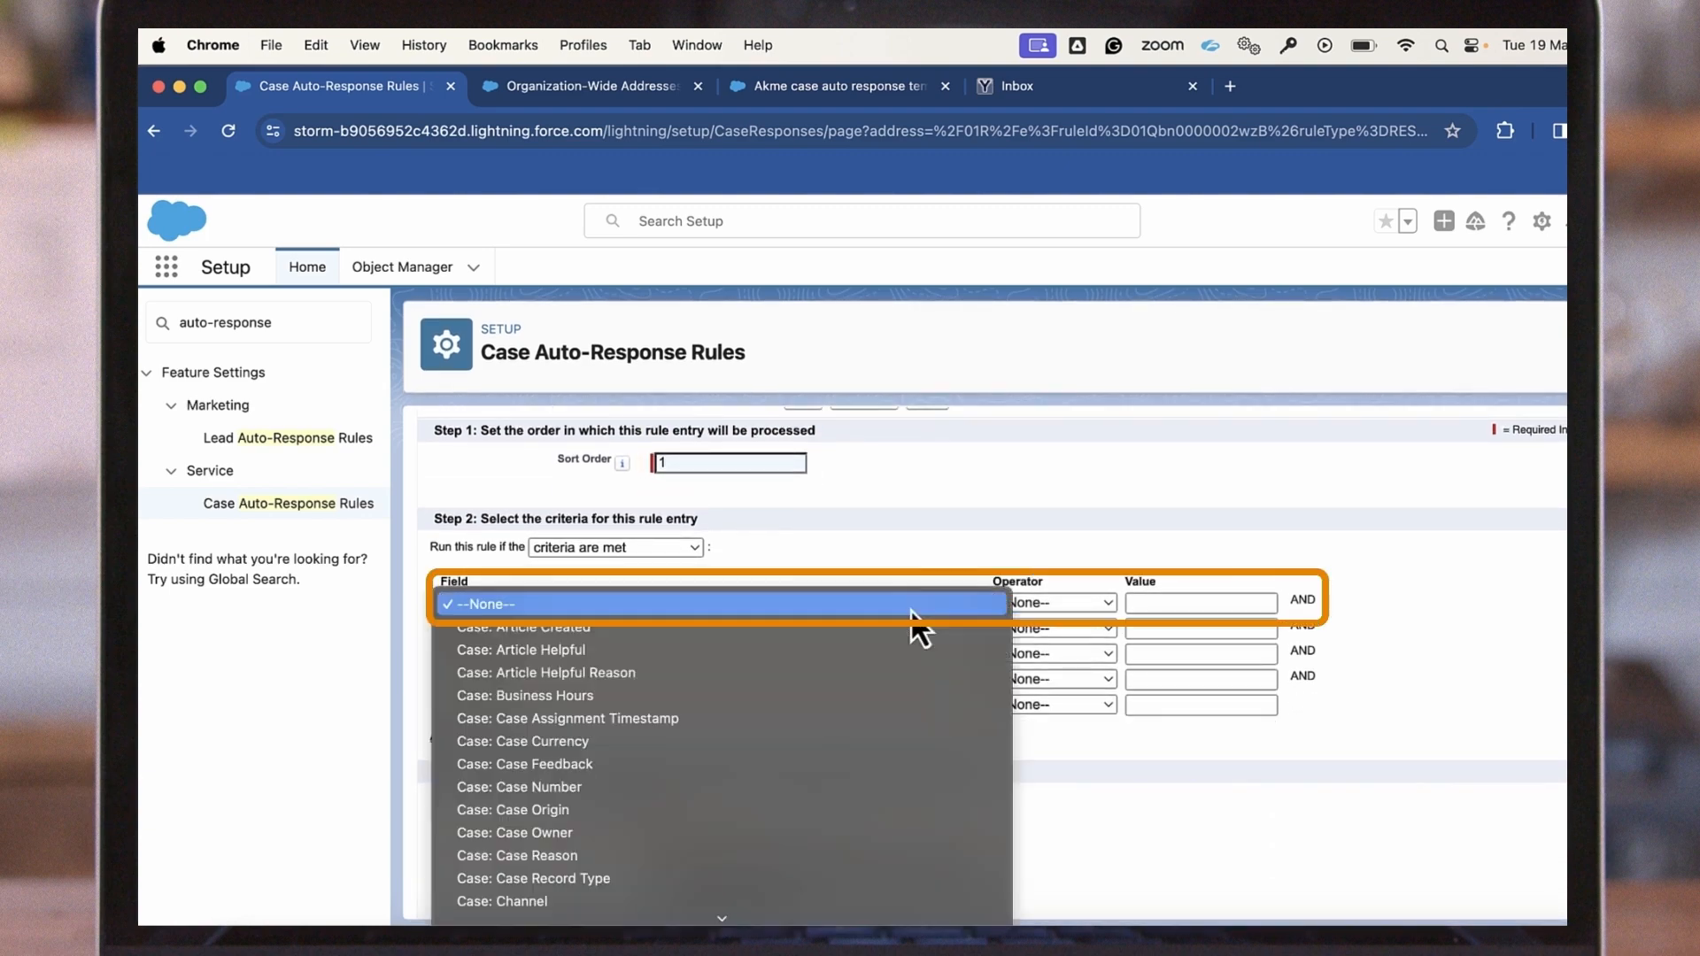
left_click(513, 810)
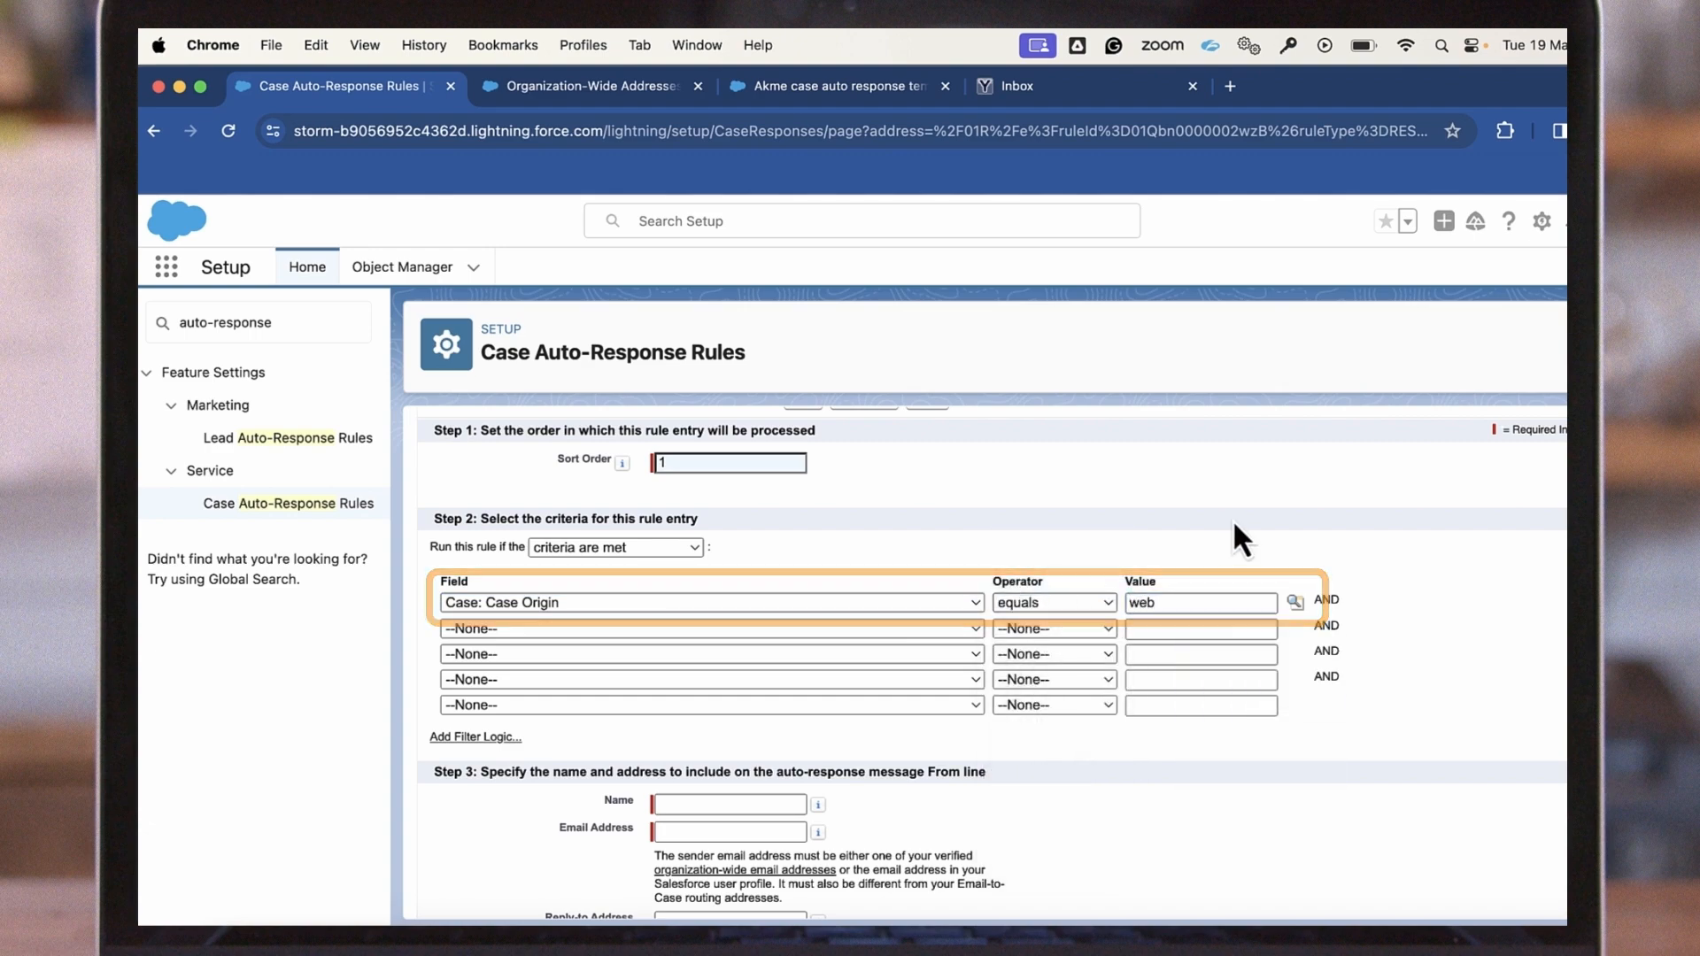
left_click(729, 578)
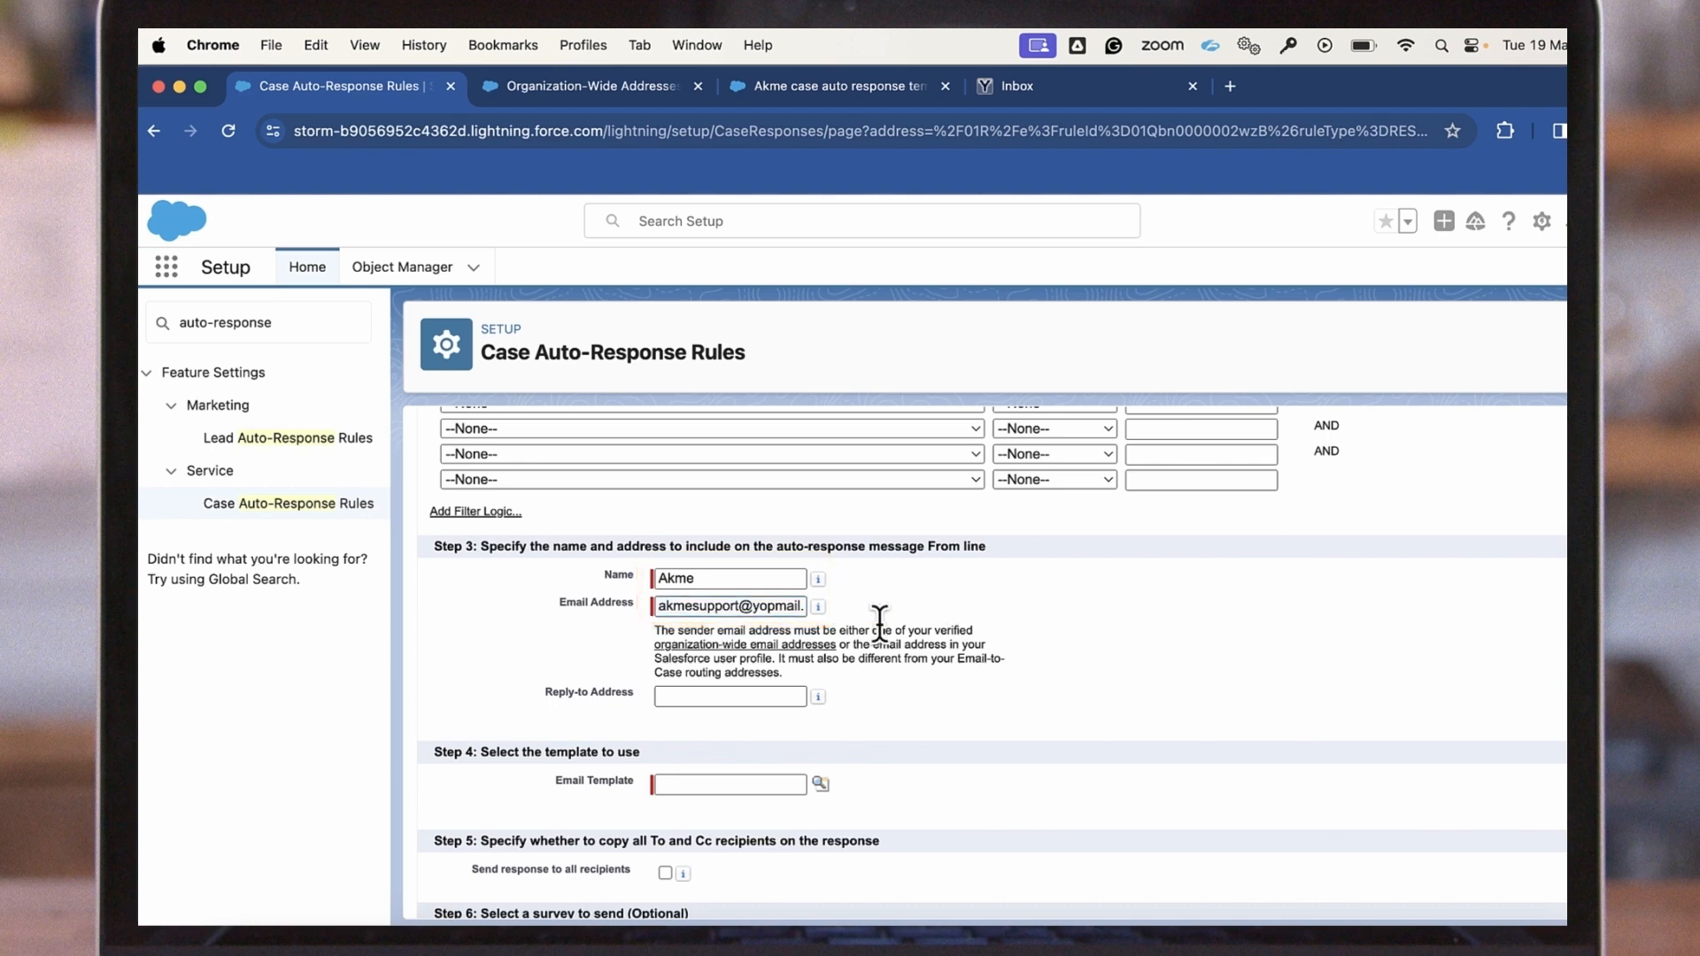
scroll("down", 3)
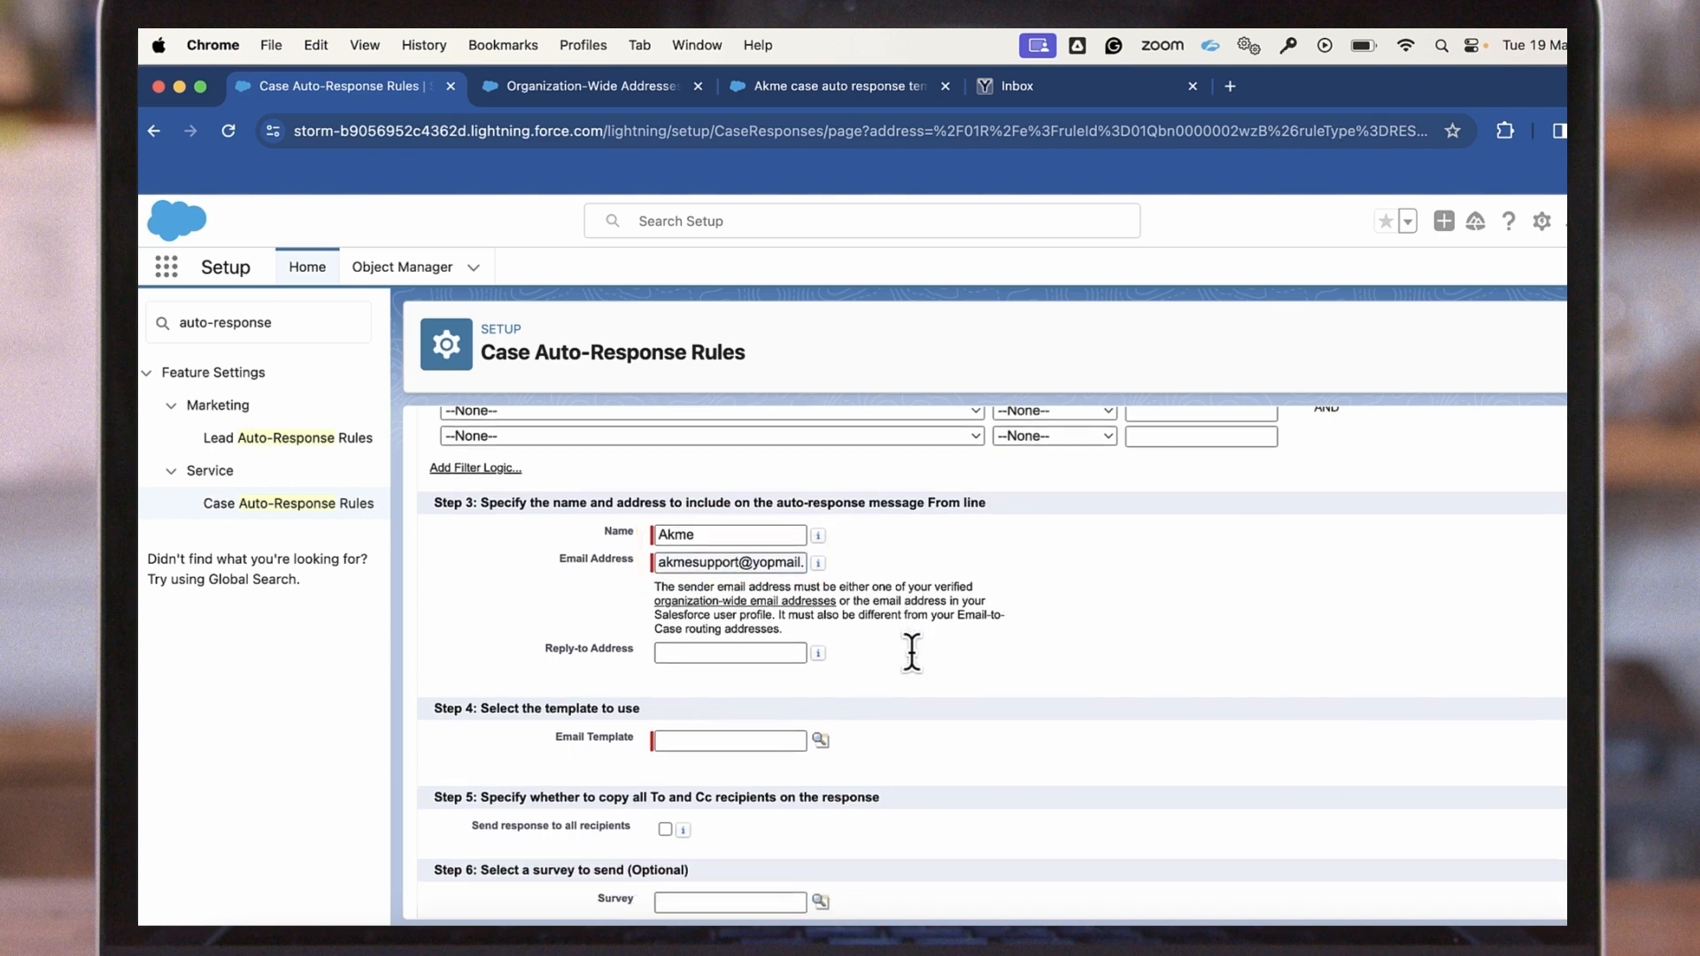
left_click(728, 652)
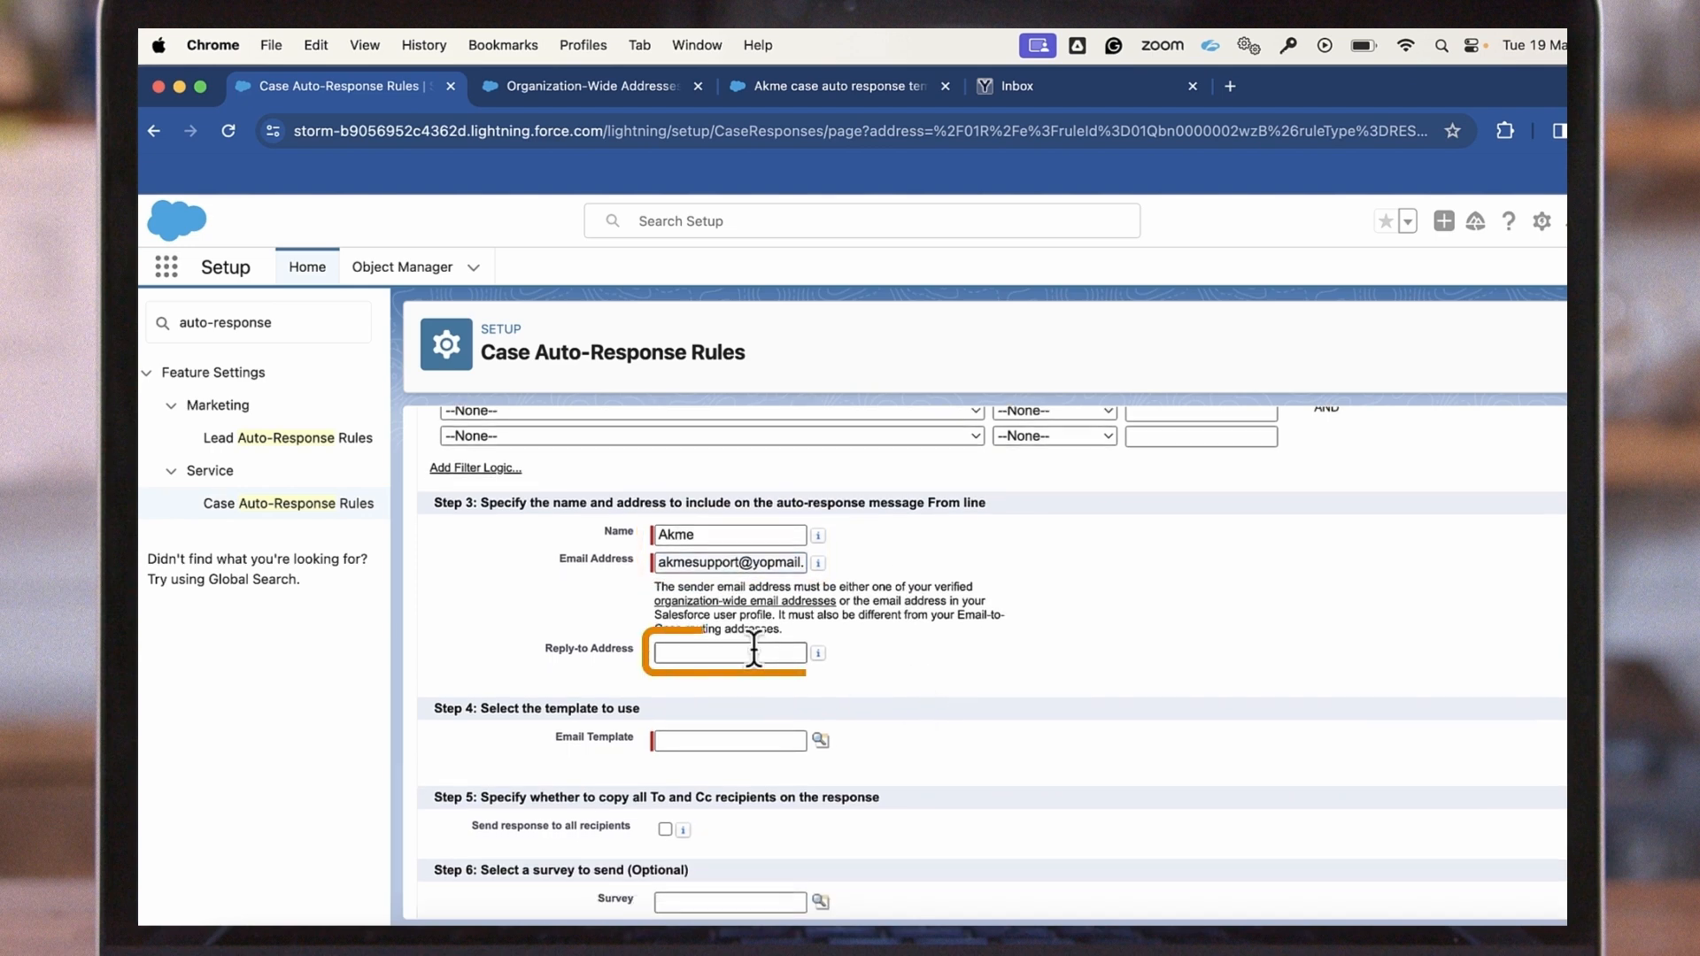
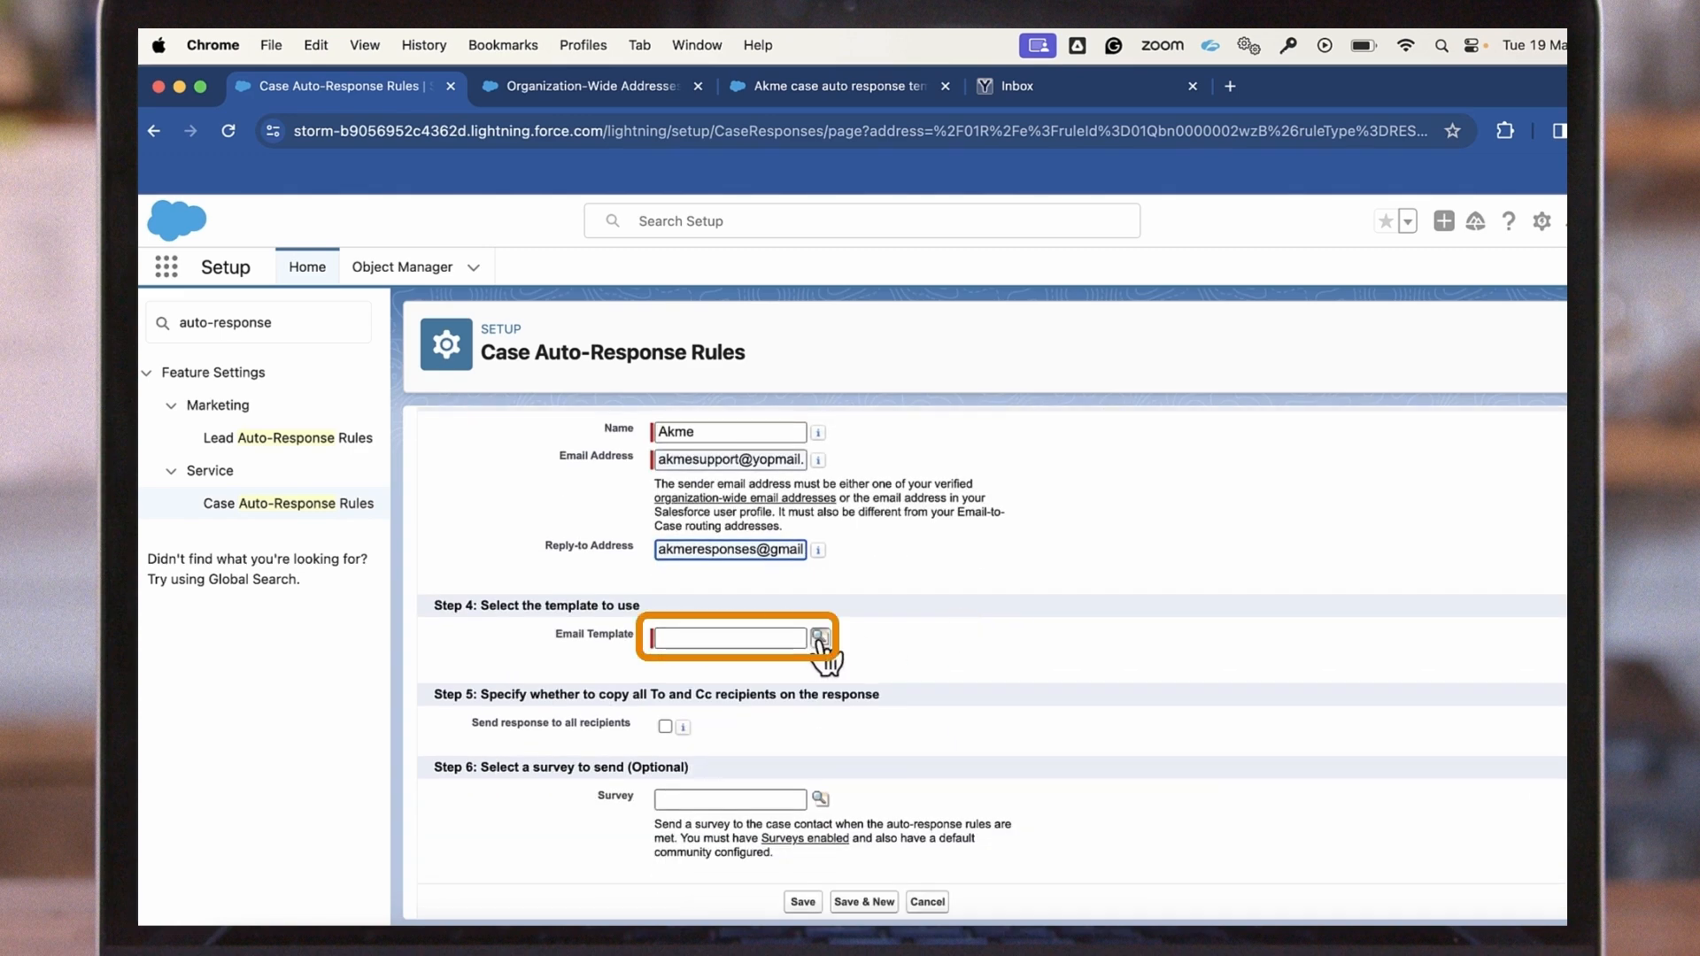
Pick the Akme case auto response template and check the Akme Support org-wide address.
left_click(821, 637)
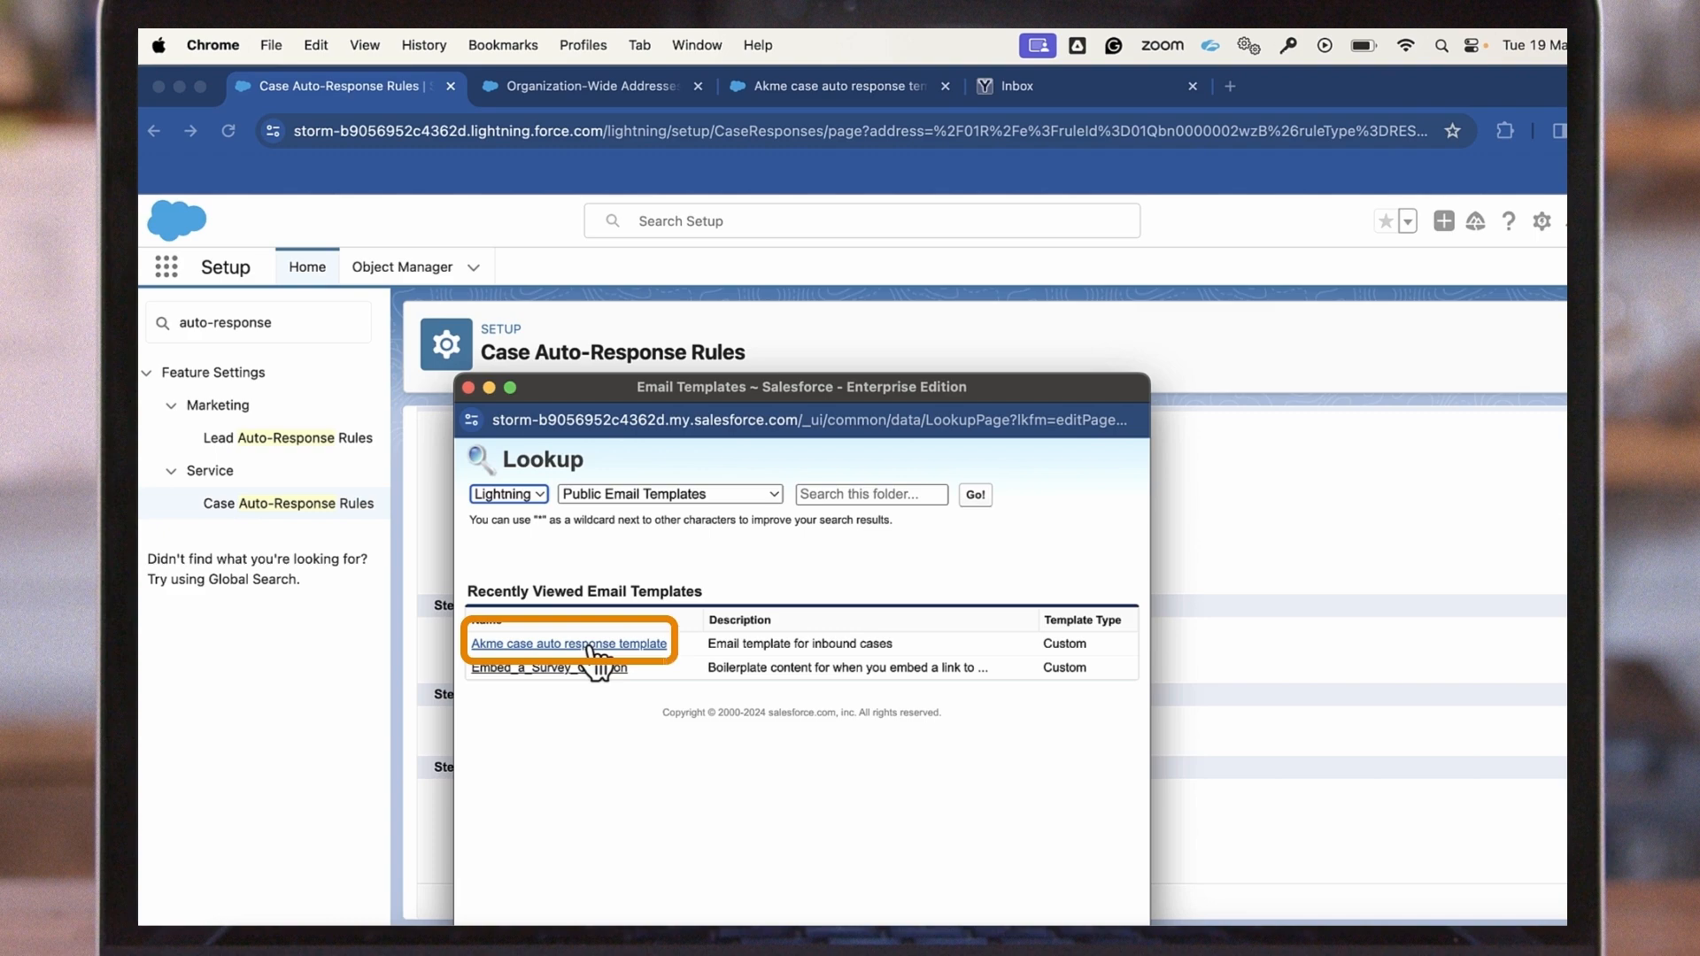
left_click(568, 643)
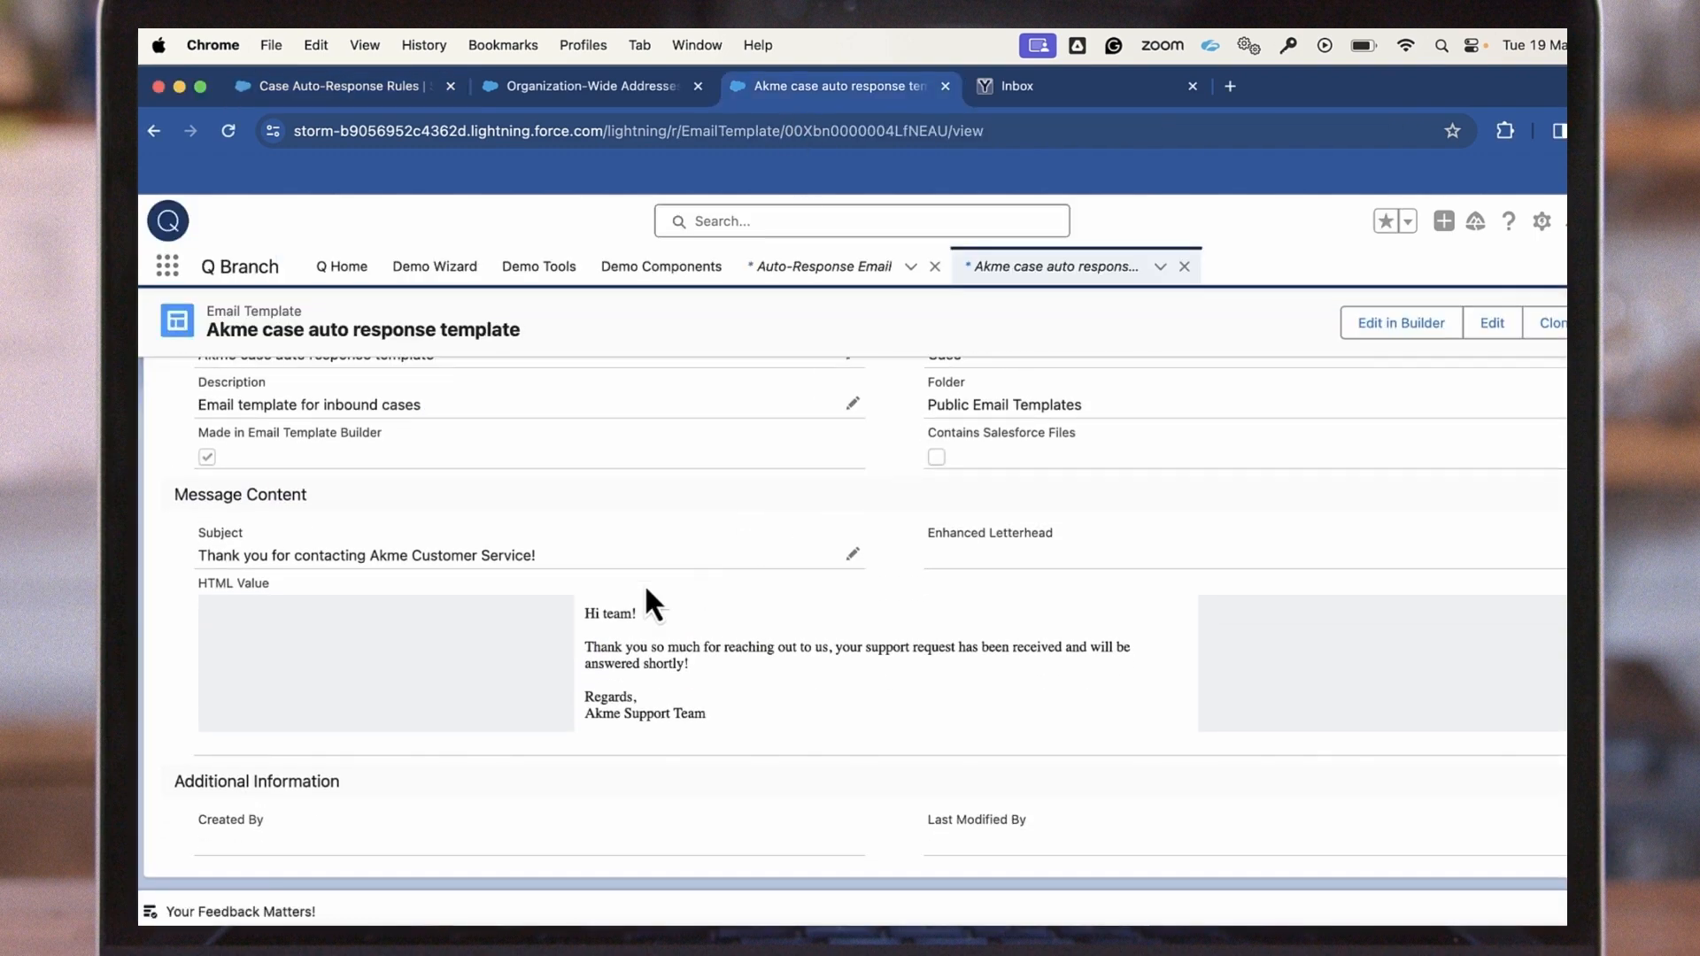
left_click(586, 86)
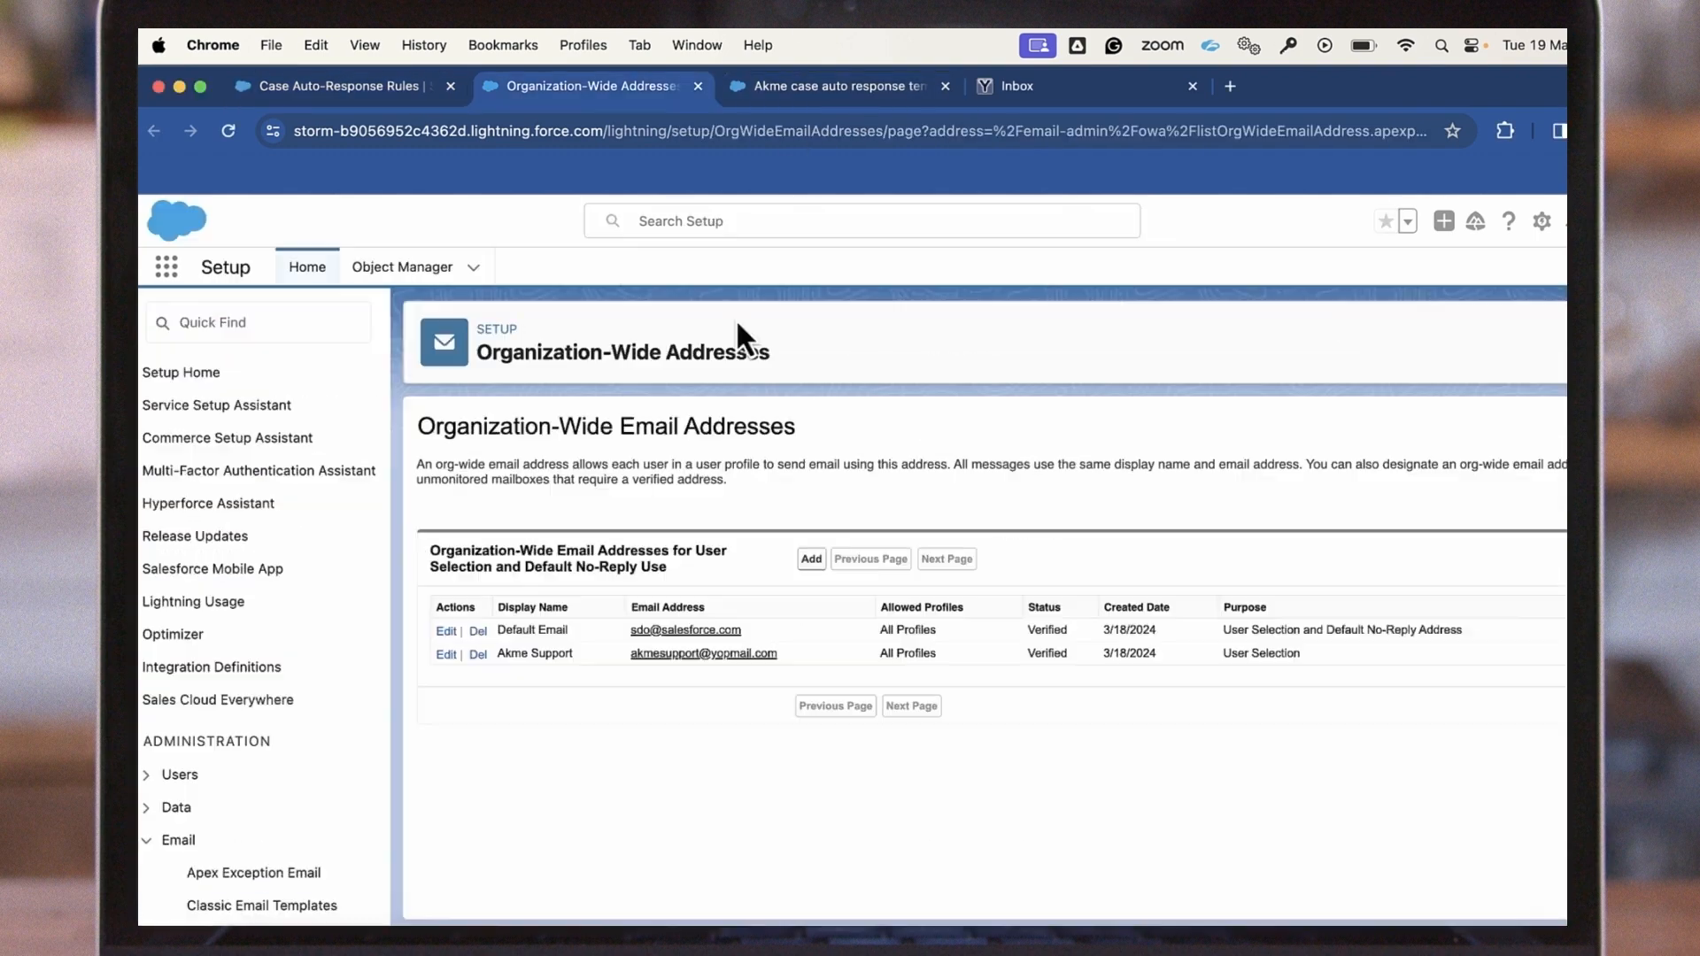
mouse_move(603, 256)
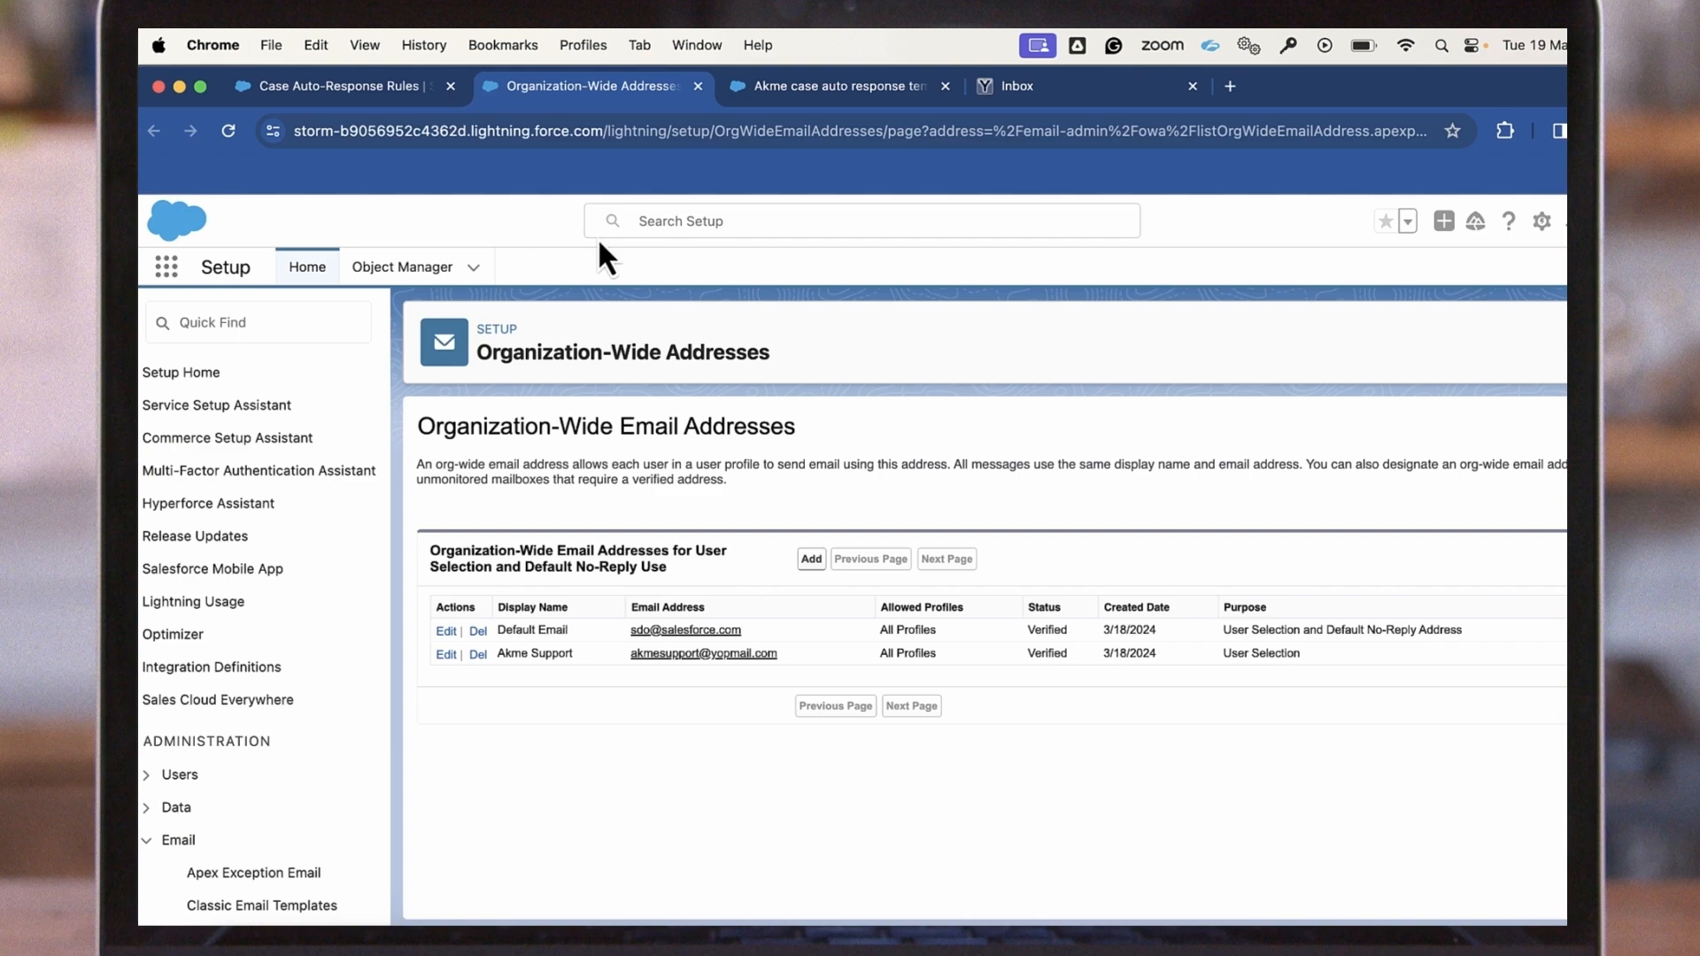
left_click(336, 86)
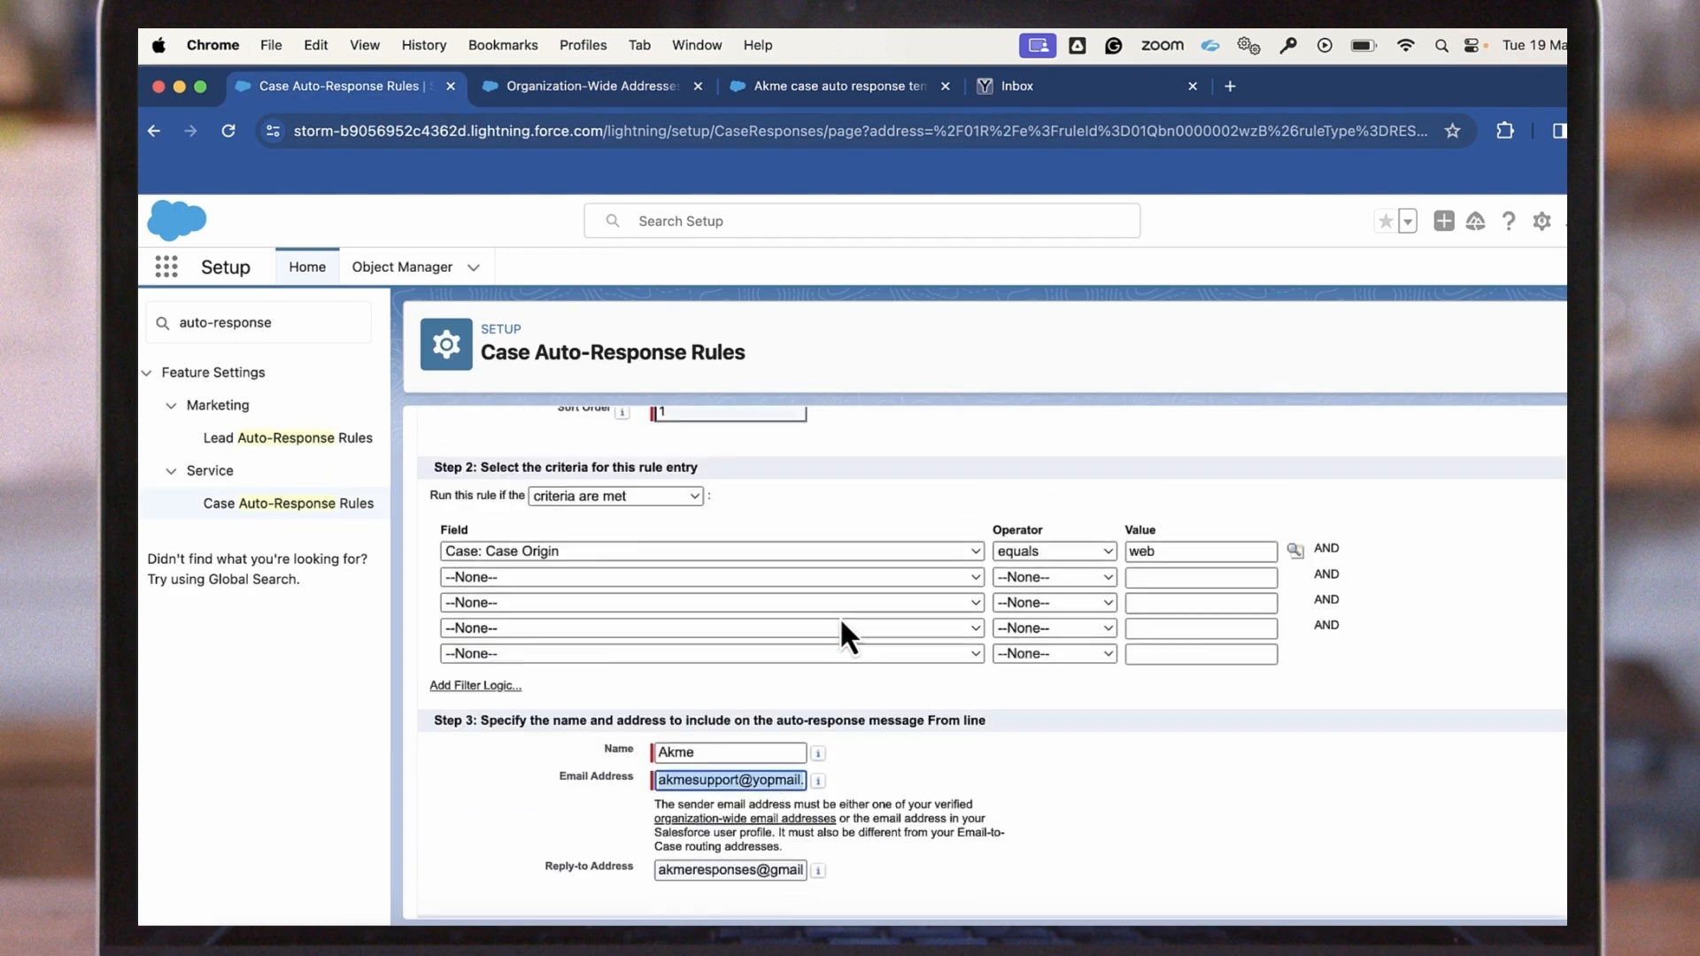
Save the Case Origin equals Web entry to the Akme Acknowledgment Rule.
scroll("down", 3)
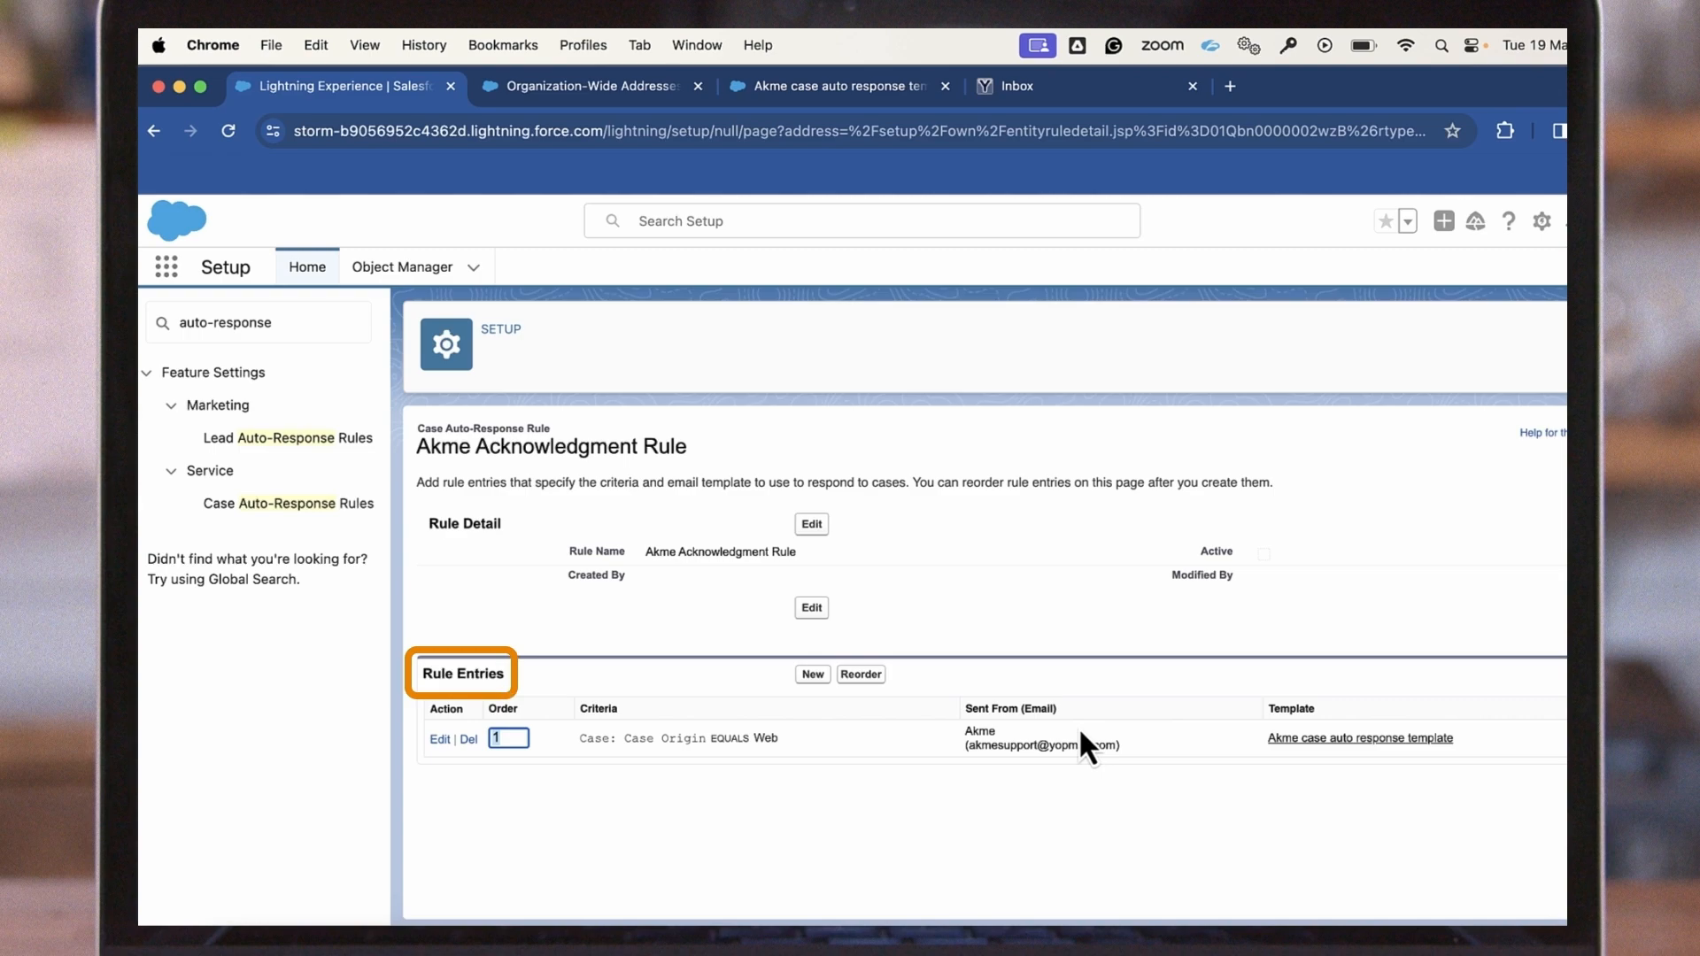
mouse_move(795, 793)
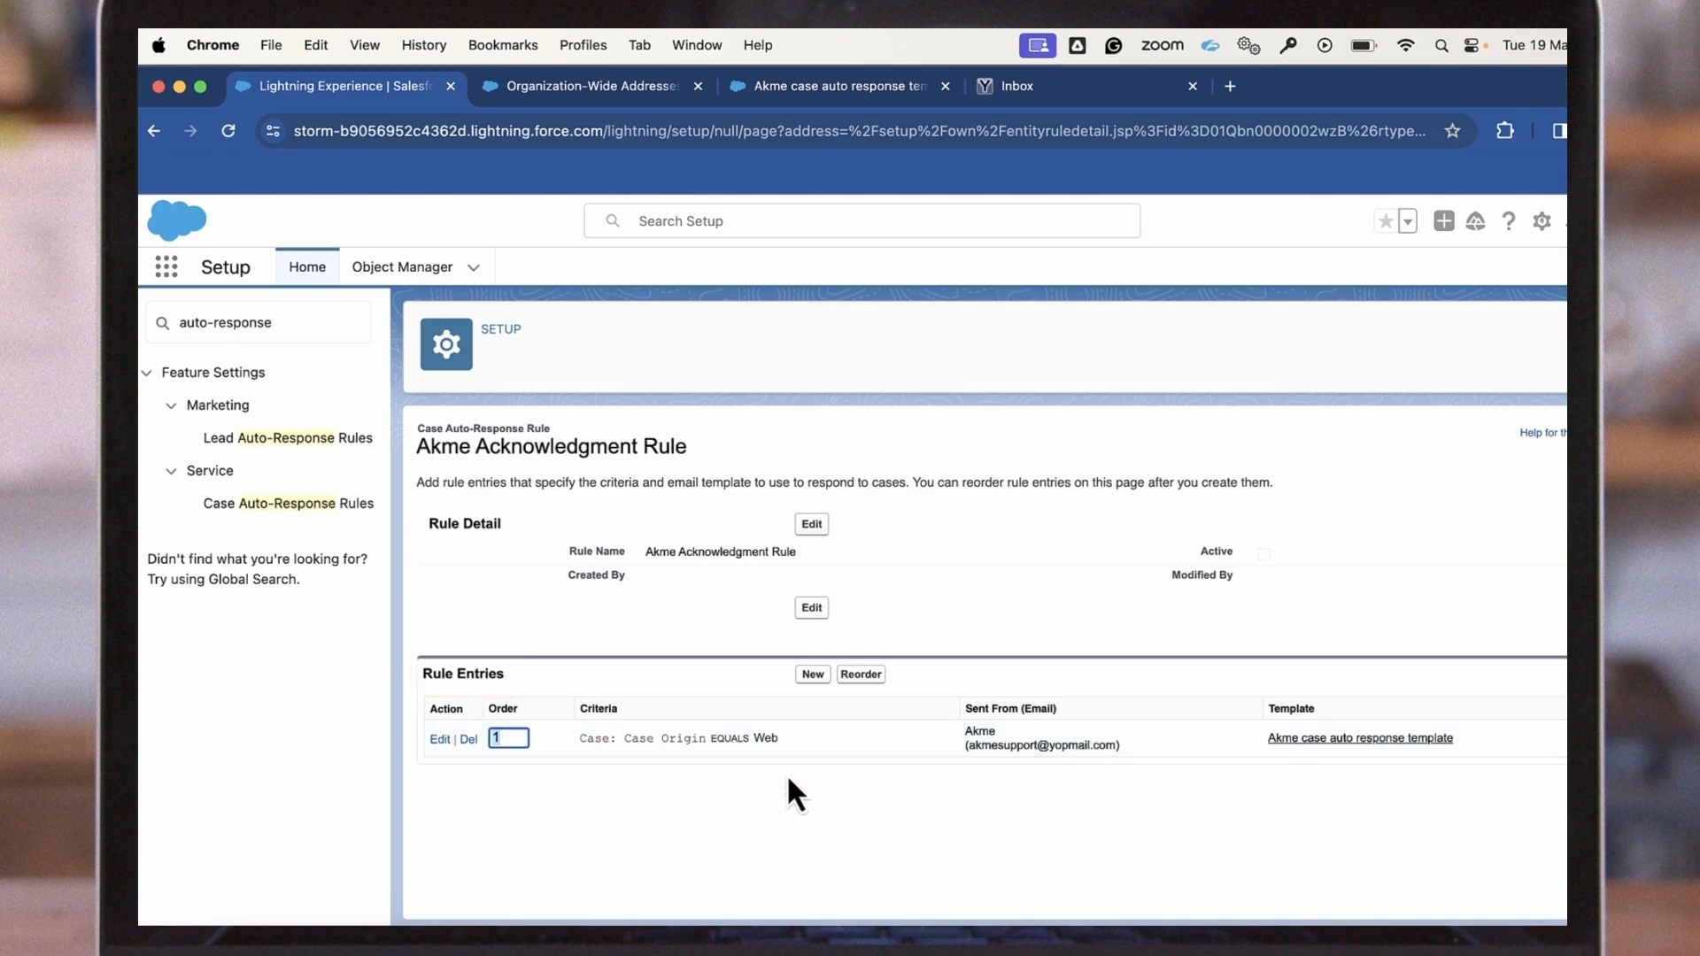
left_click(507, 738)
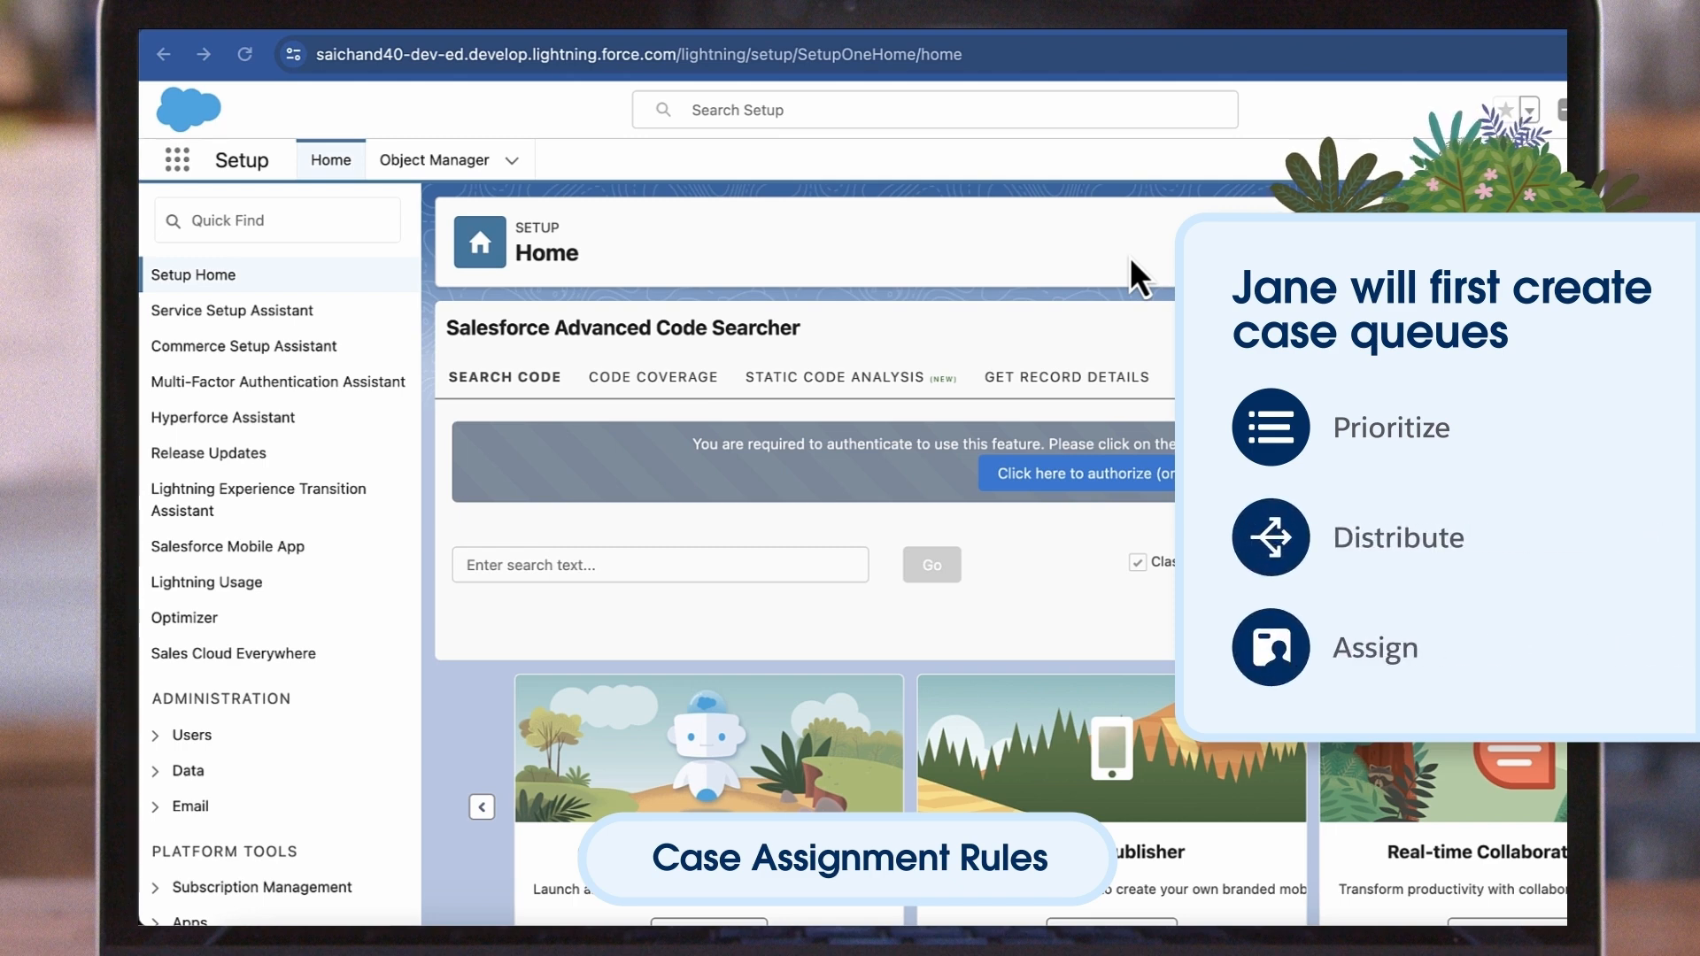
mouse_move(632, 242)
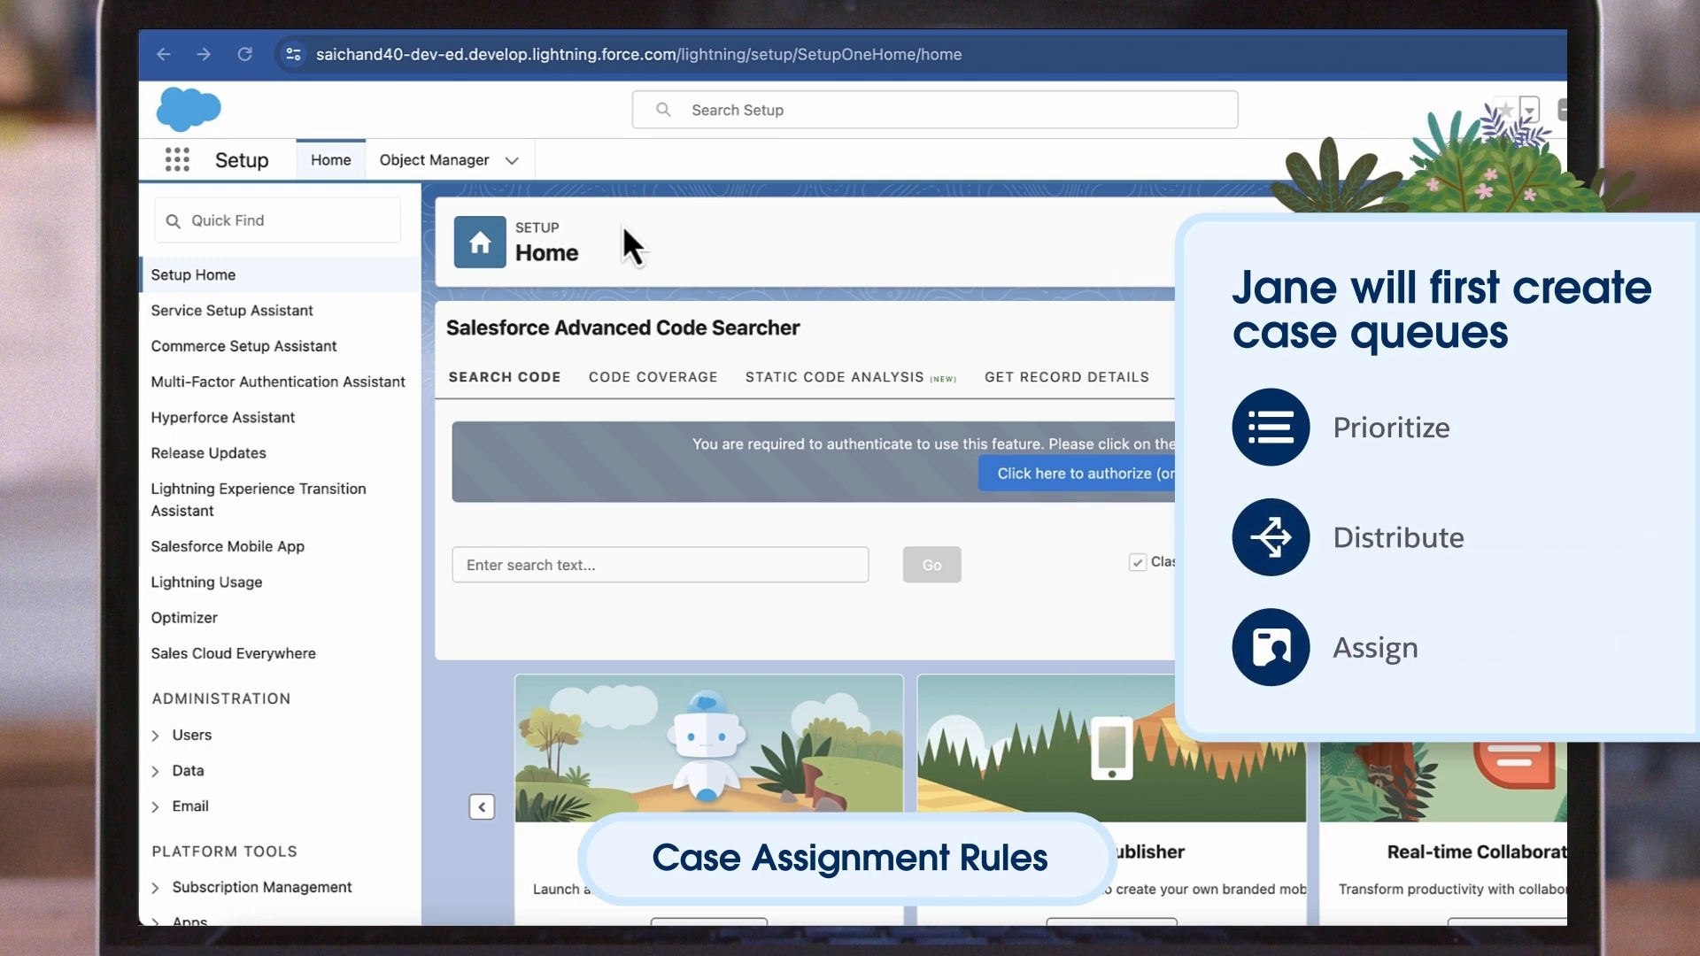
Search Setup for queues and open the Queues page.
left_click(276, 220)
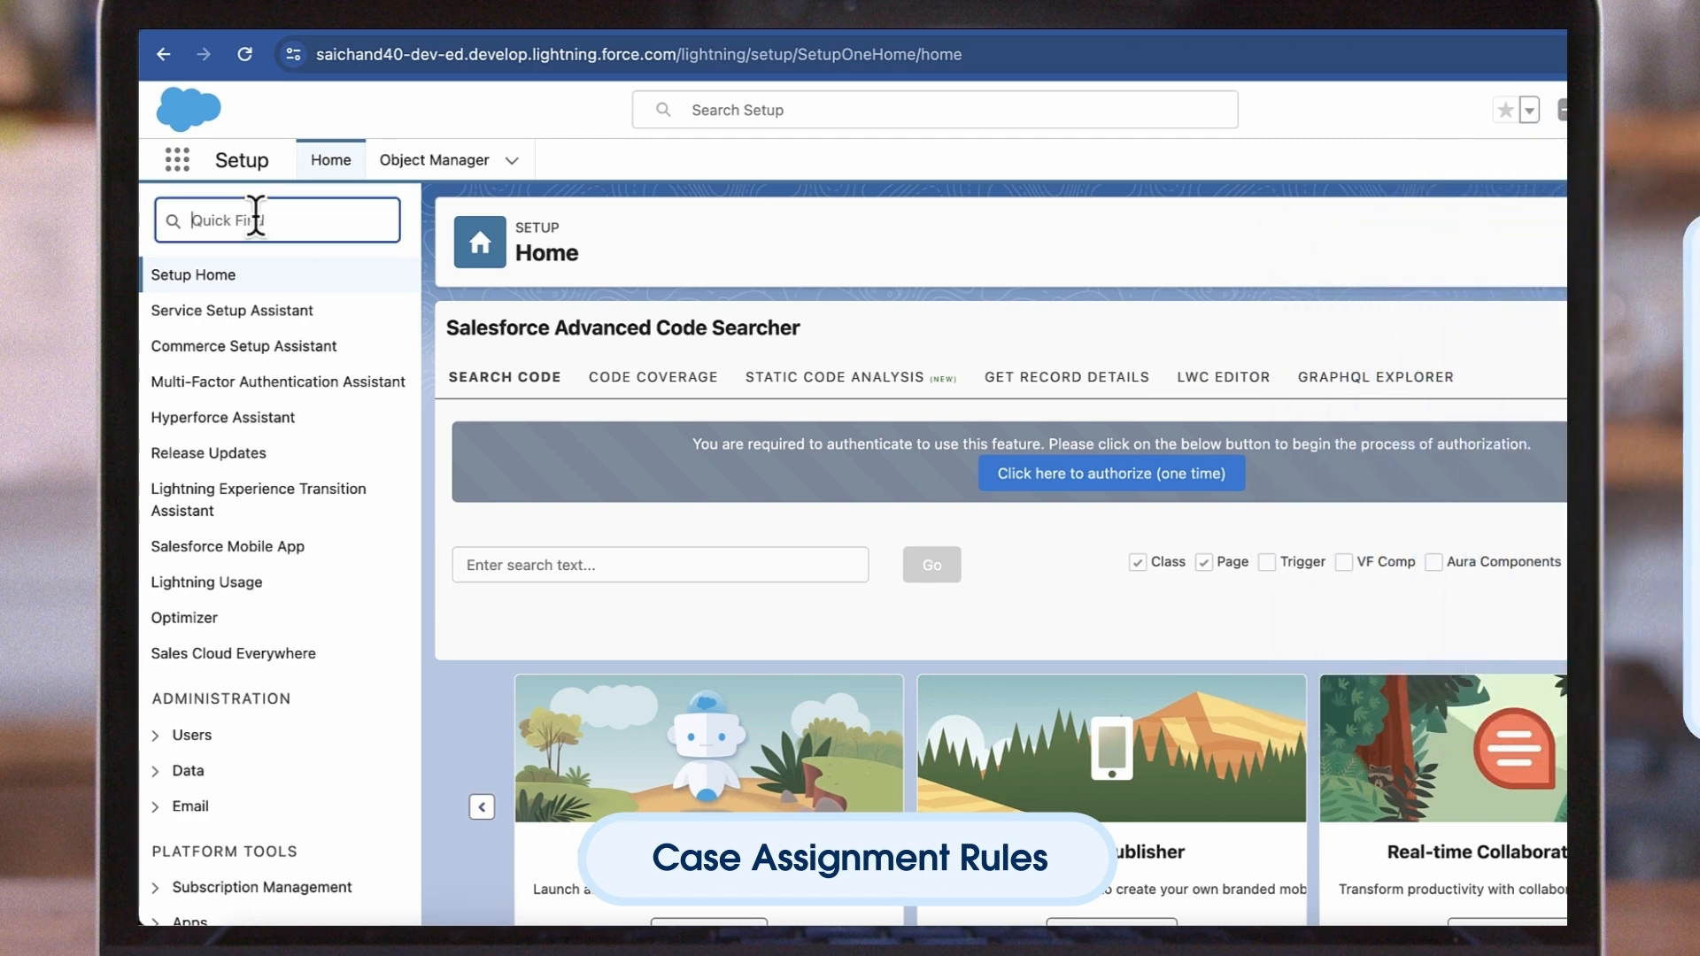
type("c")
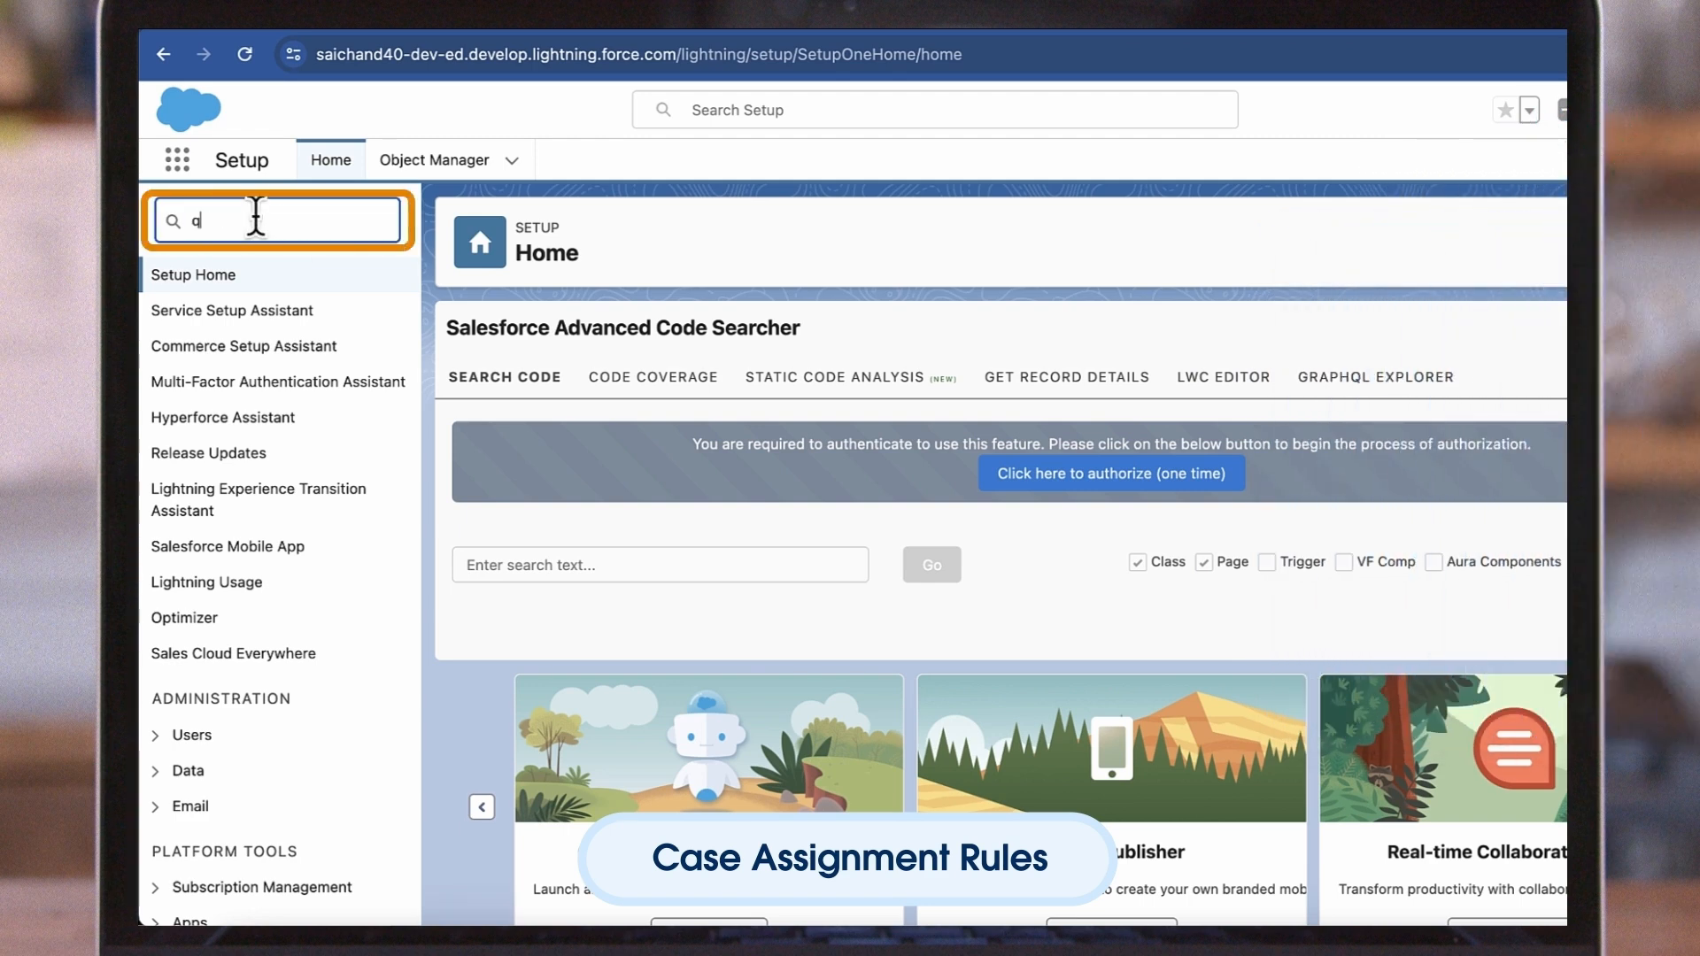
type("queue")
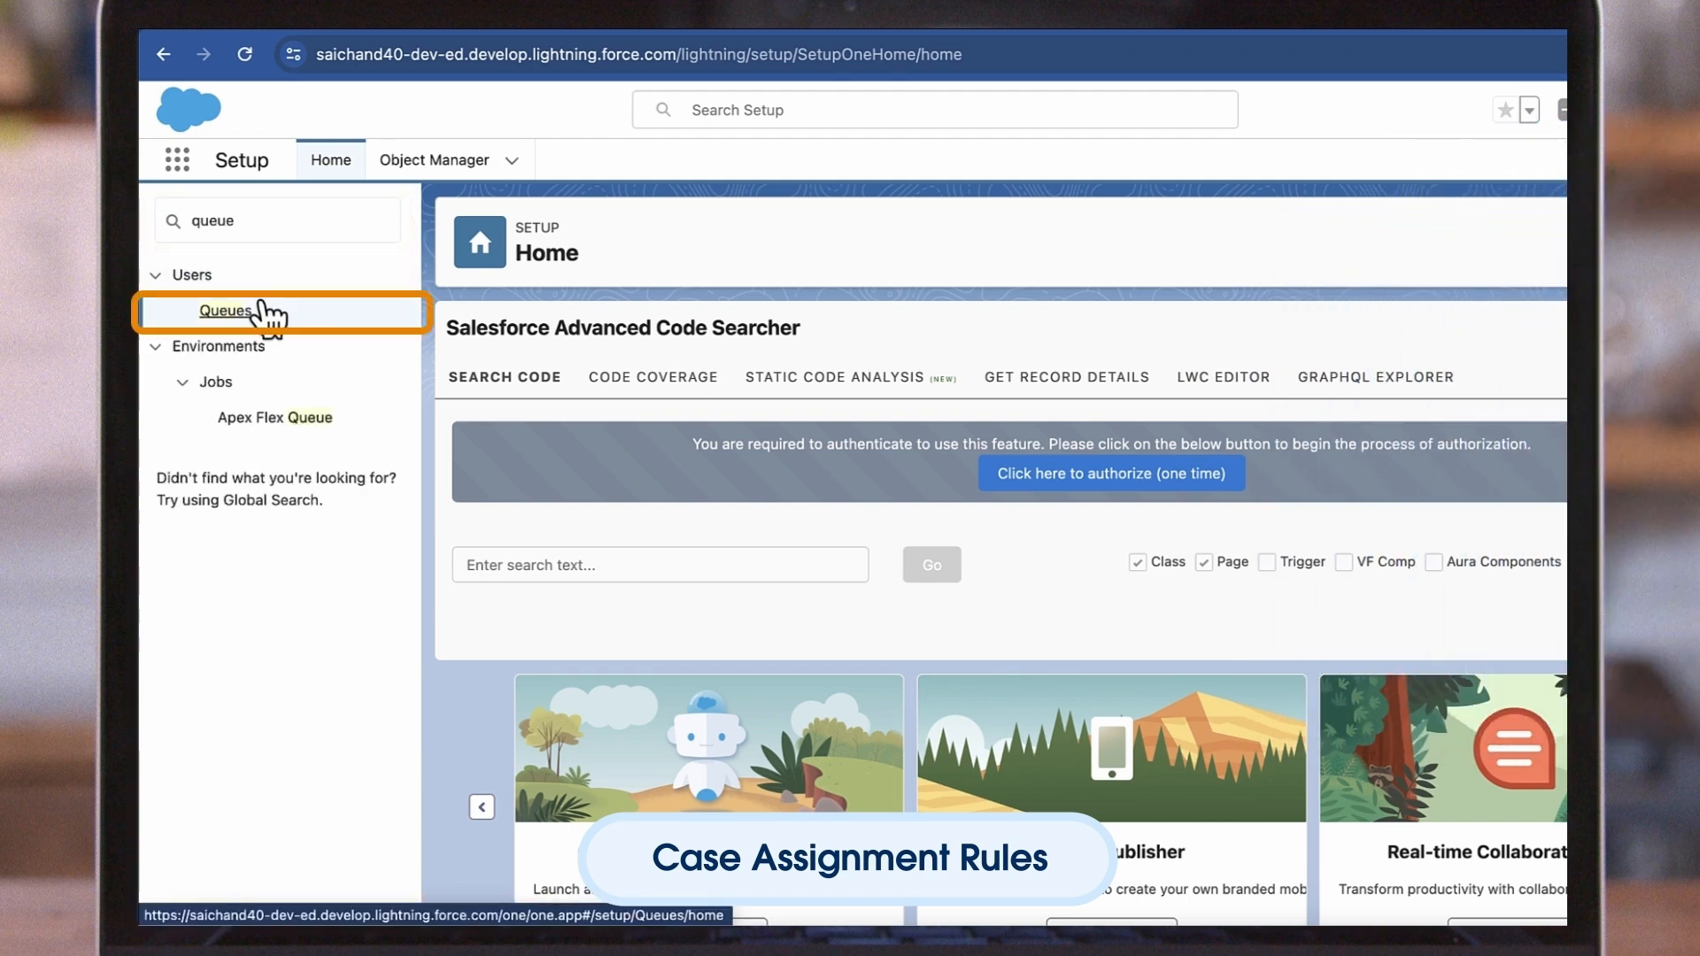
left_click(224, 311)
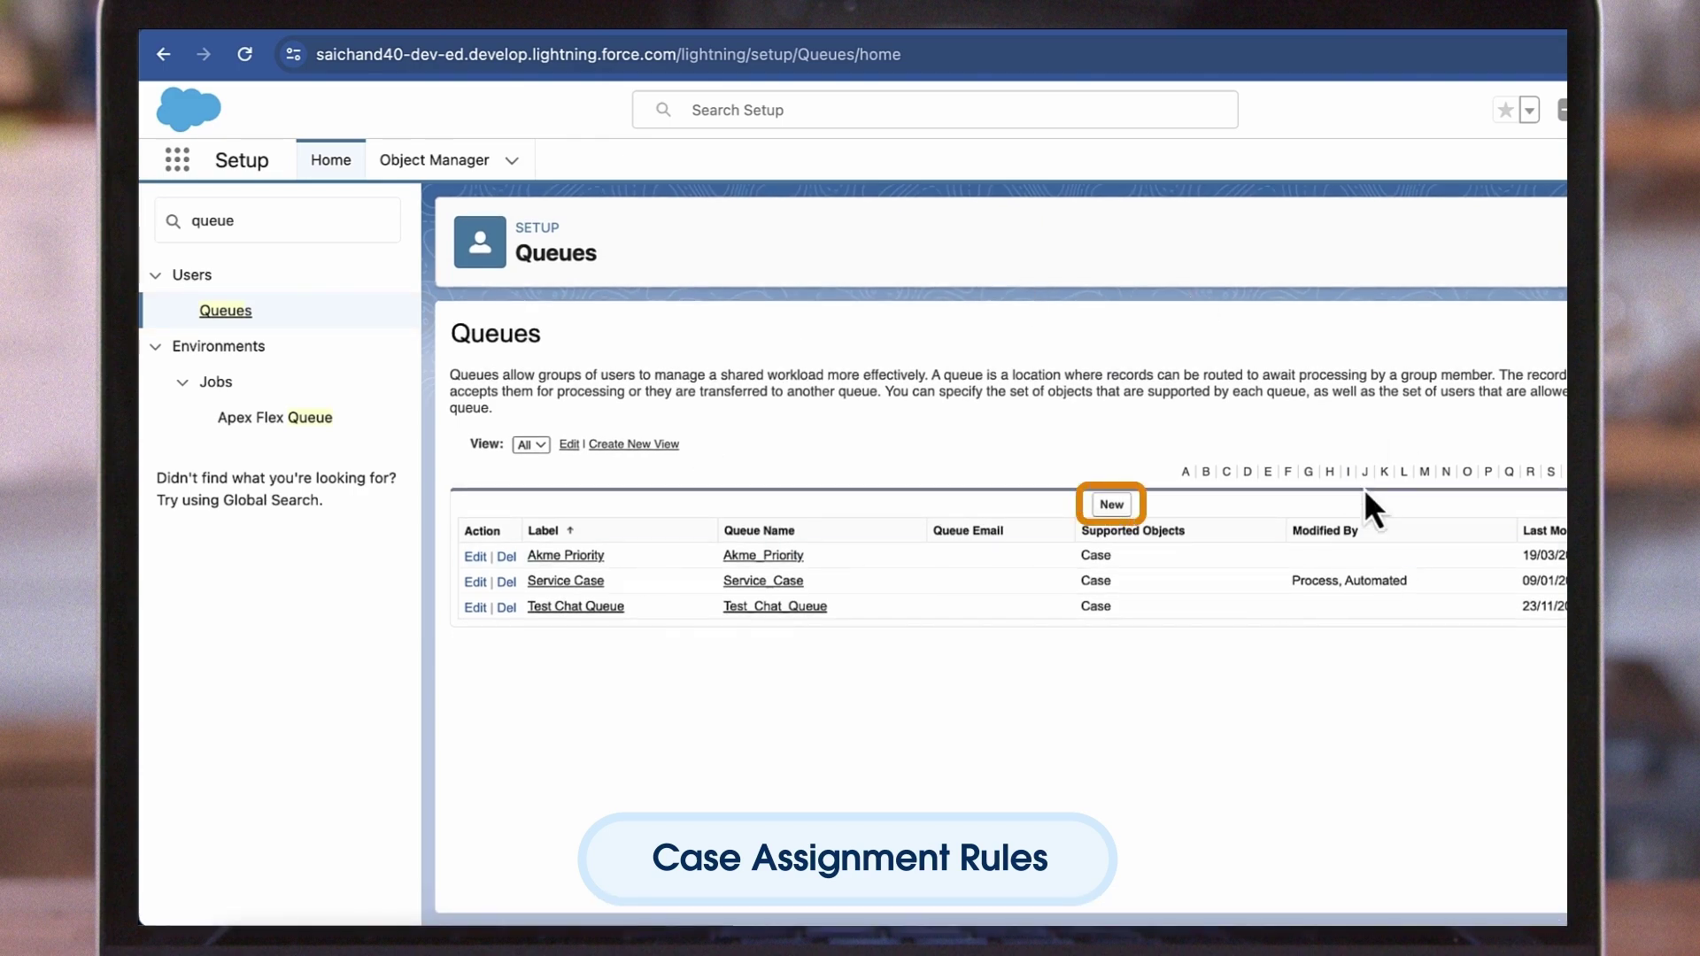
Create the Tier 1 queue supporting Case, using Save & New.
left_click(1109, 503)
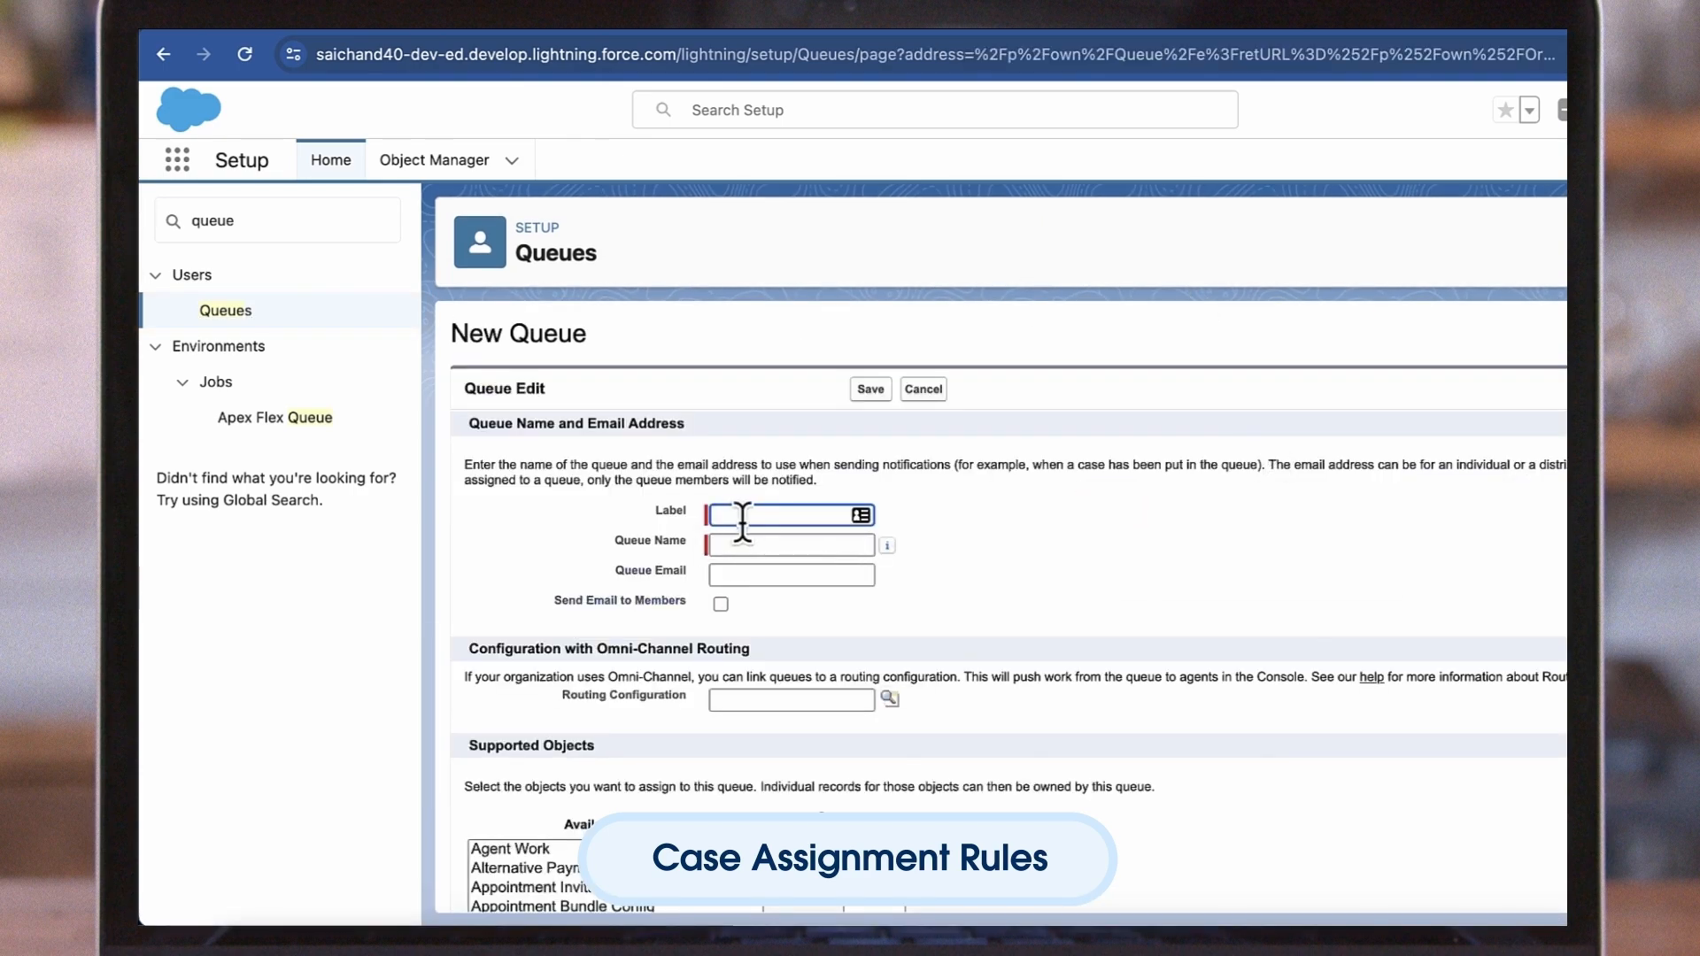
type("Tier")
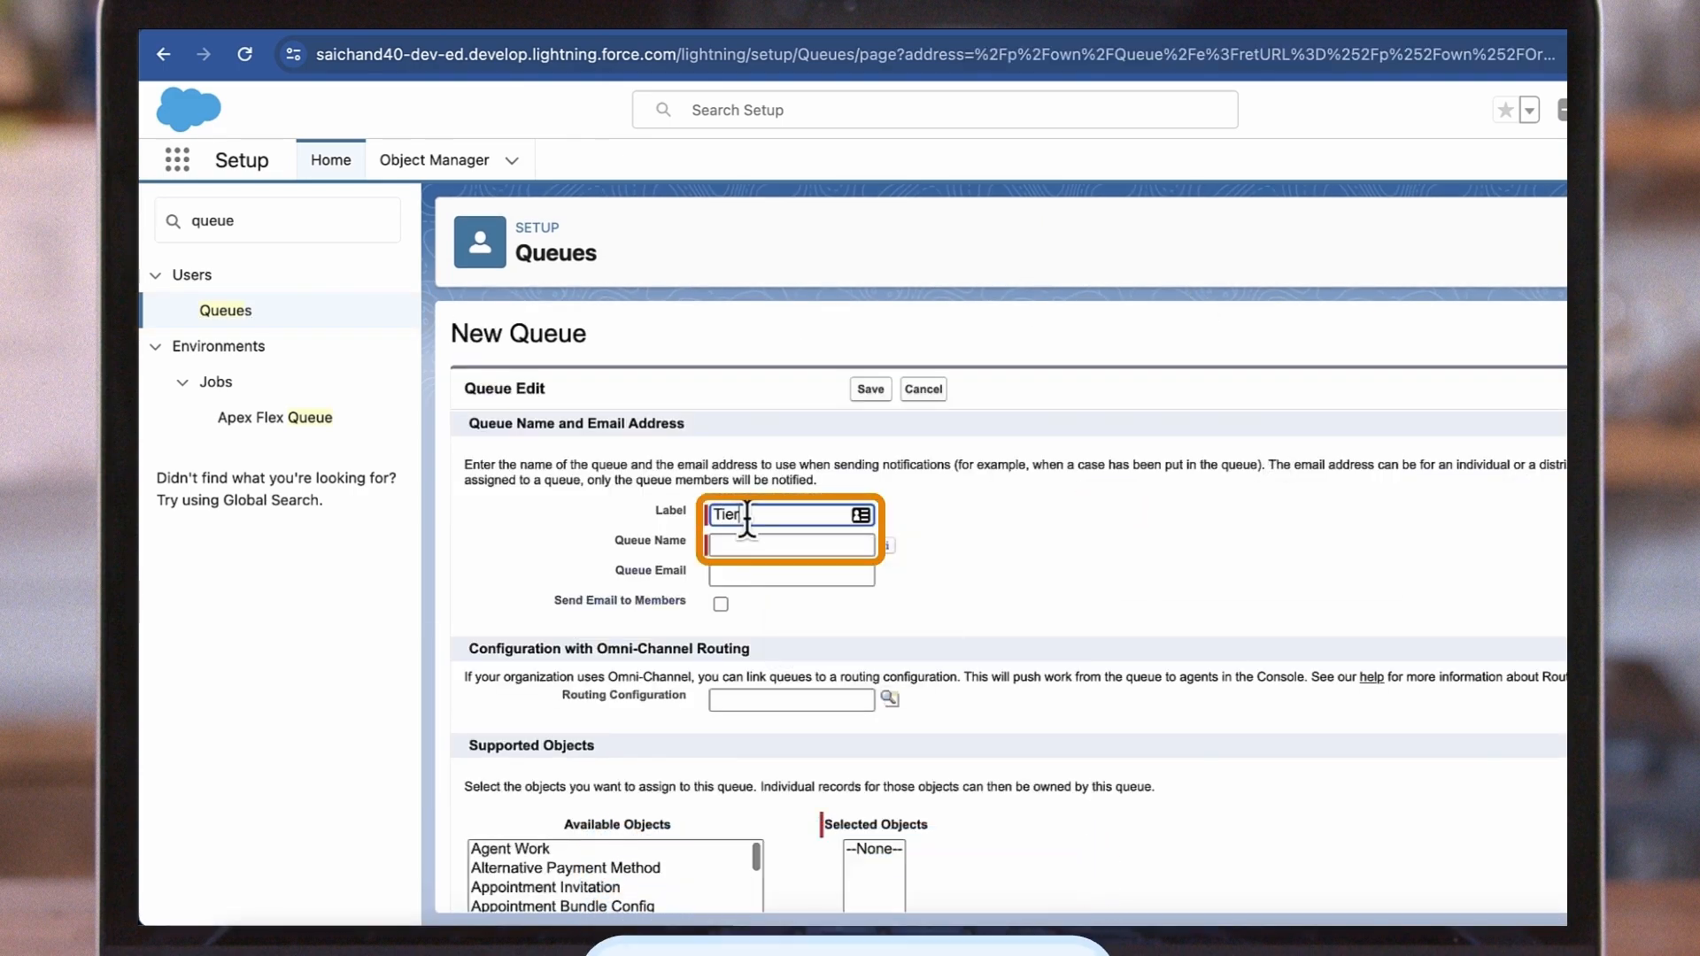
type("1")
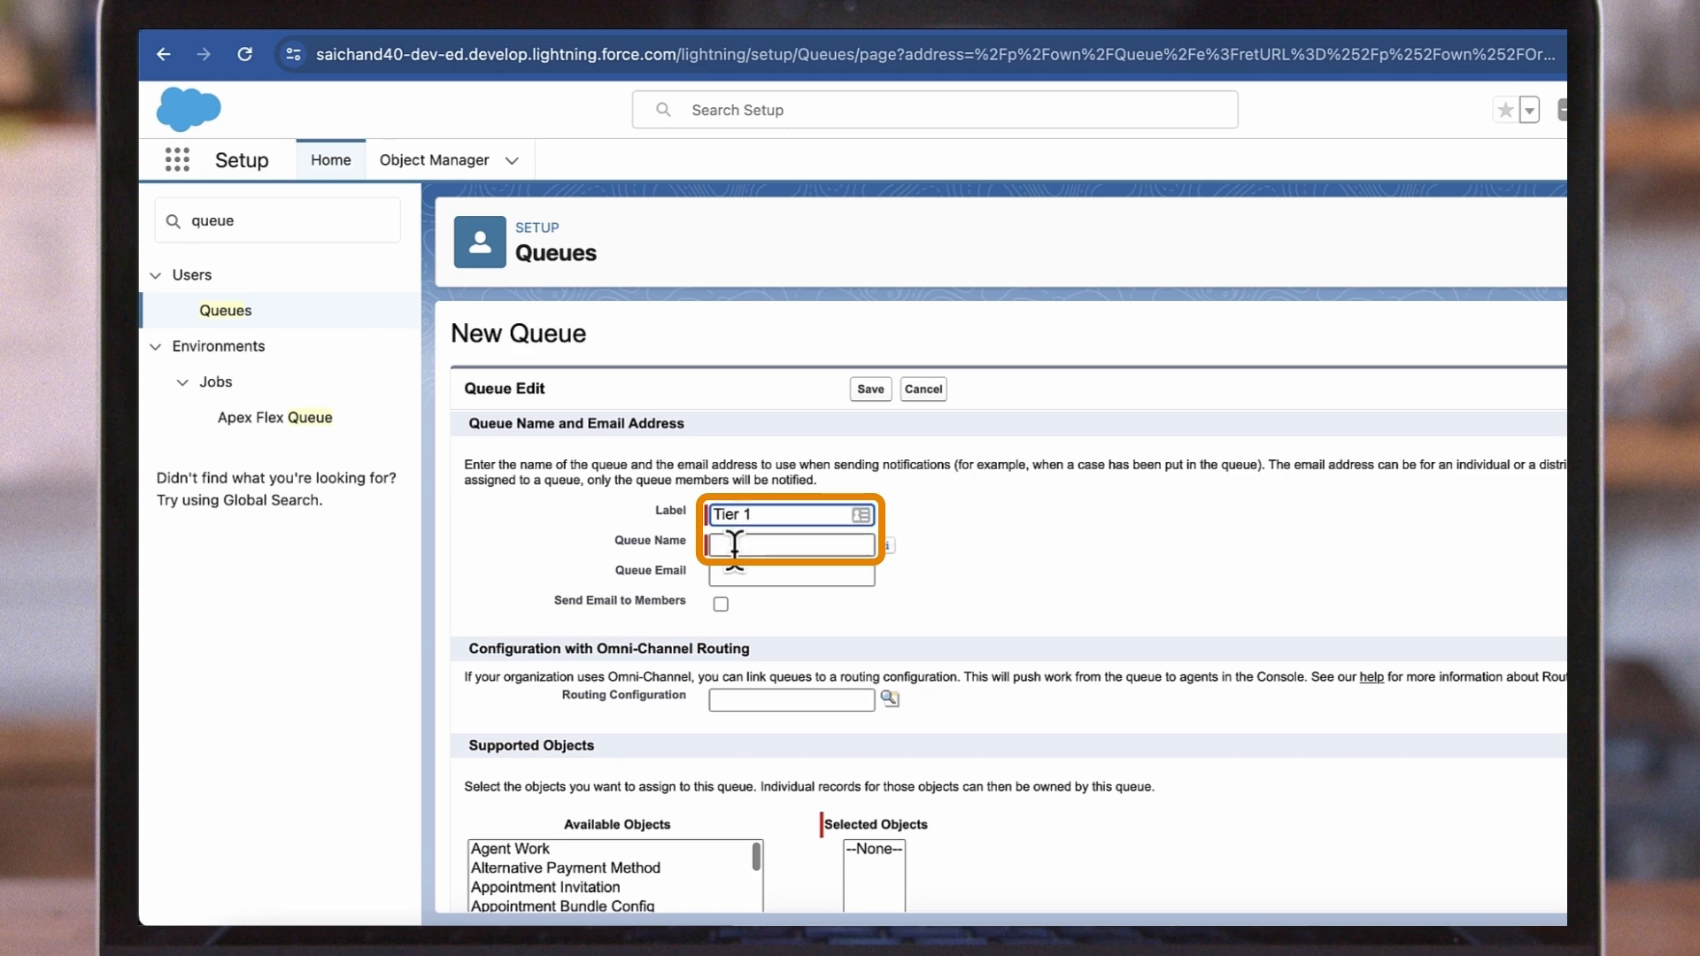
scroll("down", 3)
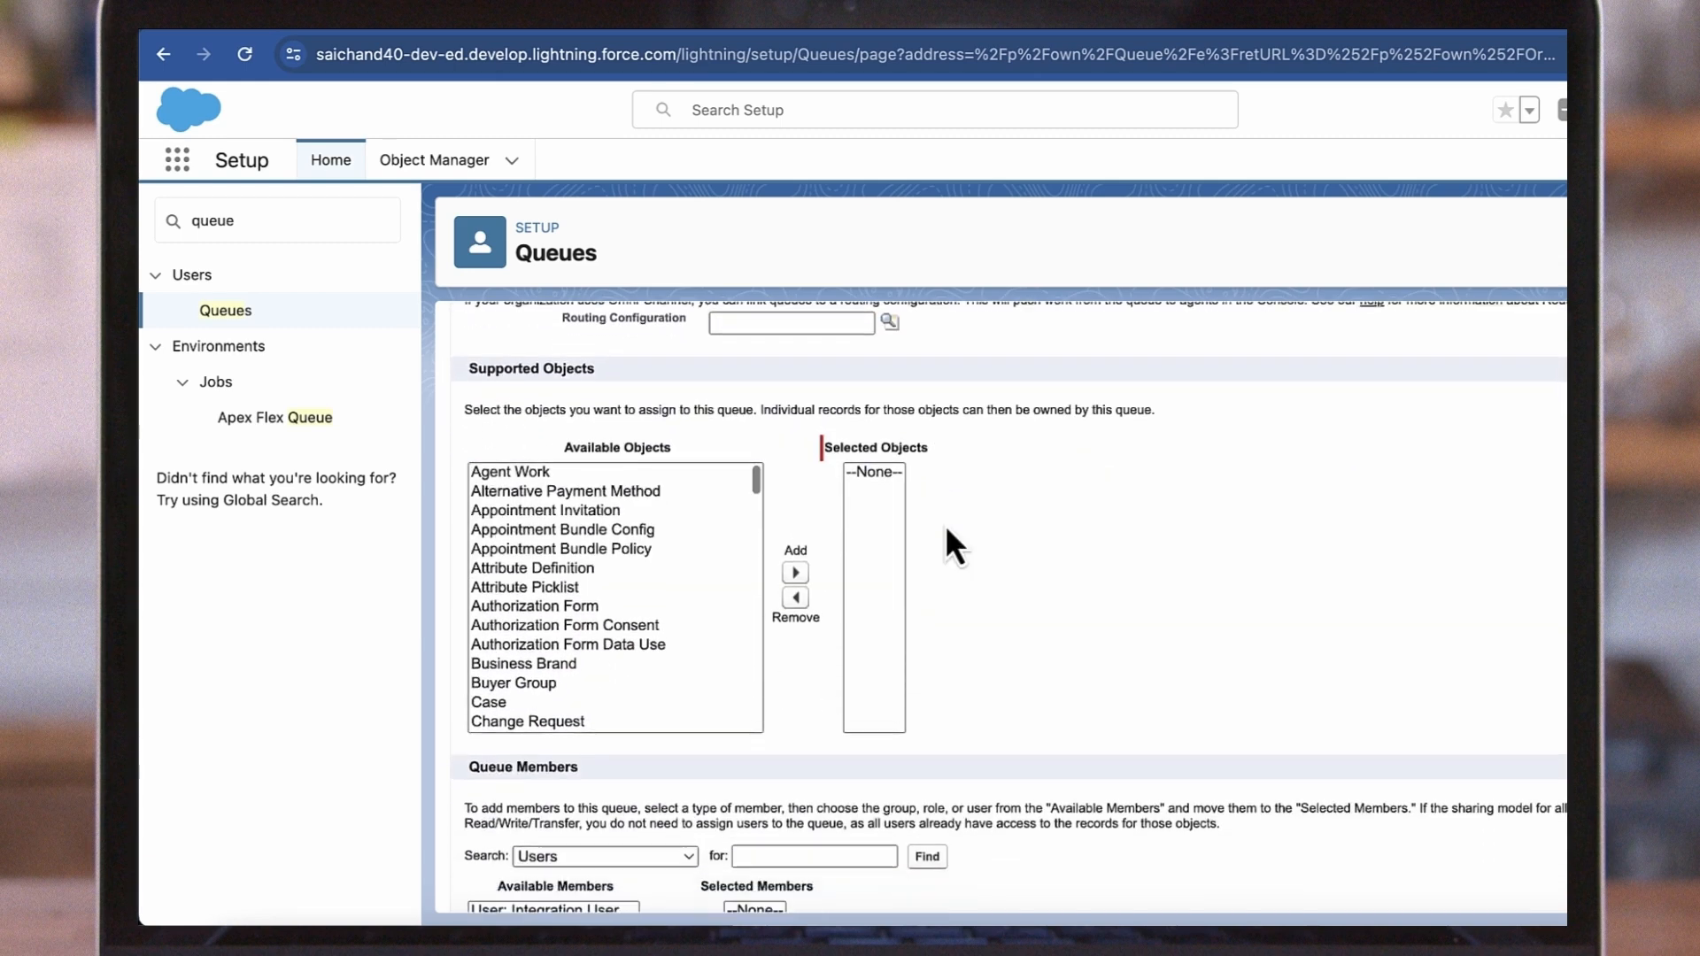
left_click(487, 701)
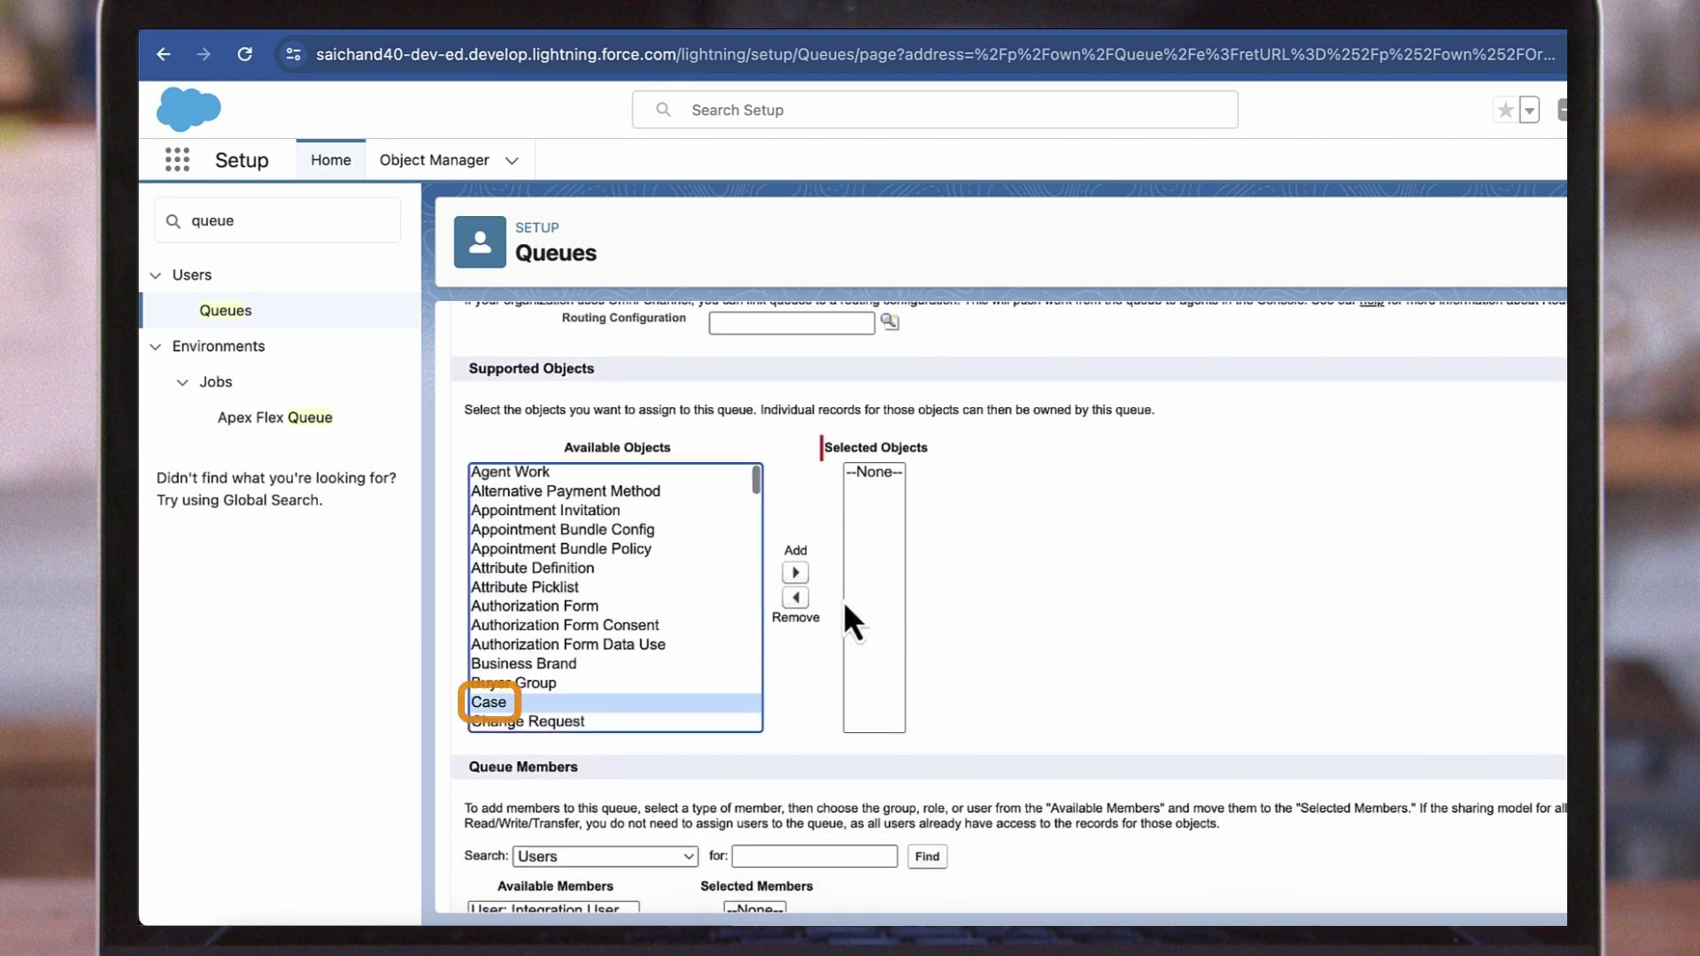
scroll("down", 3)
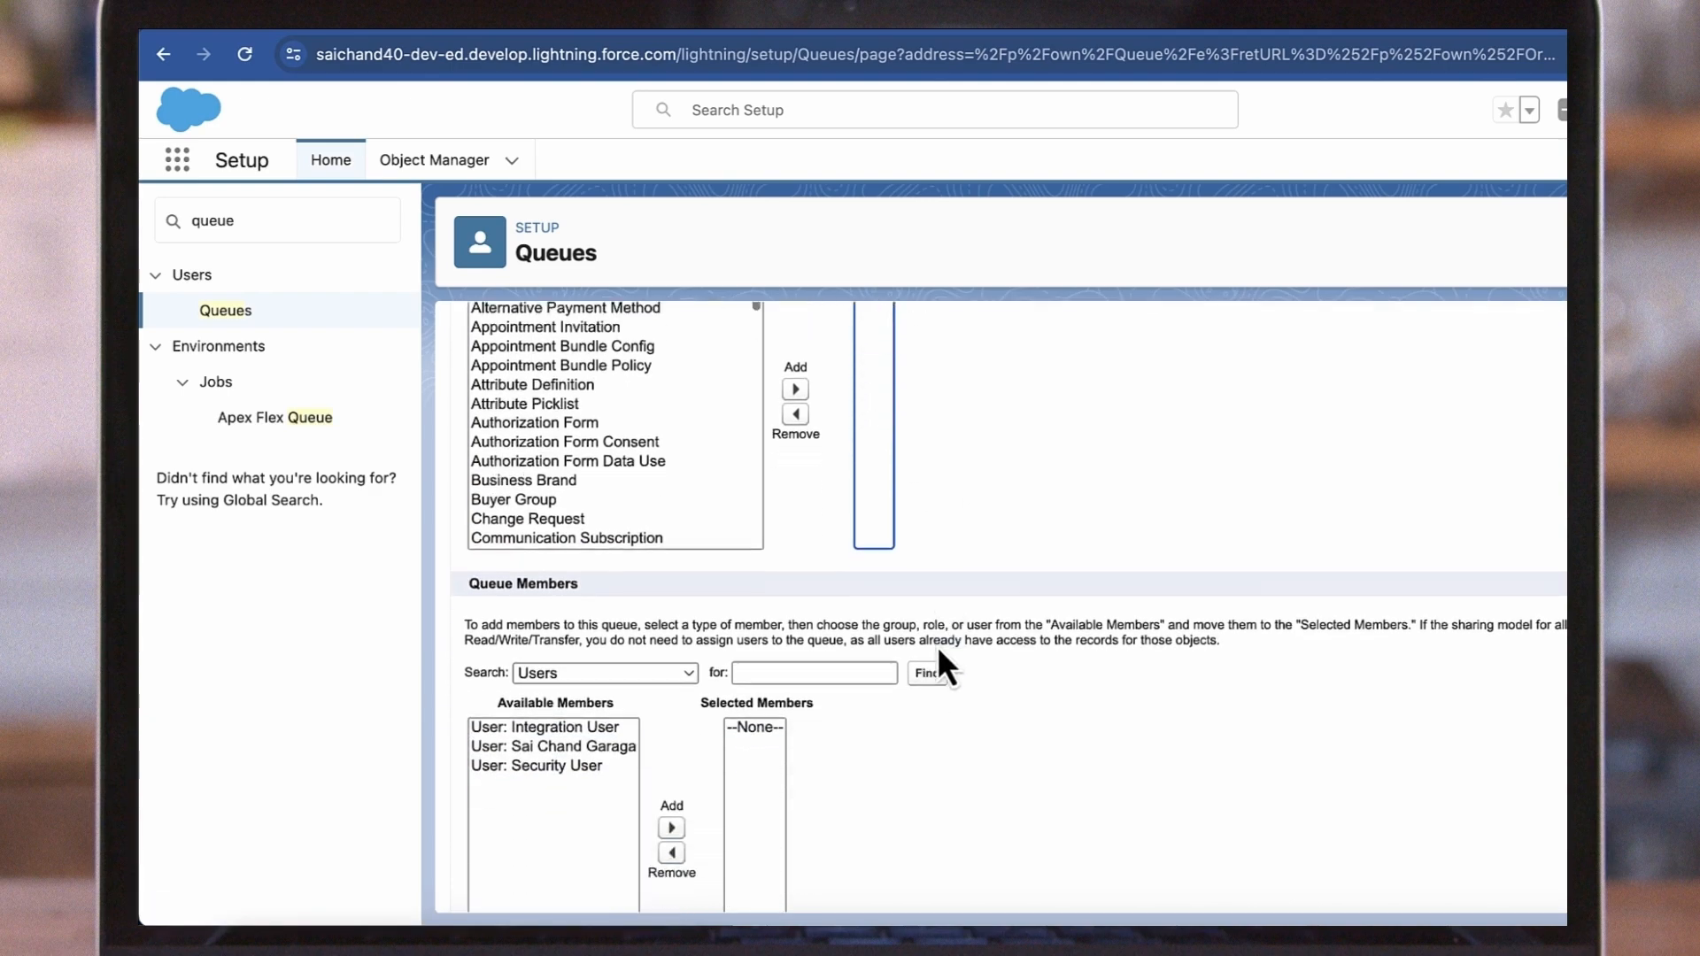
left_click(670, 827)
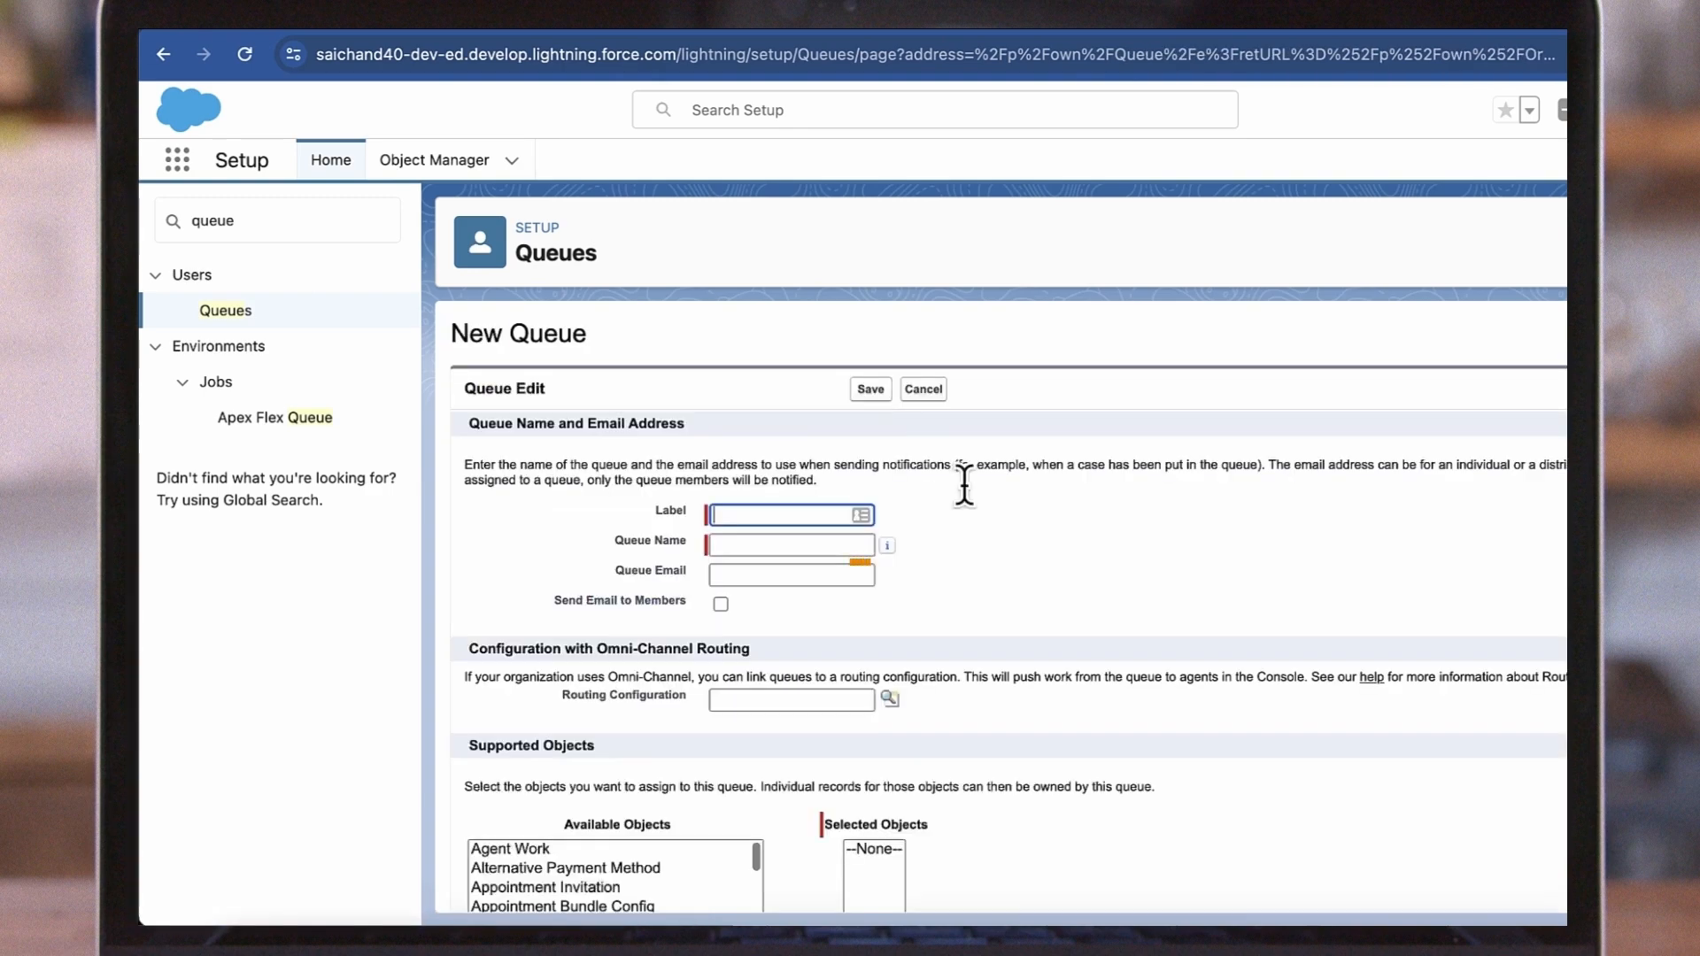
Save a Tier 2 queue supporting Case with Integration User as member.
type("T")
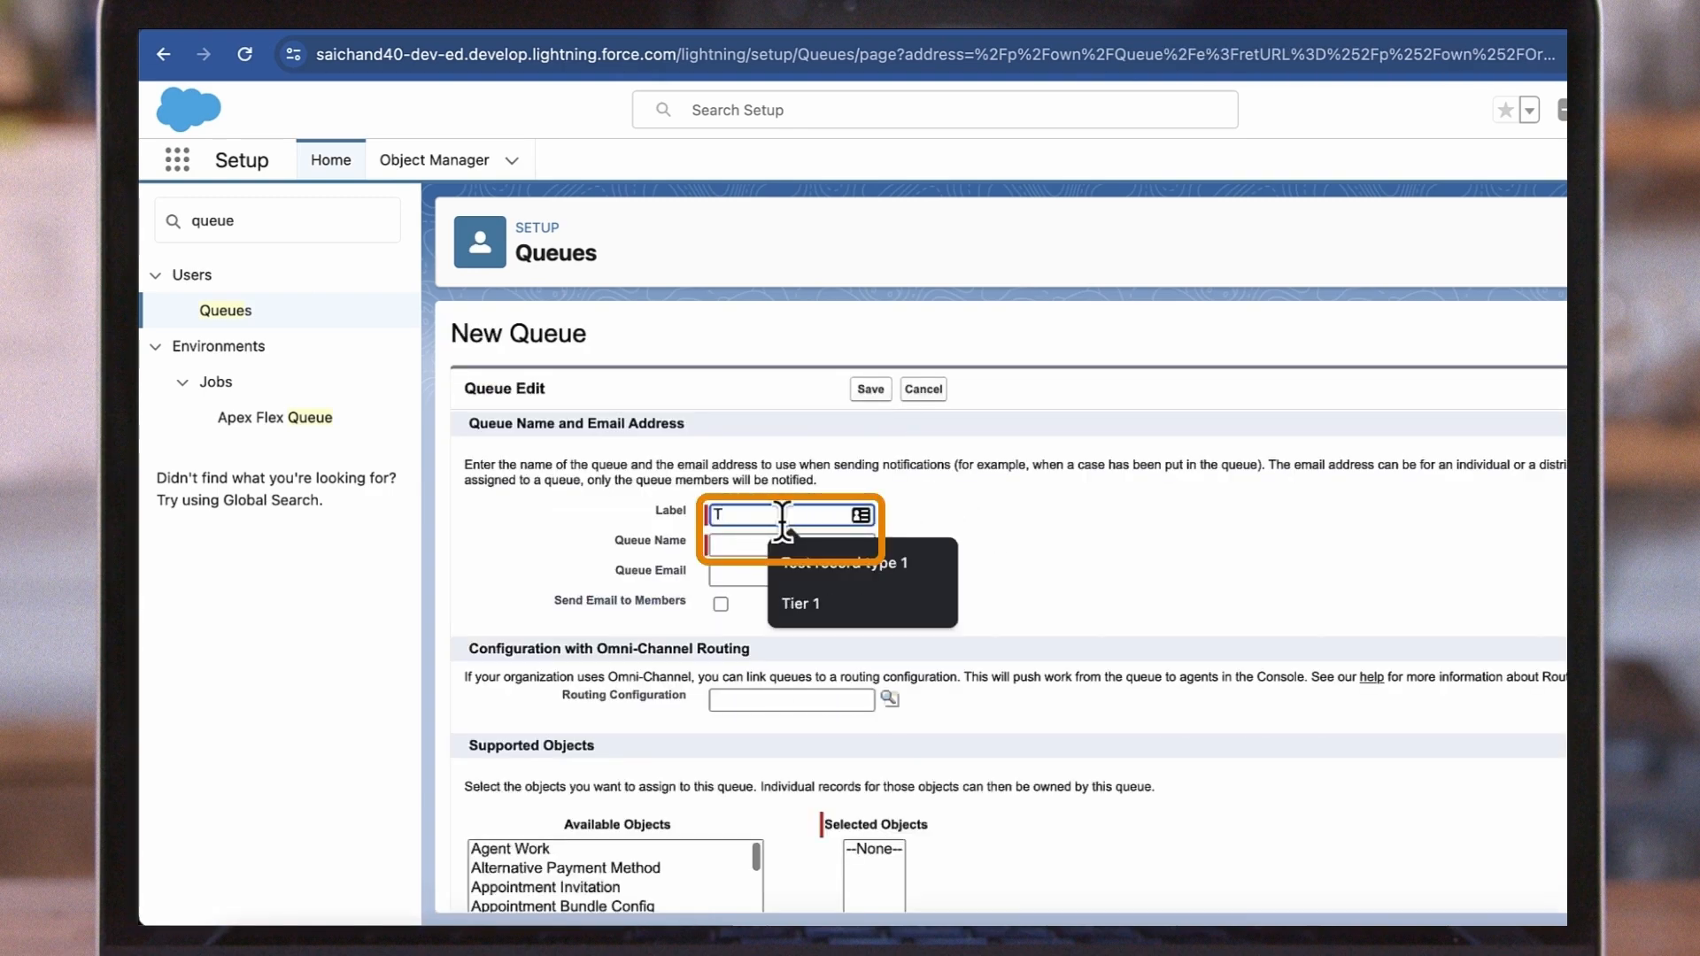
type("Tier 2")
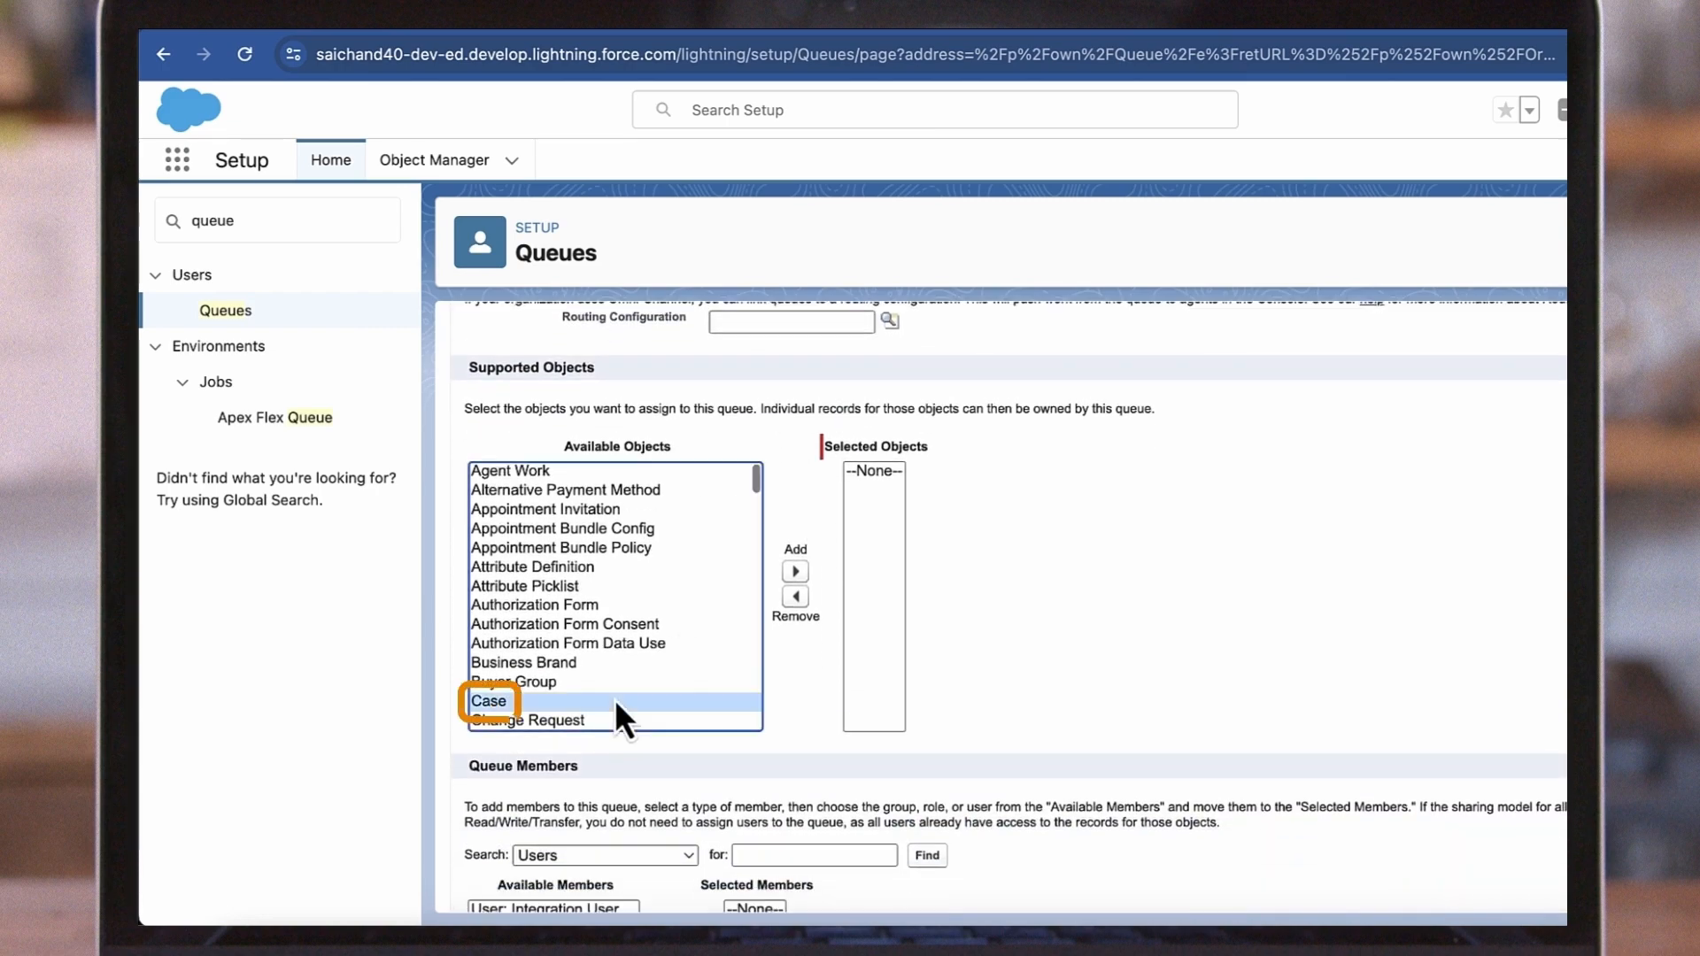
scroll("down", 3)
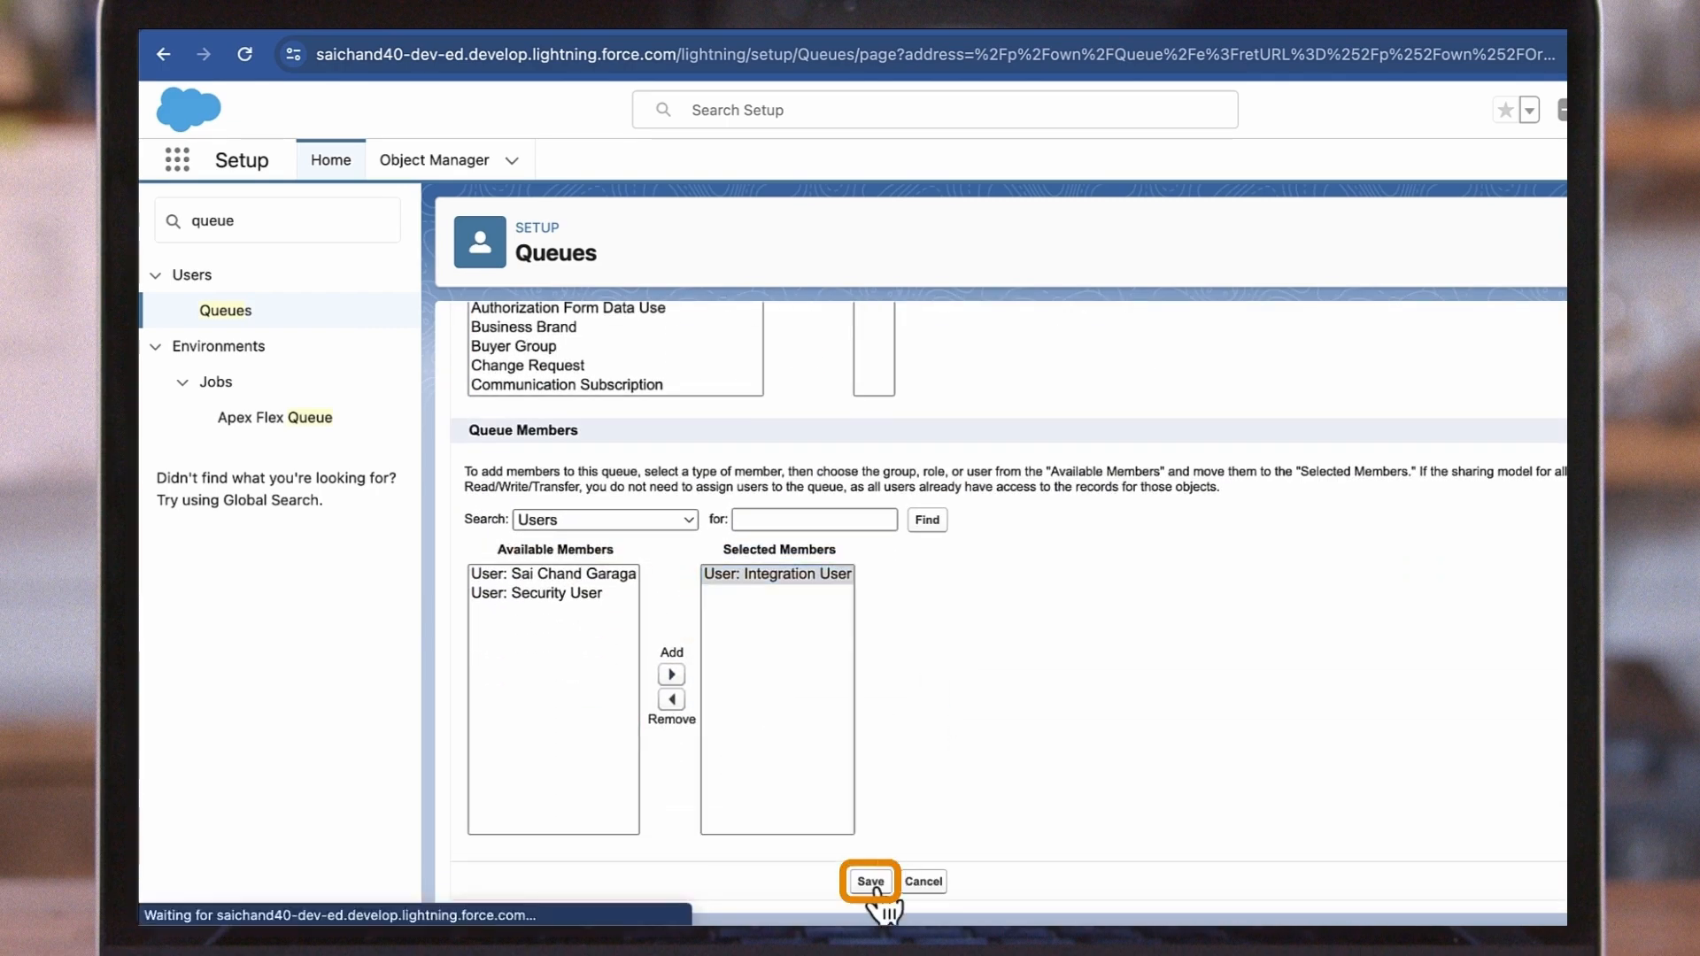
left_click(870, 880)
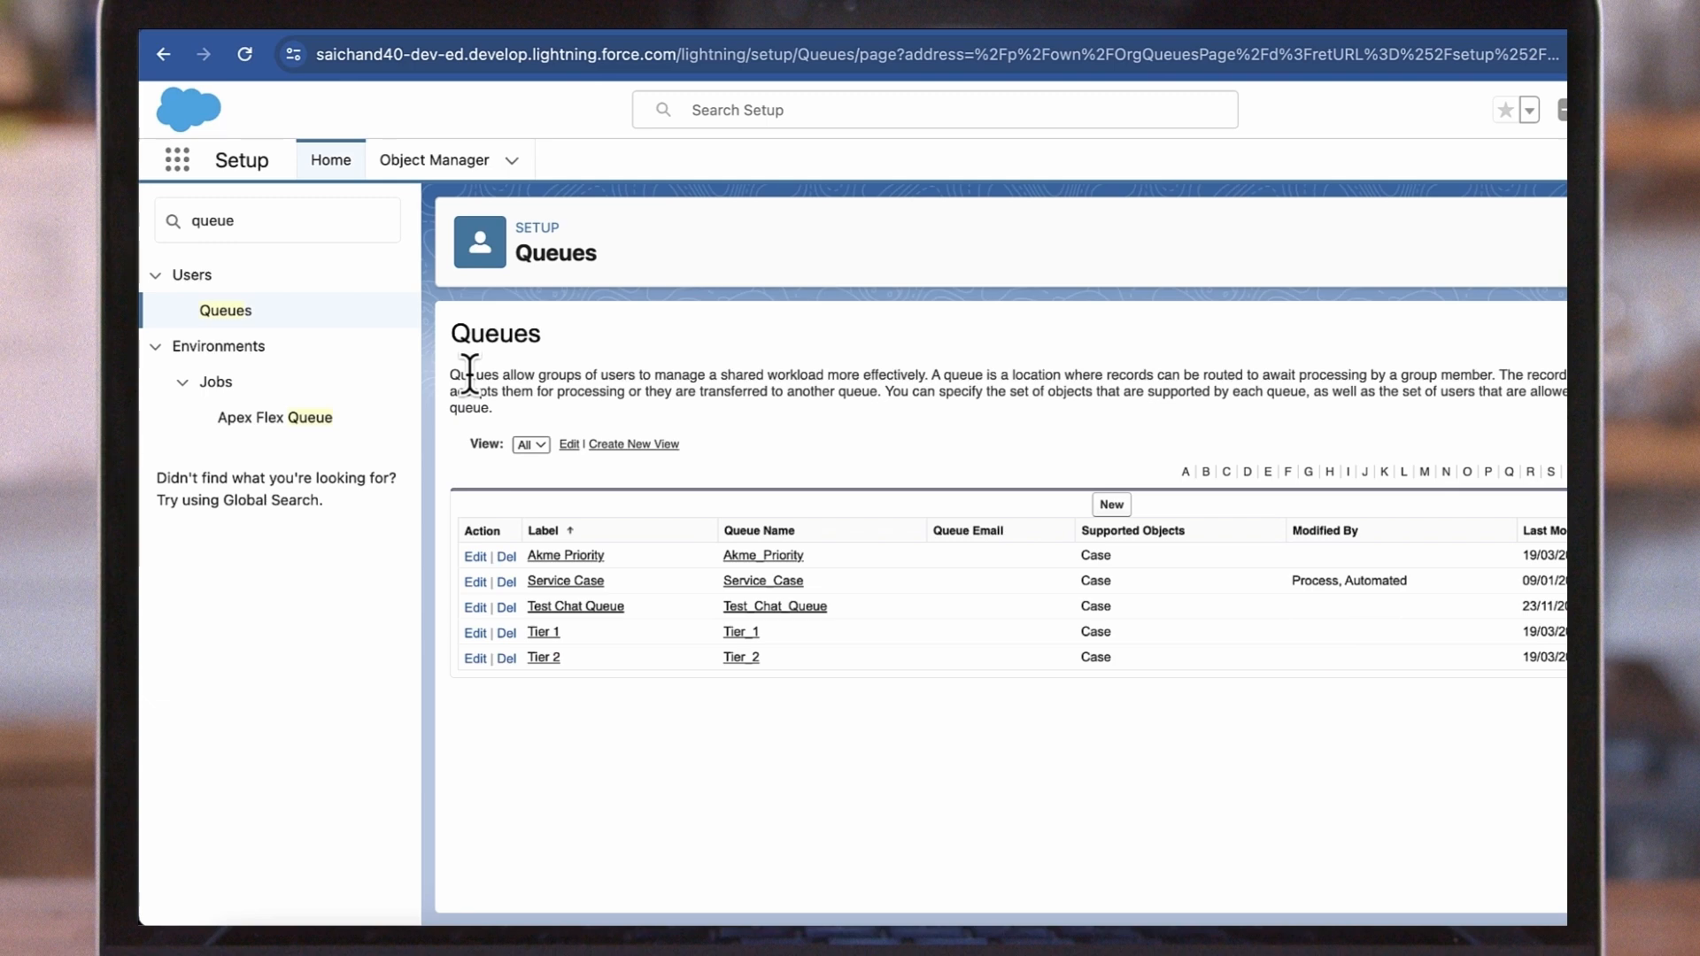
Create the active case assignment rule Akme and open it.
type("ass")
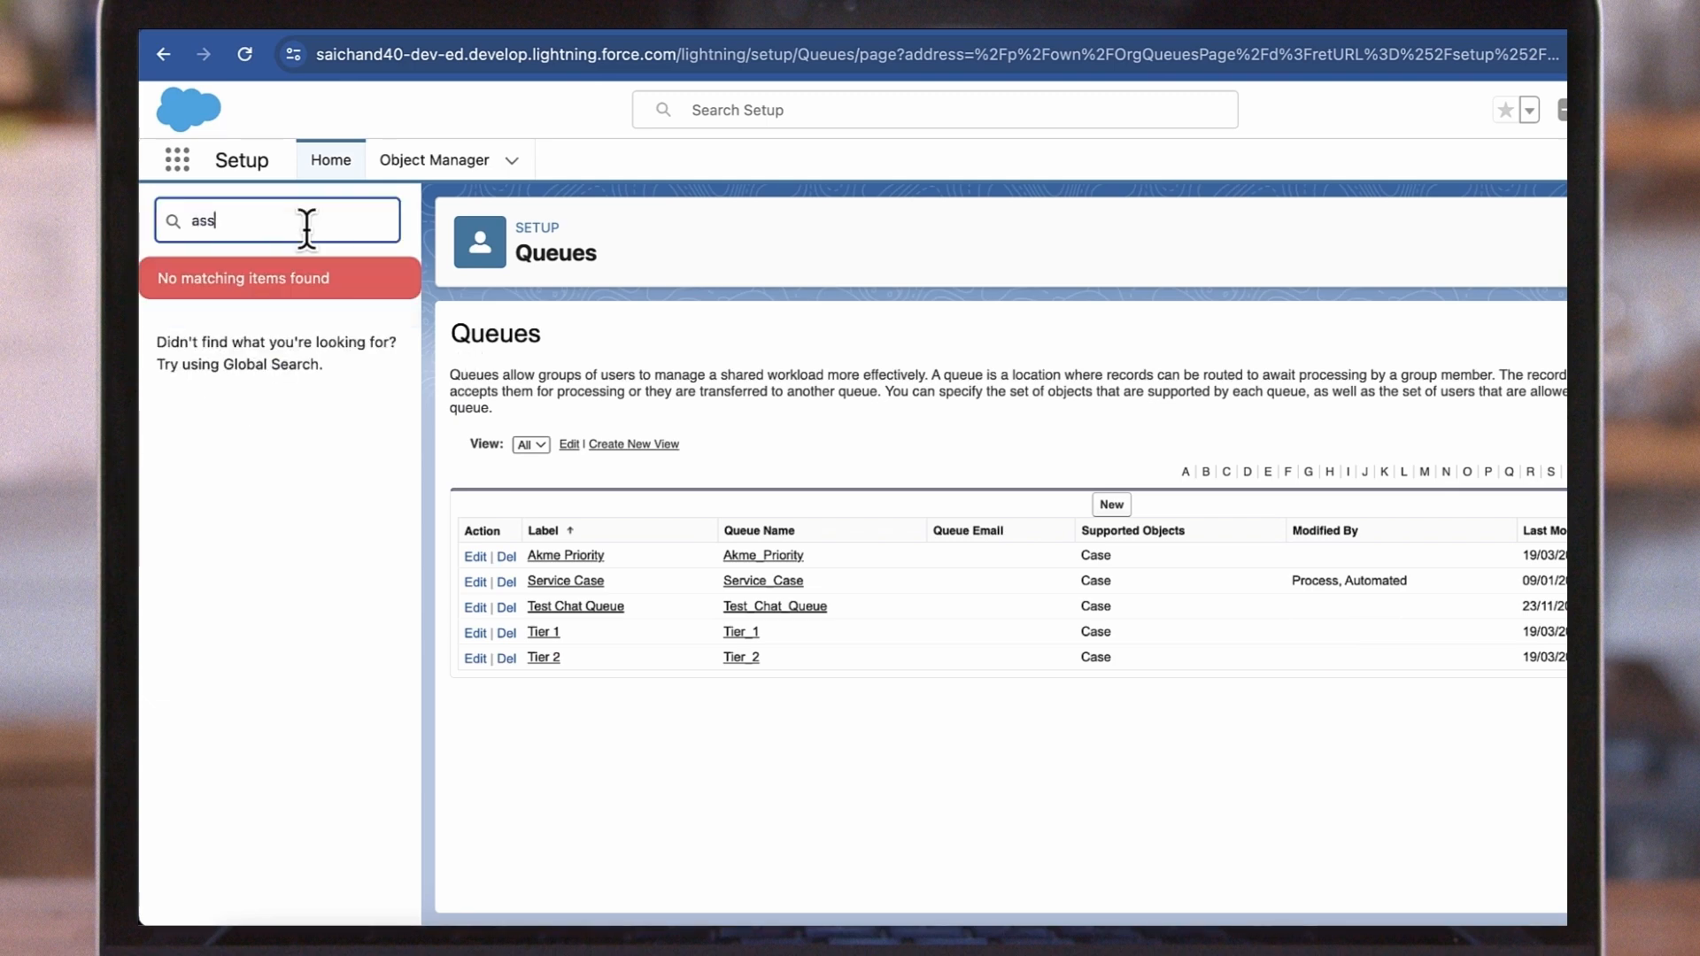
type("assignment rules")
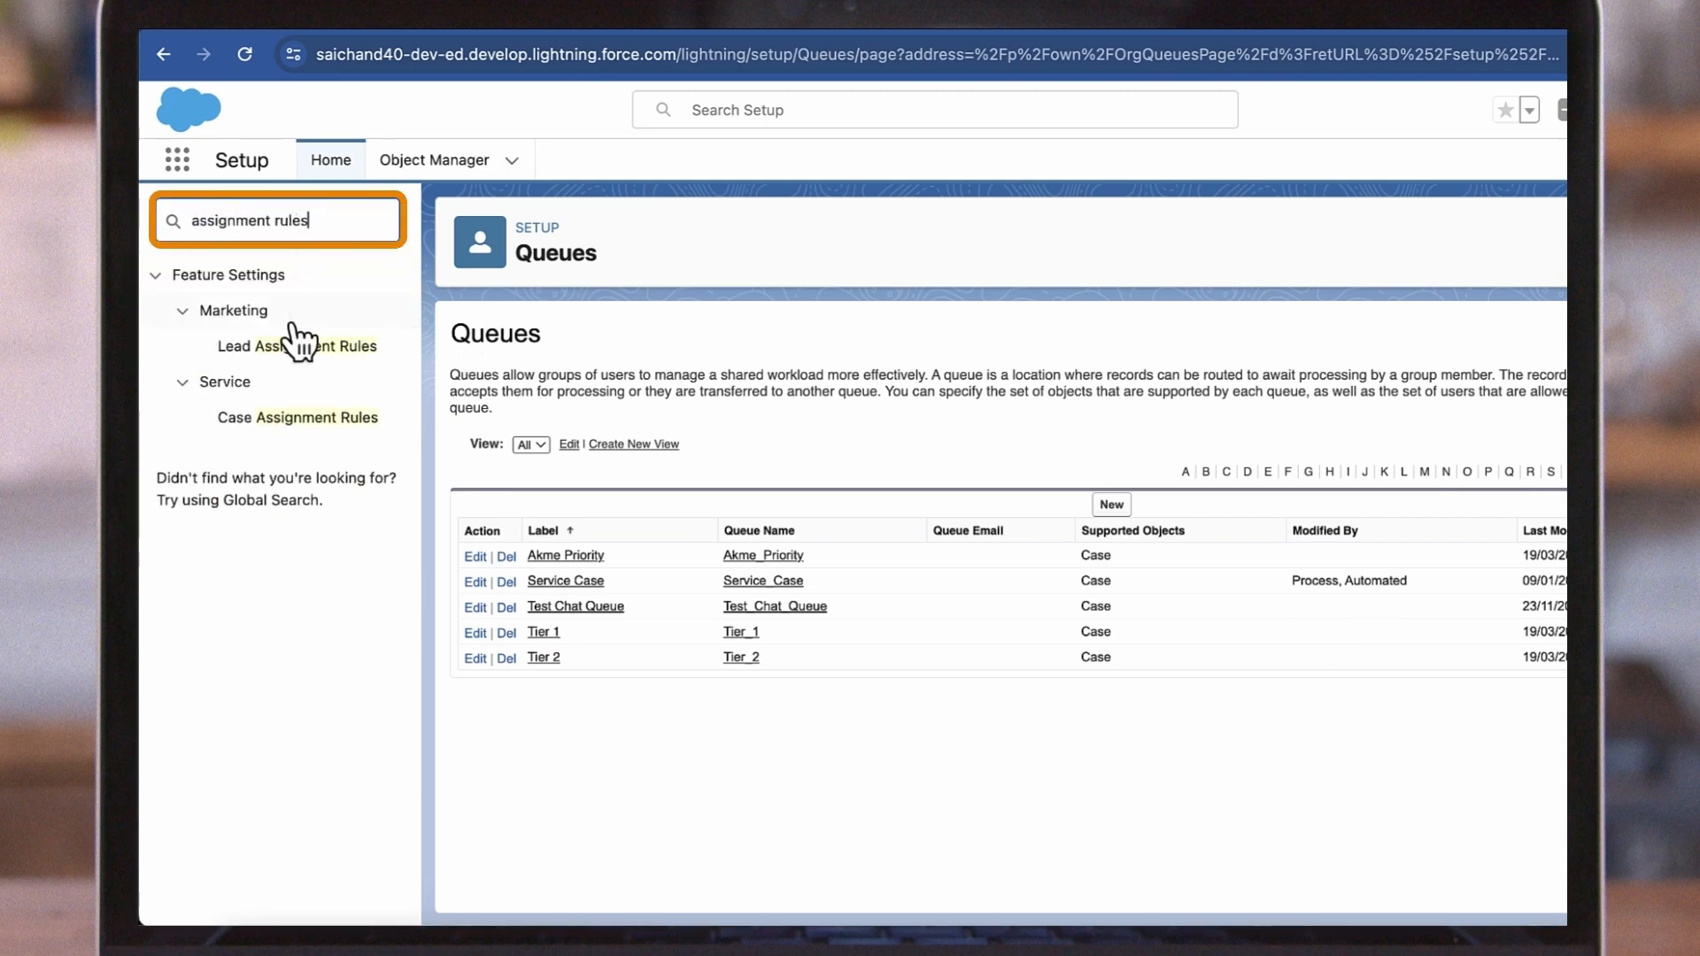
left_click(296, 417)
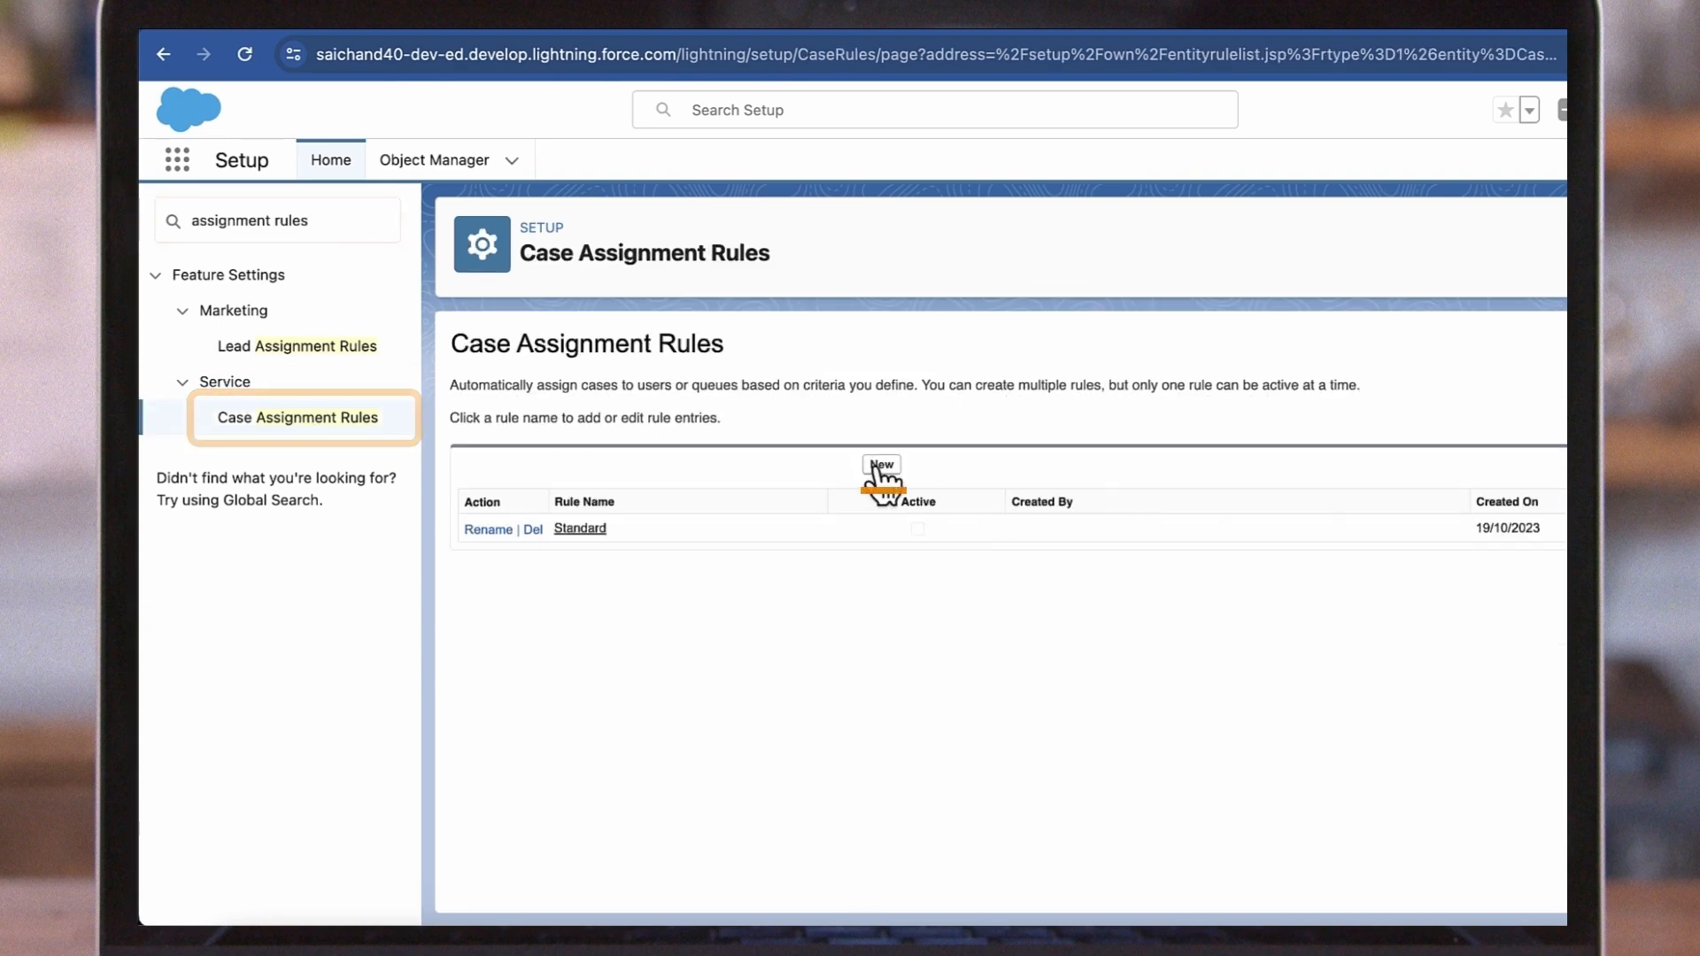
left_click(882, 464)
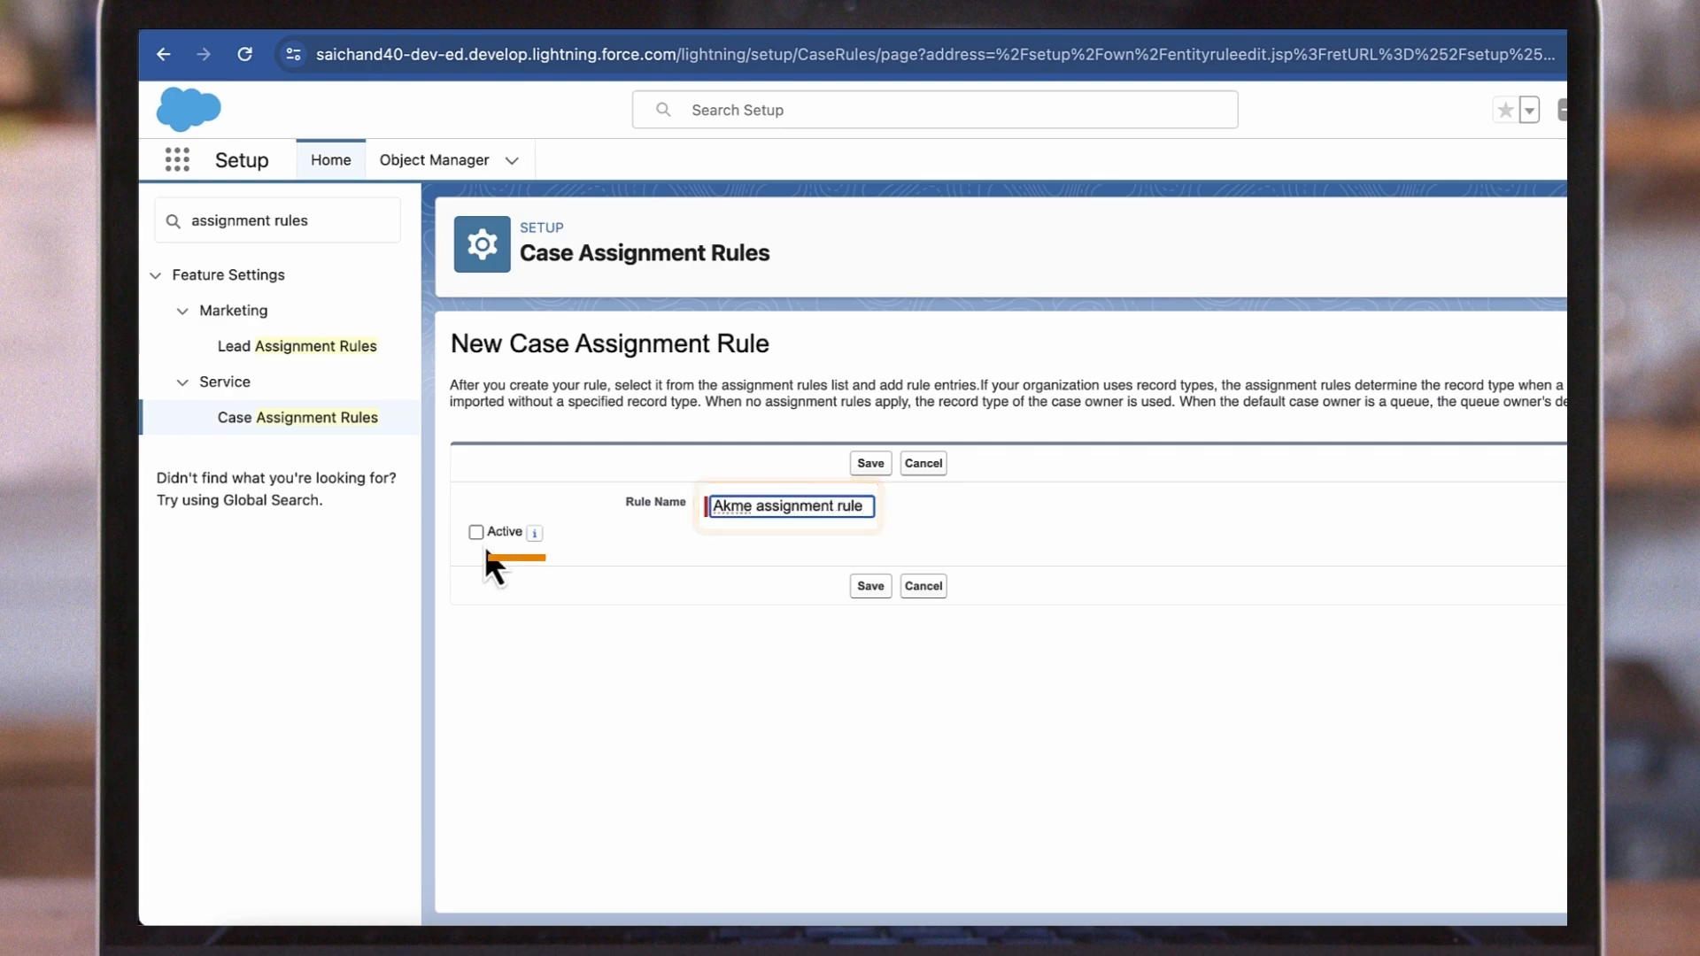
left_click(475, 532)
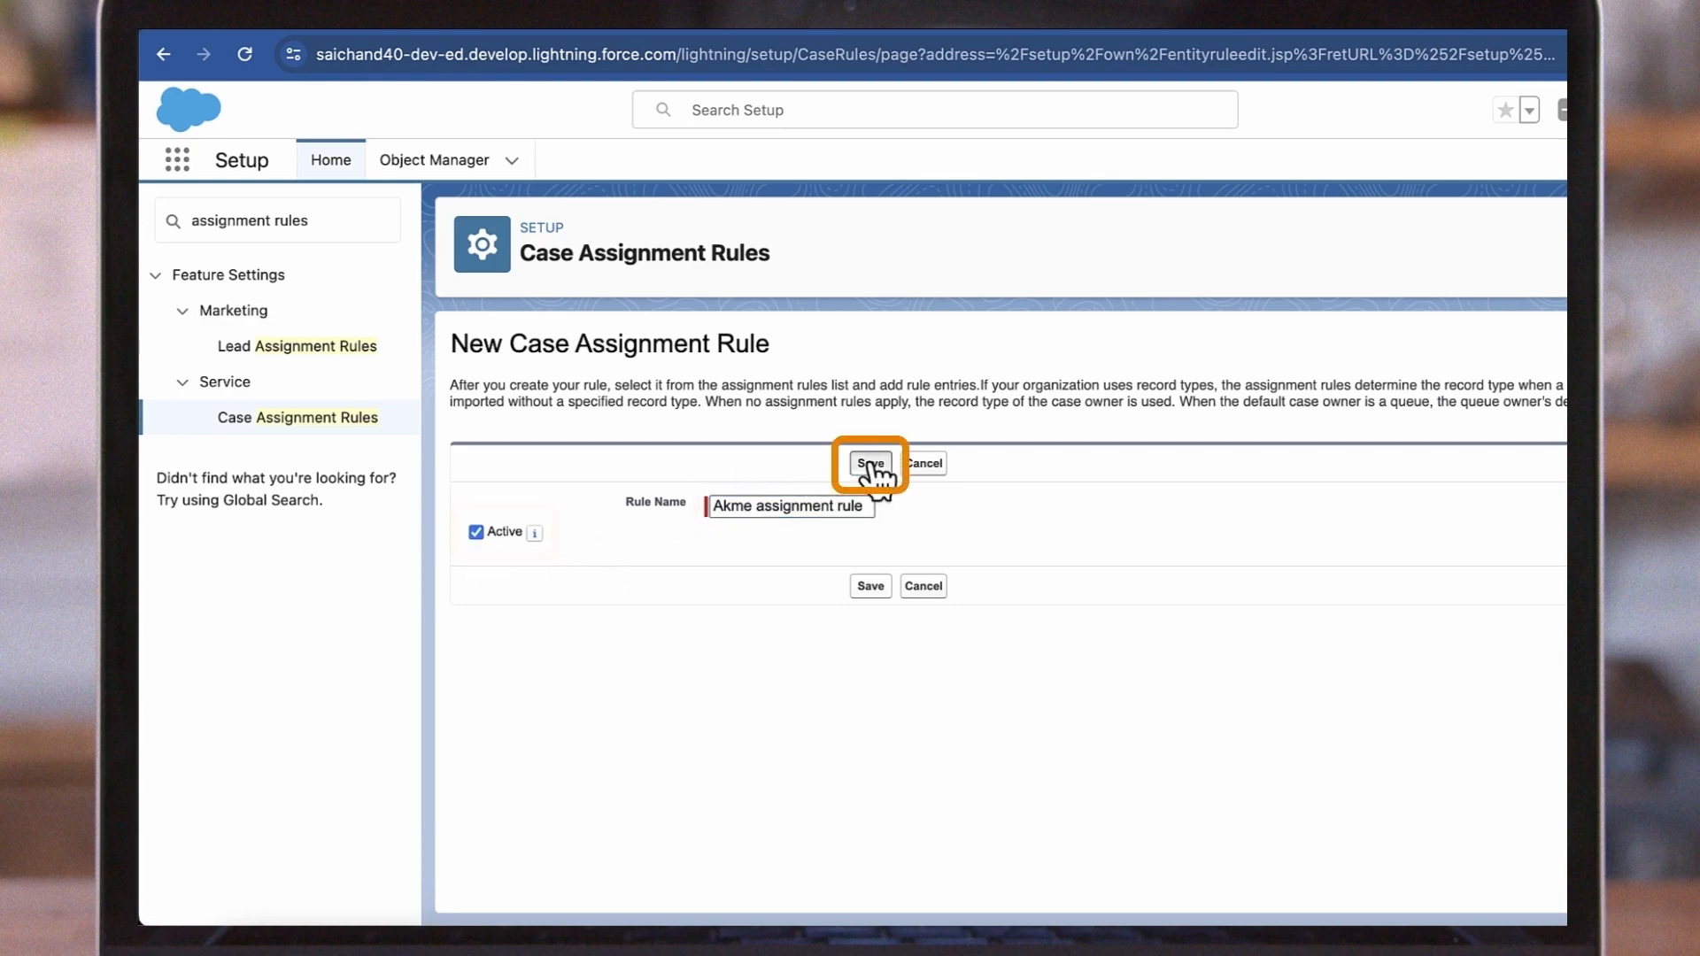
left_click(869, 463)
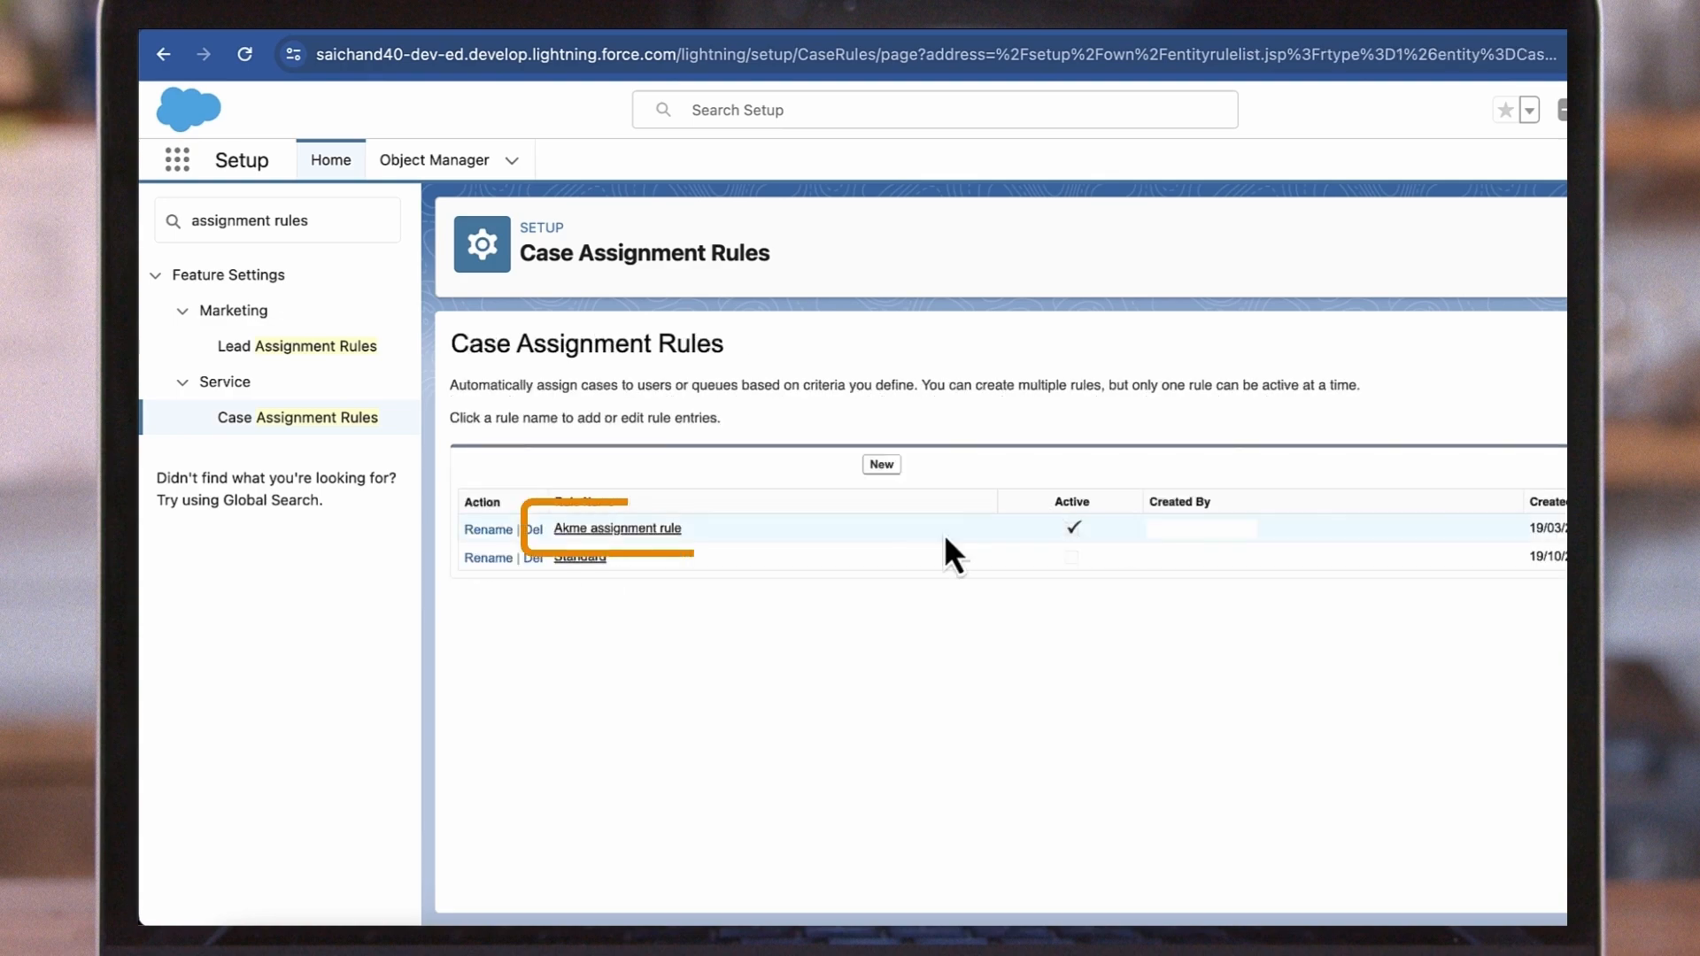
left_click(617, 528)
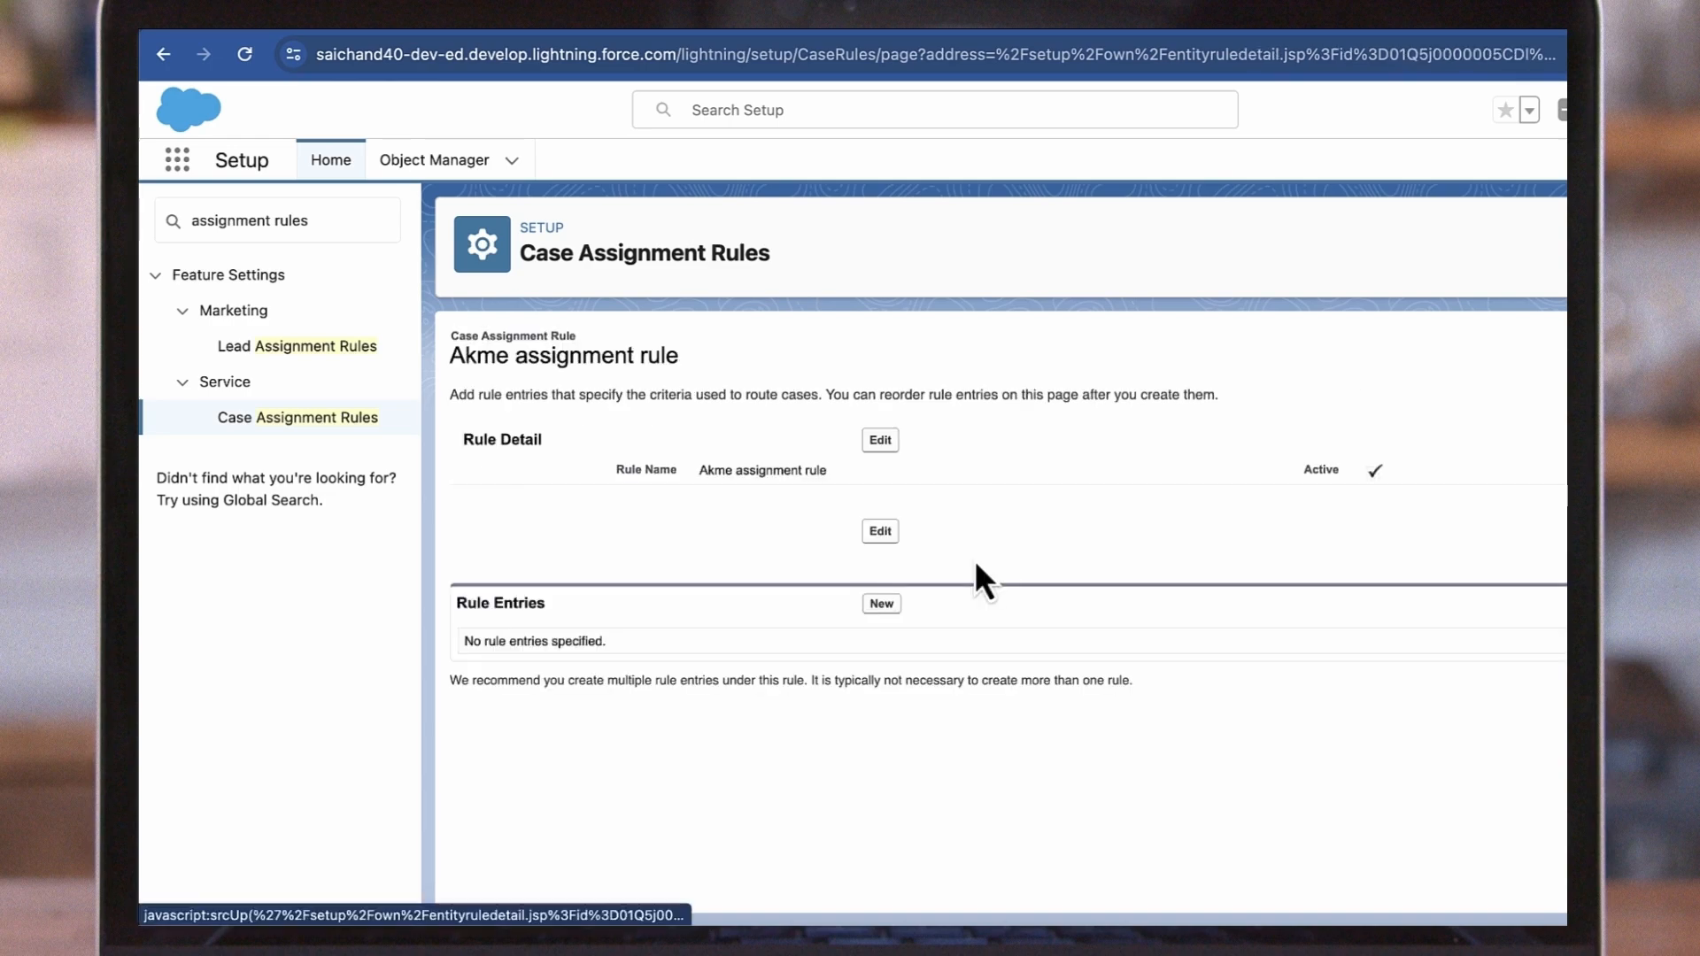
Add entry 1 assigning cases whose Subject contains email to queue Tier 1.
left_click(880, 604)
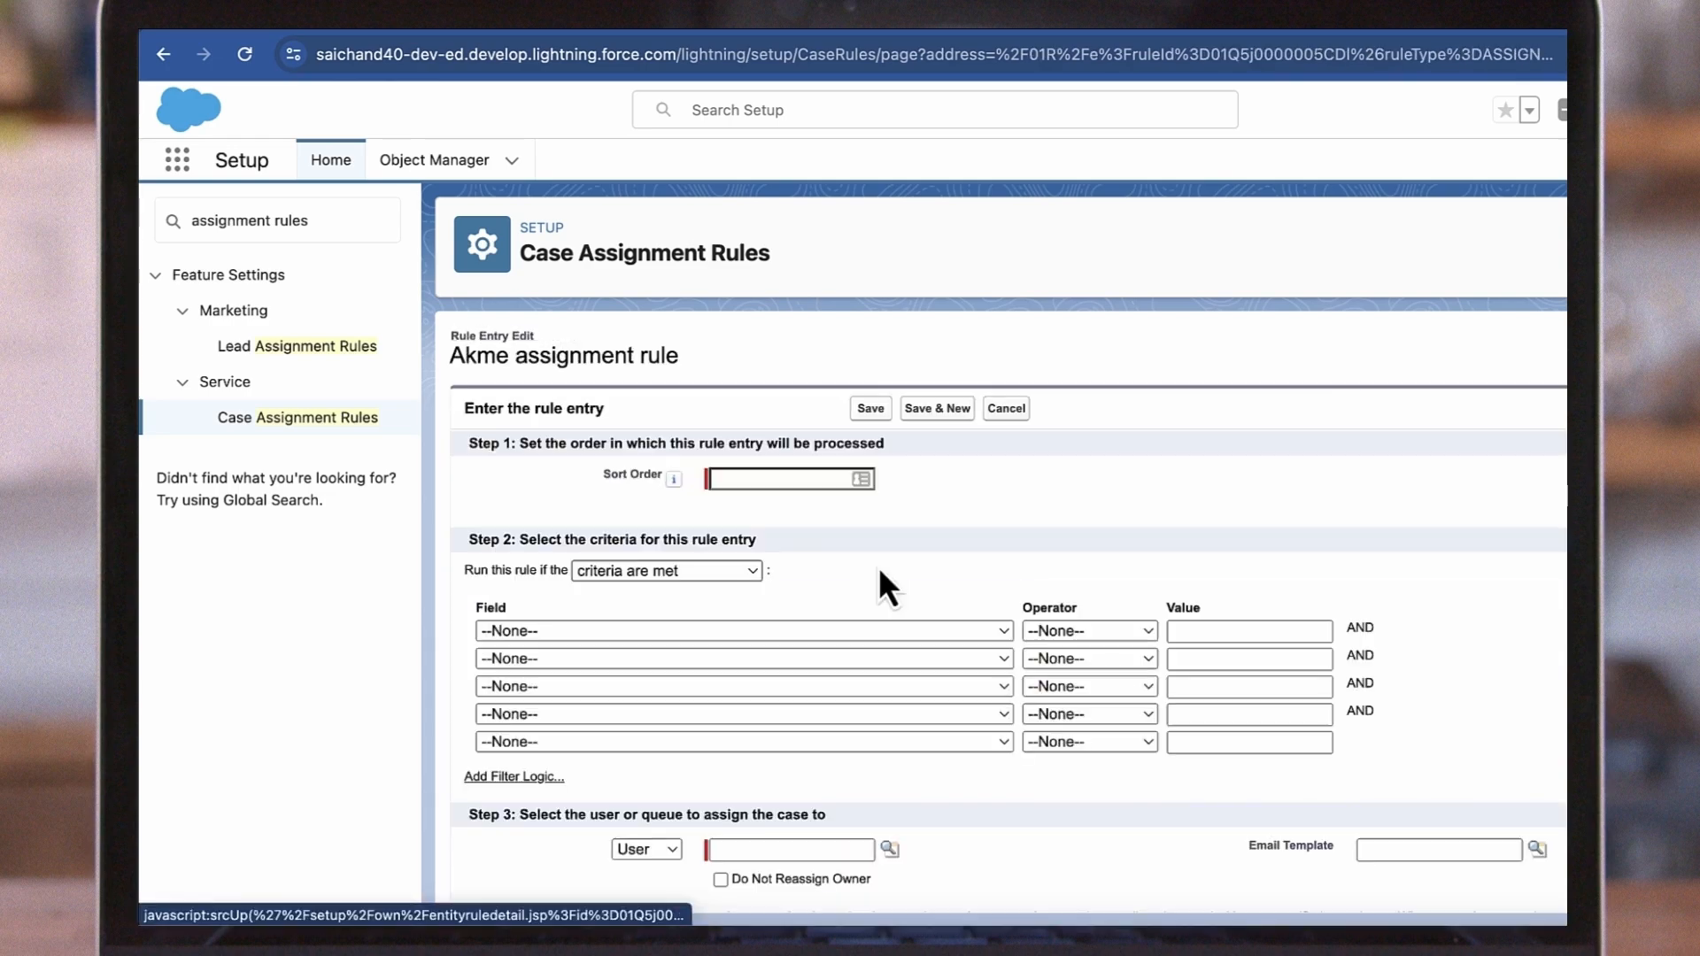
left_click(781, 478)
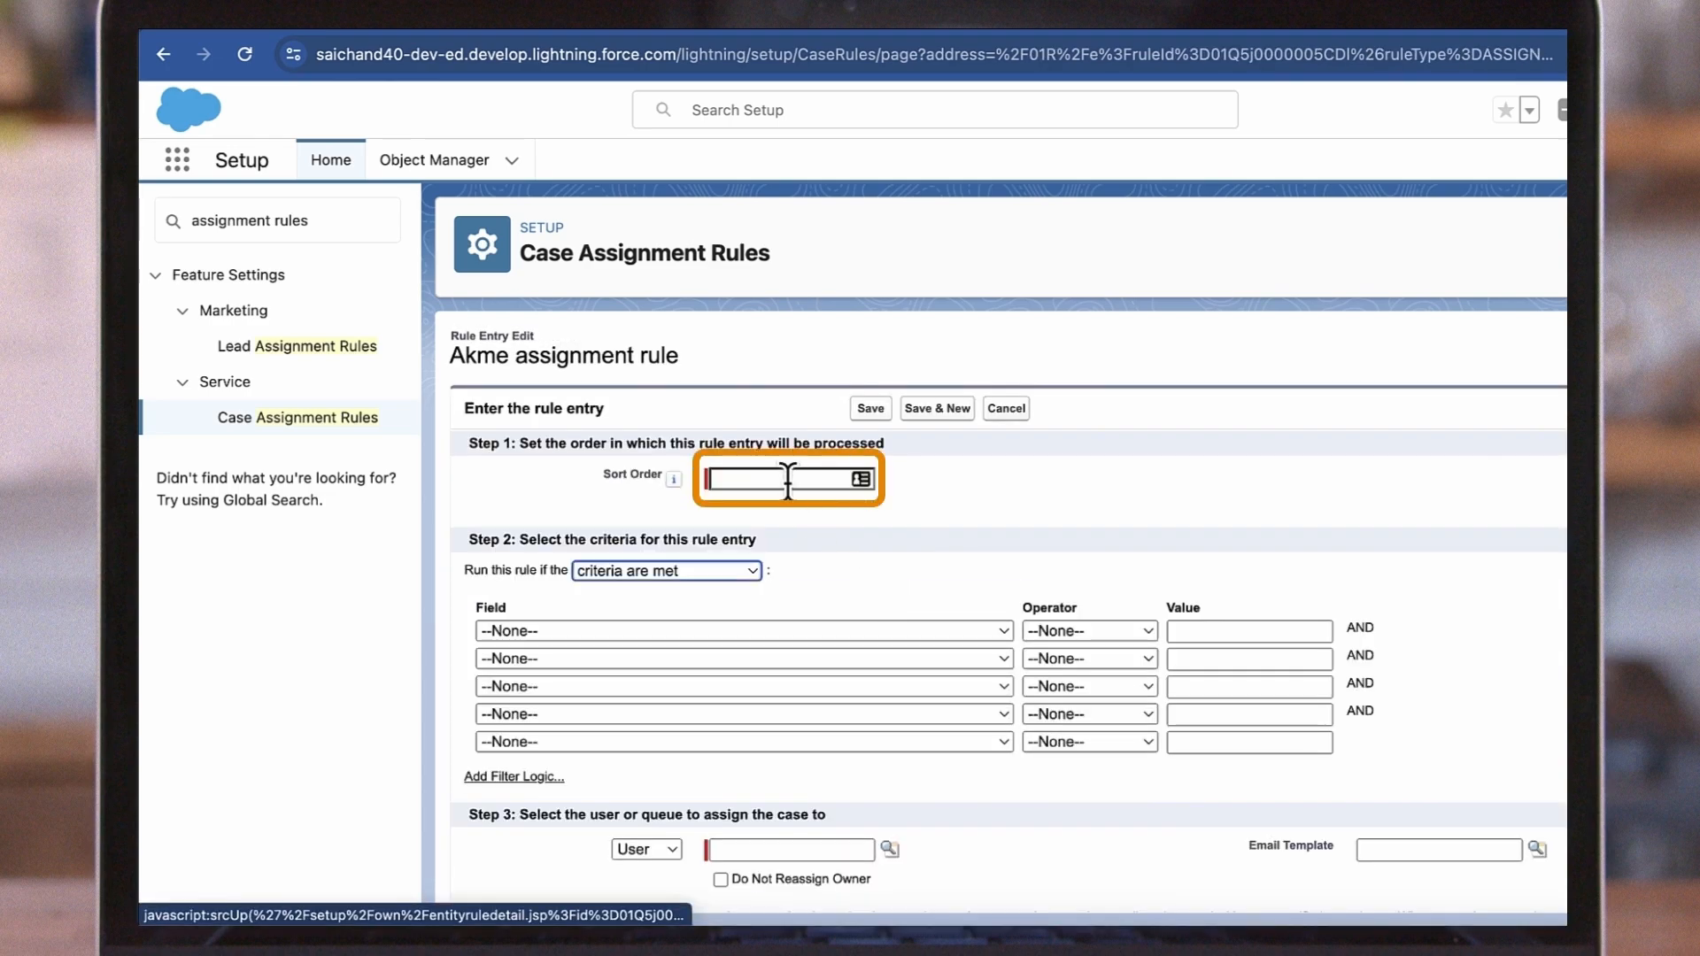
type("1")
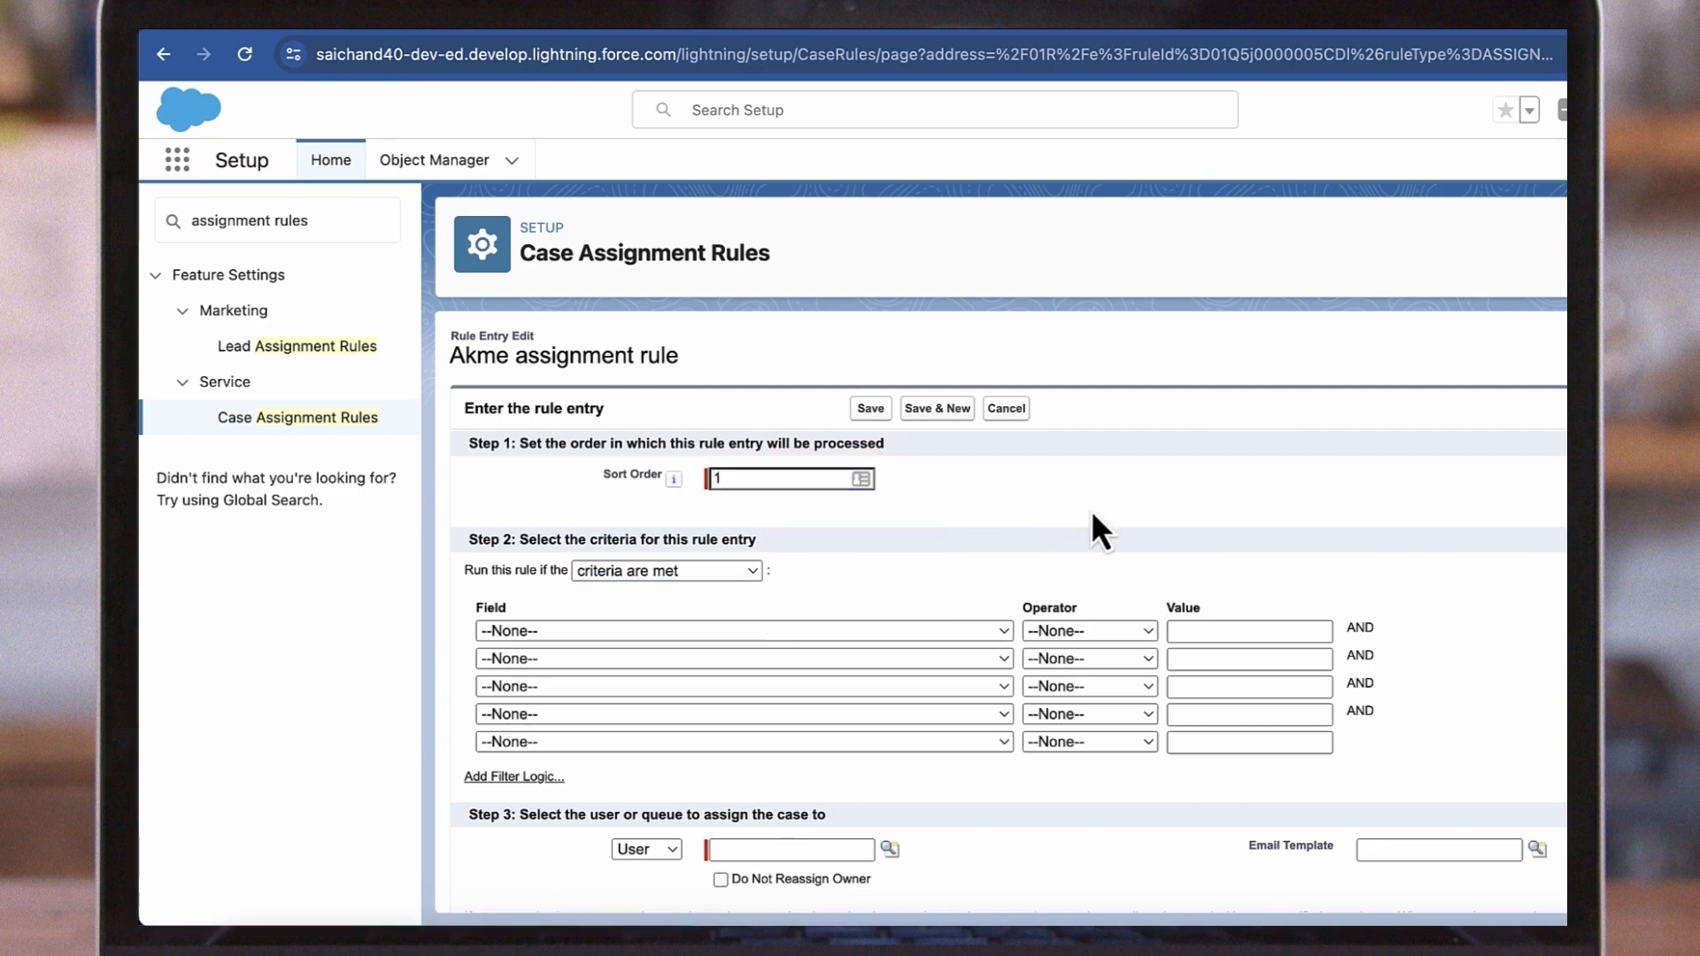
left_click(742, 631)
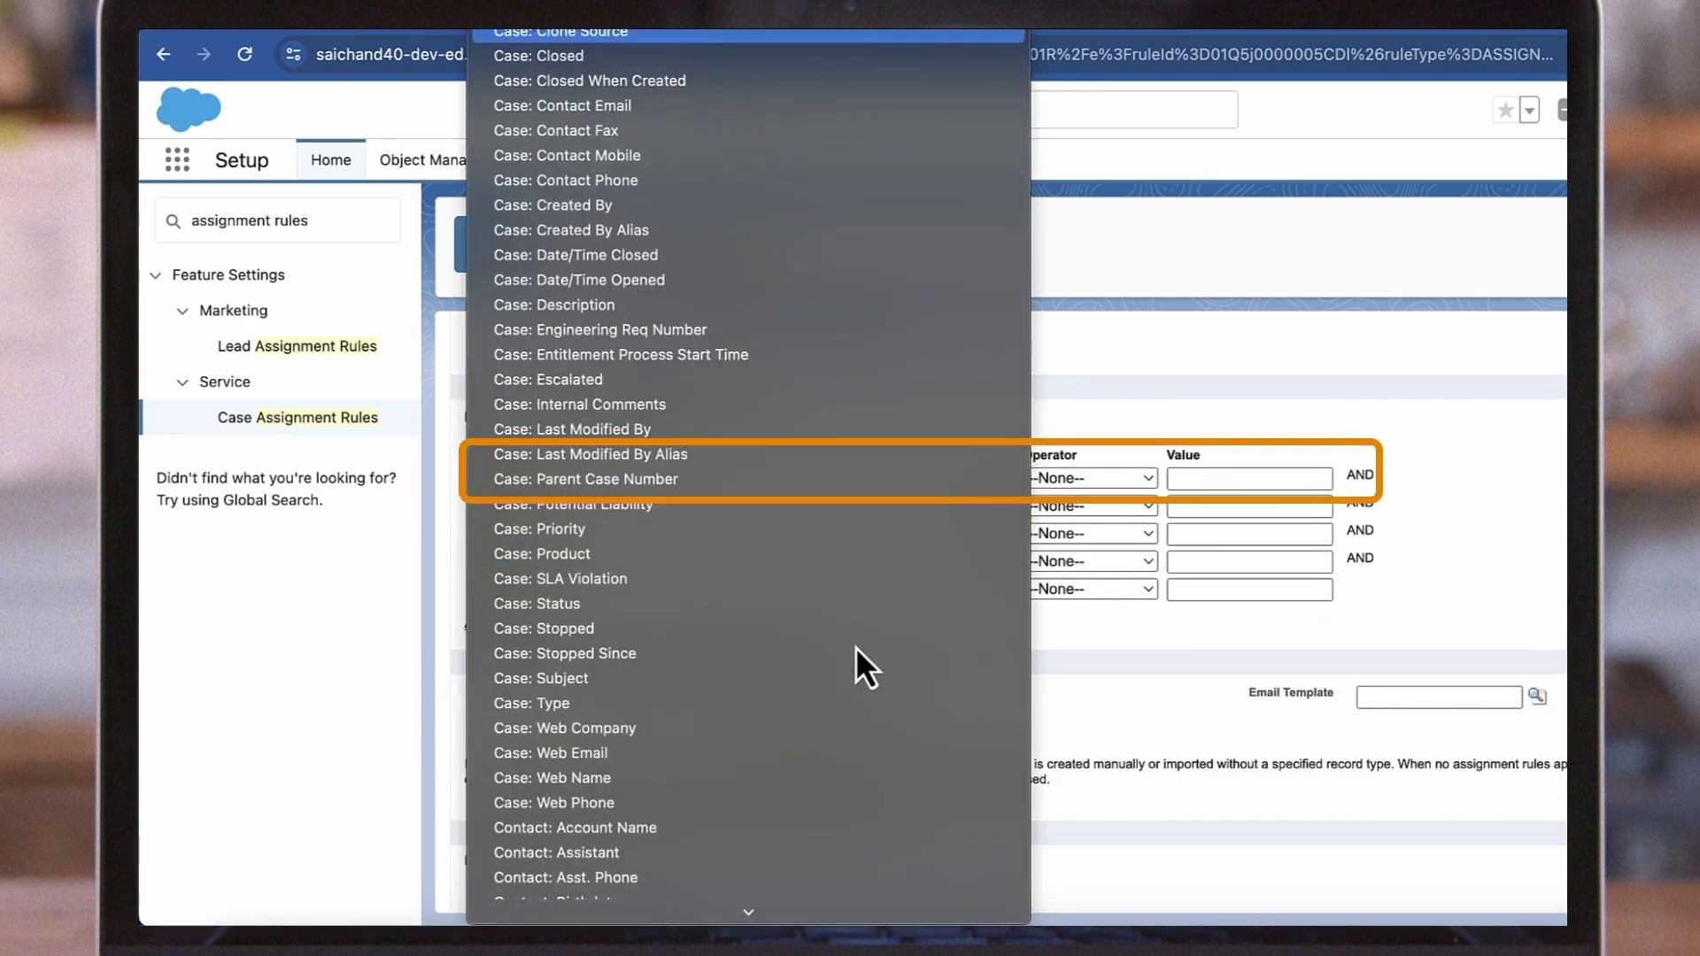
scroll("down", 3)
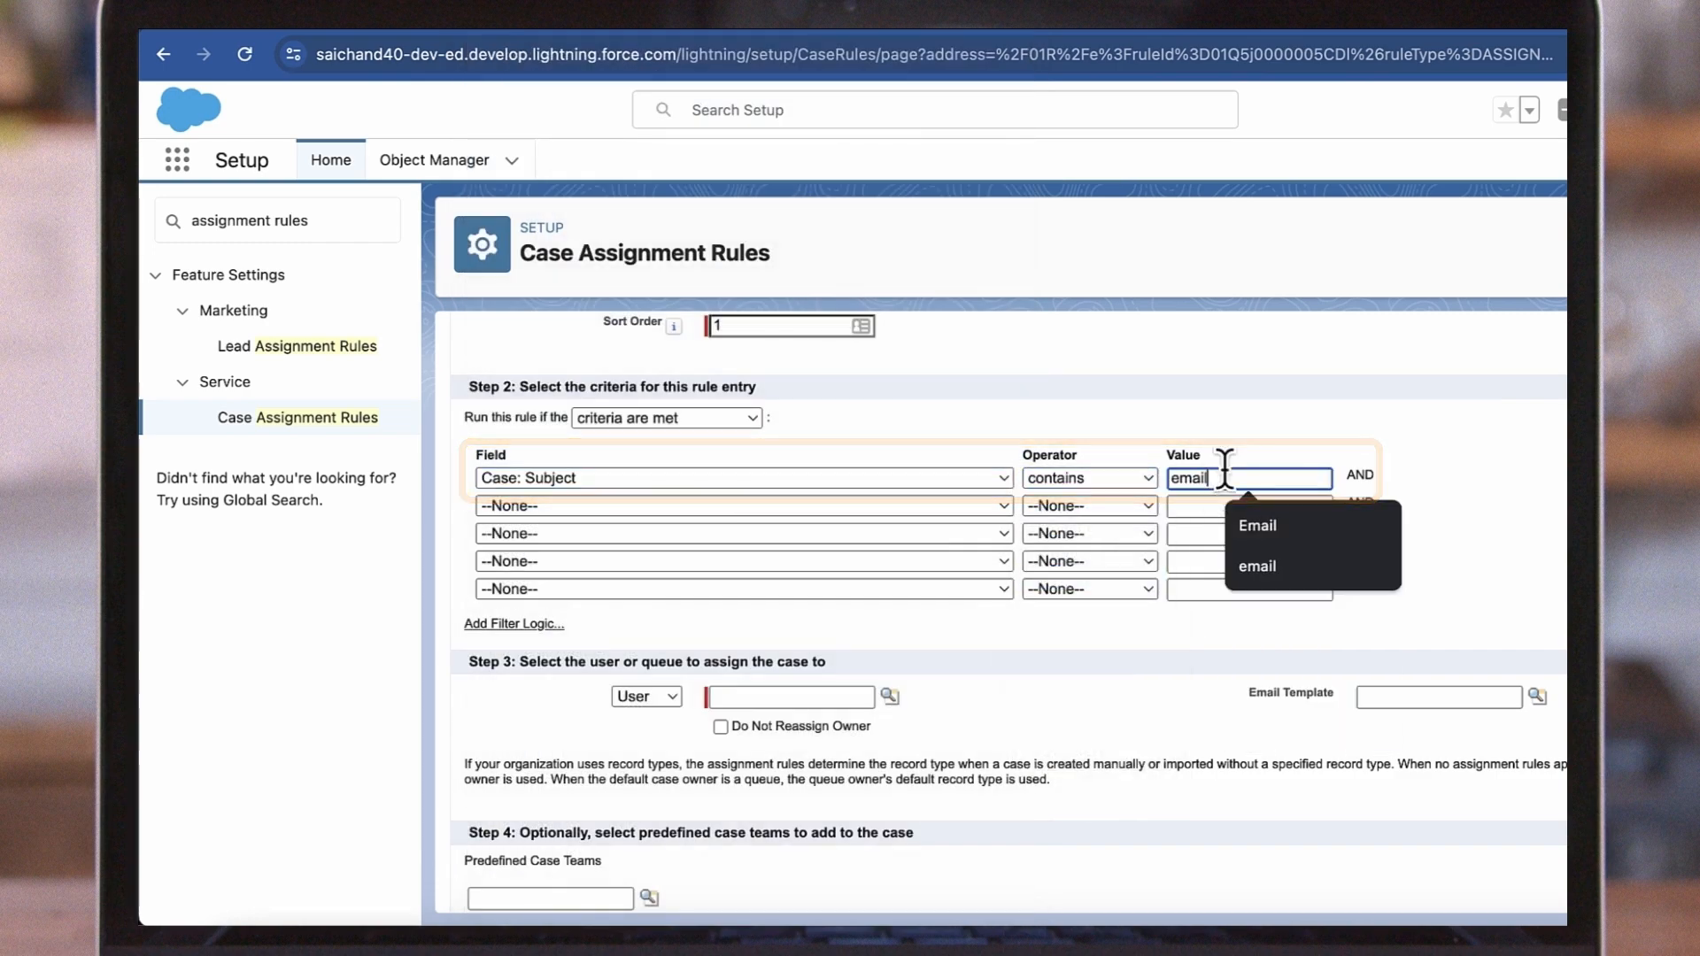
left_click(646, 696)
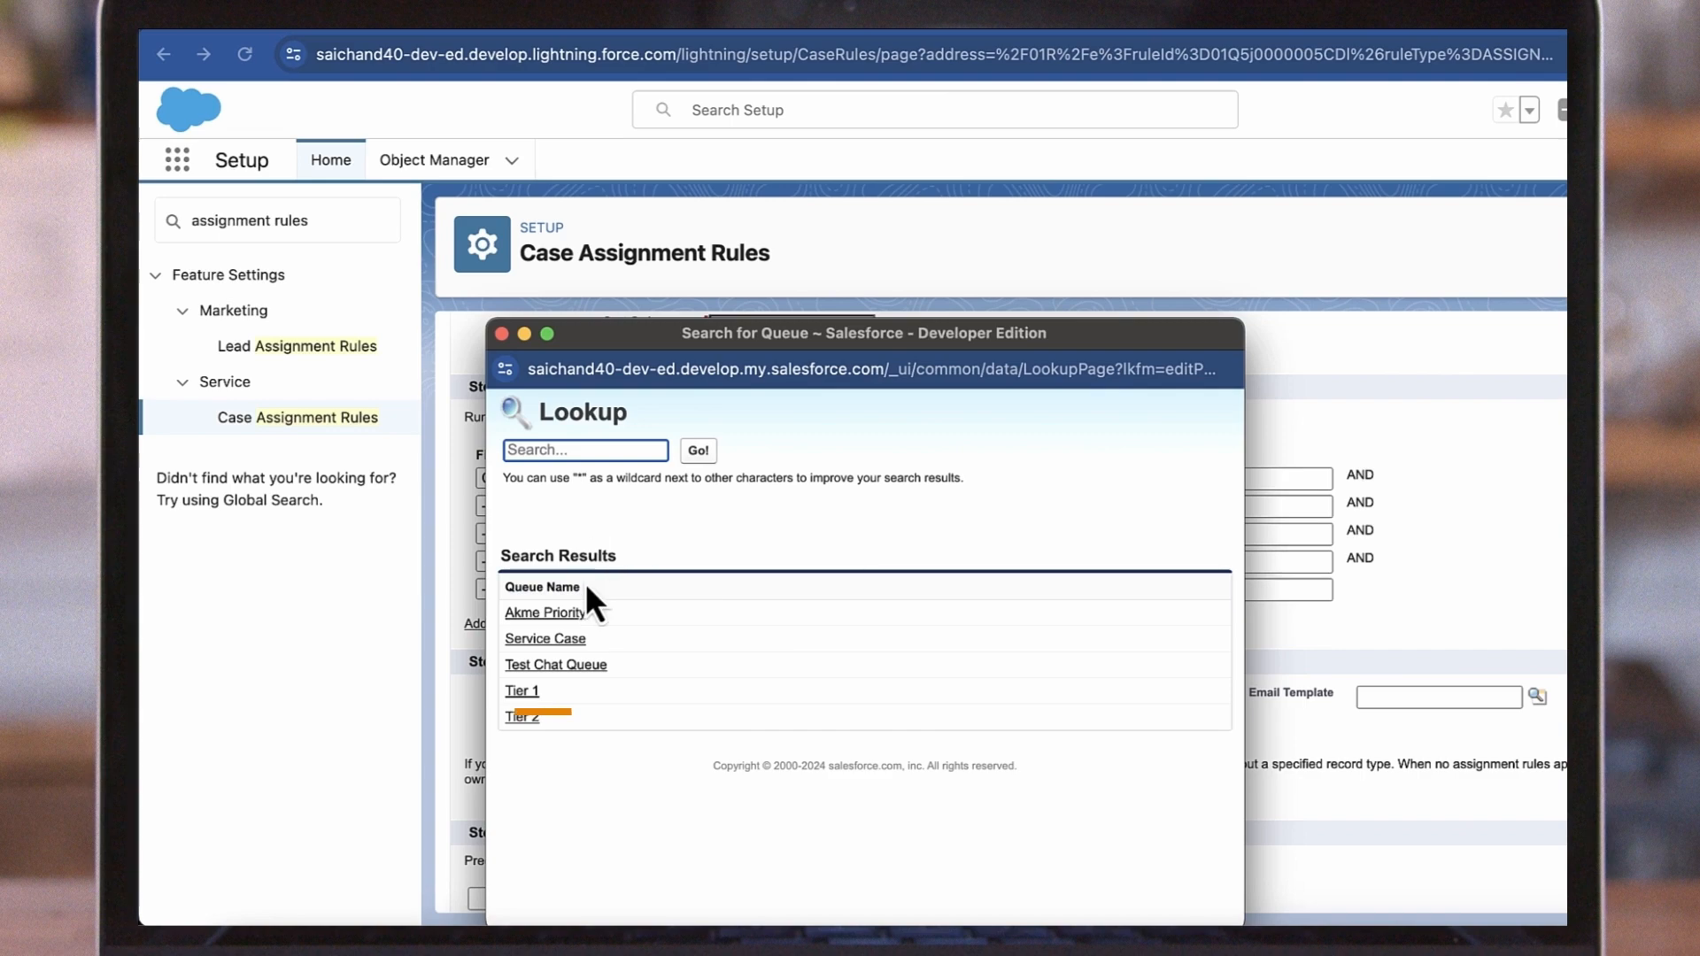
left_click(521, 690)
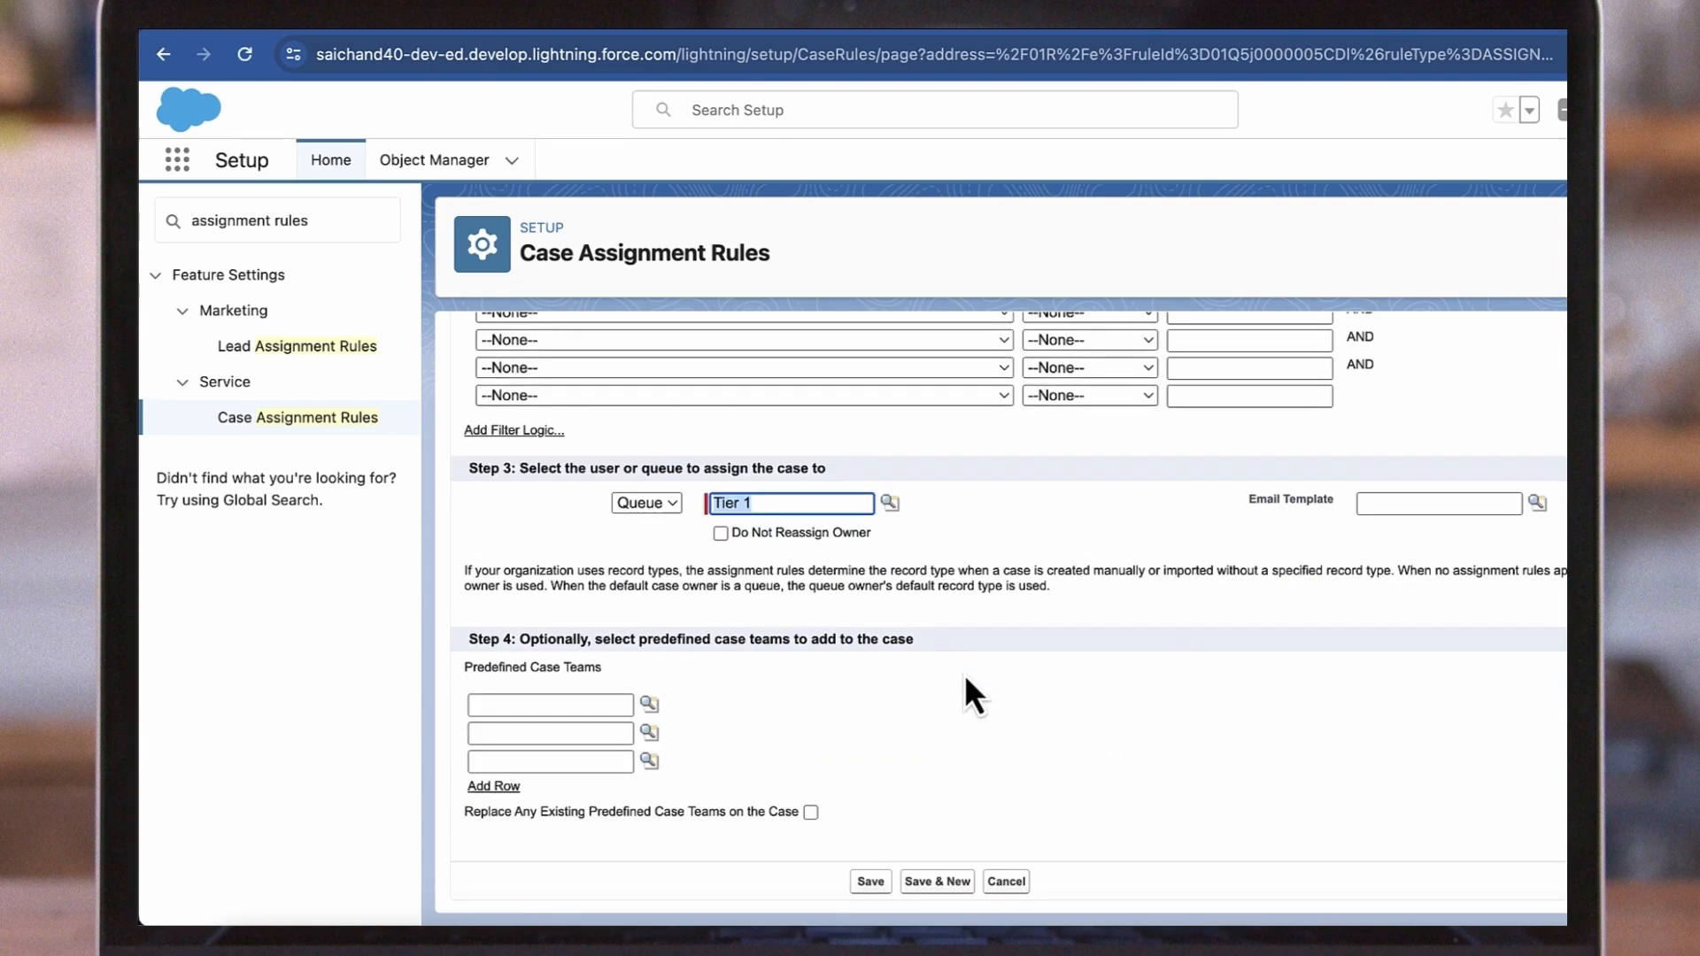
left_click(868, 880)
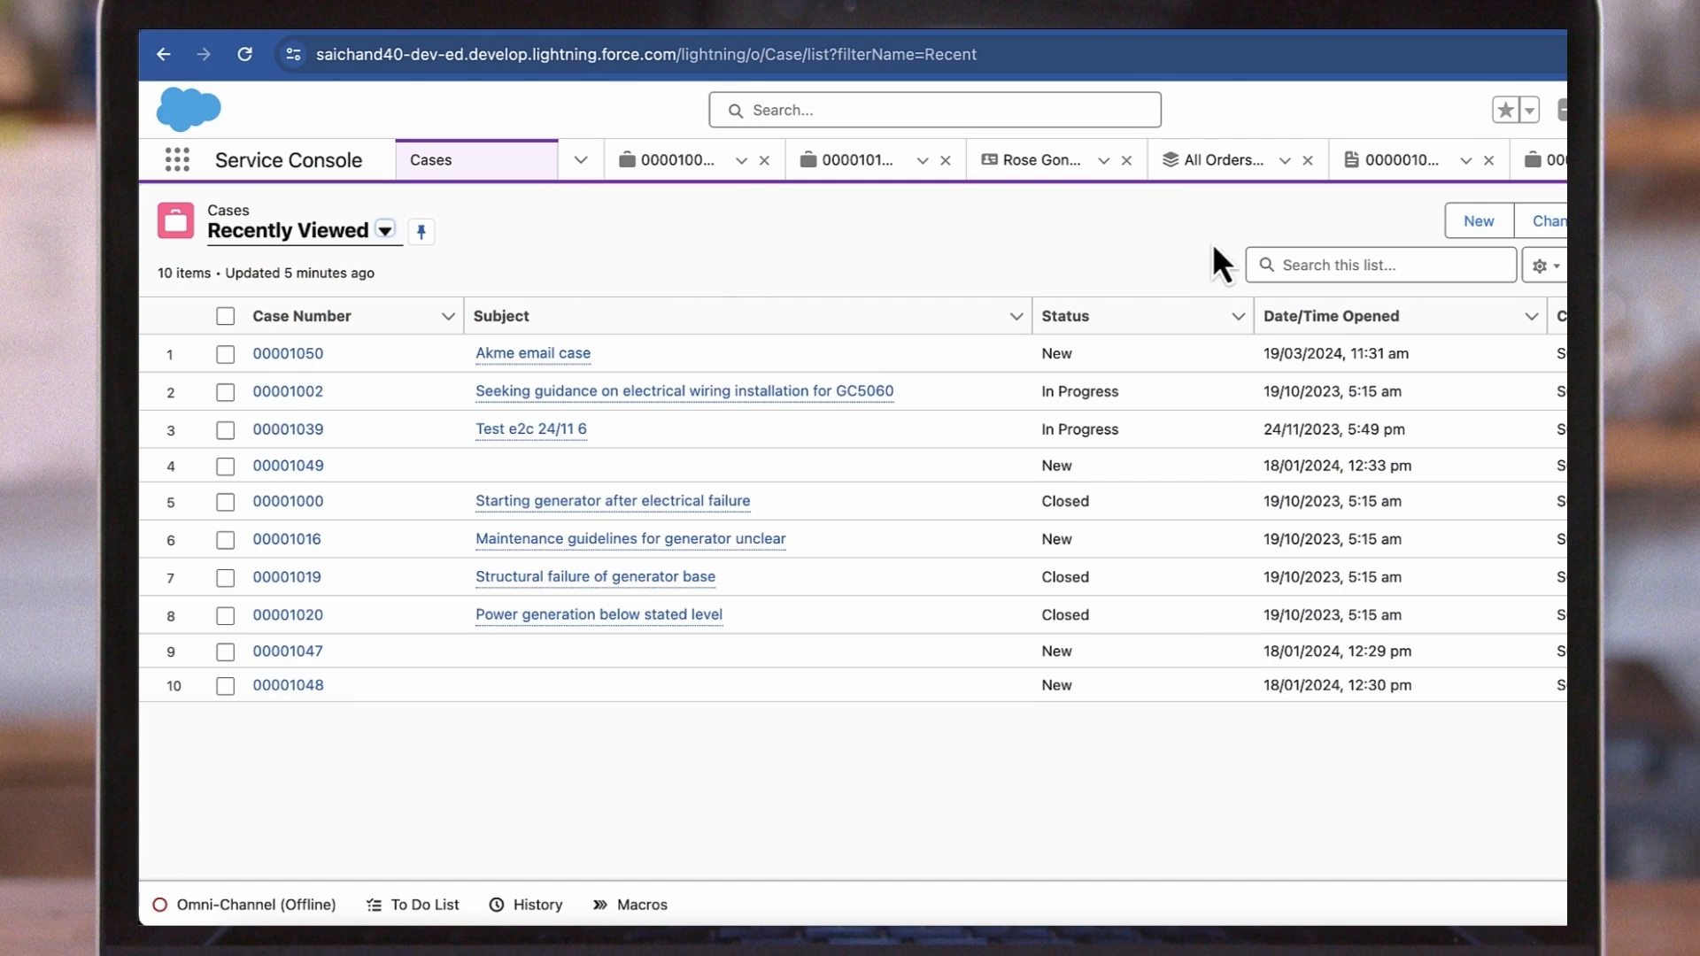
Save case 'Akme email case 2' with the active assignment rule applied.
left_click(1476, 221)
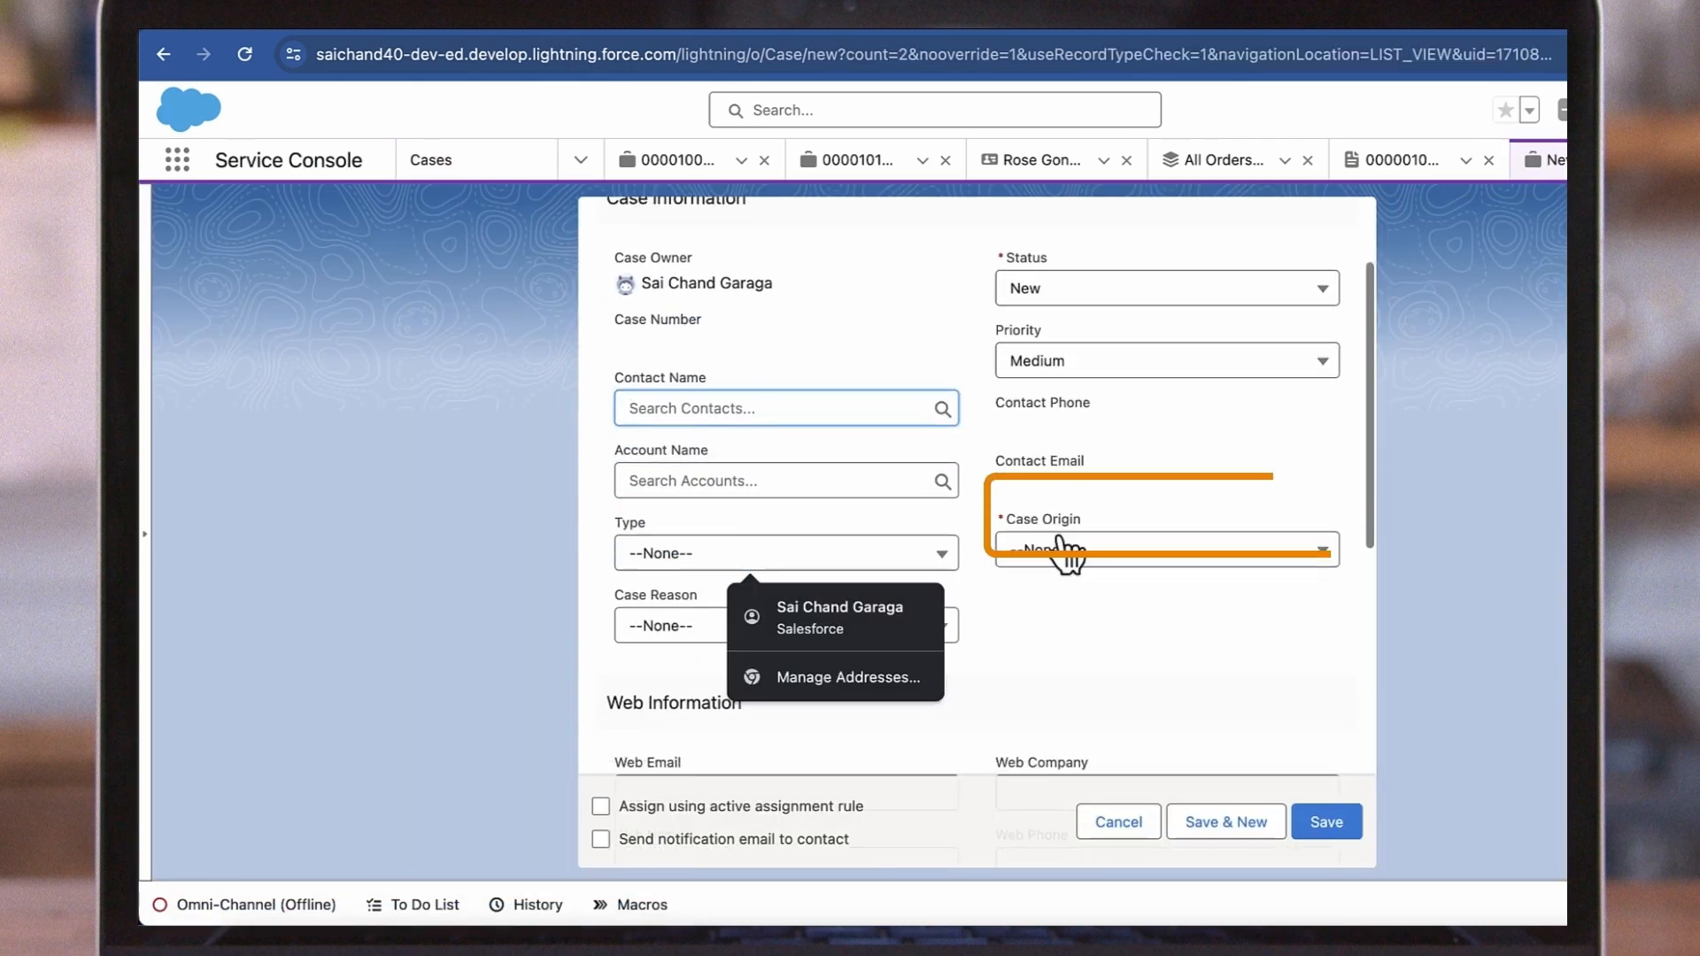
scroll("down", 3)
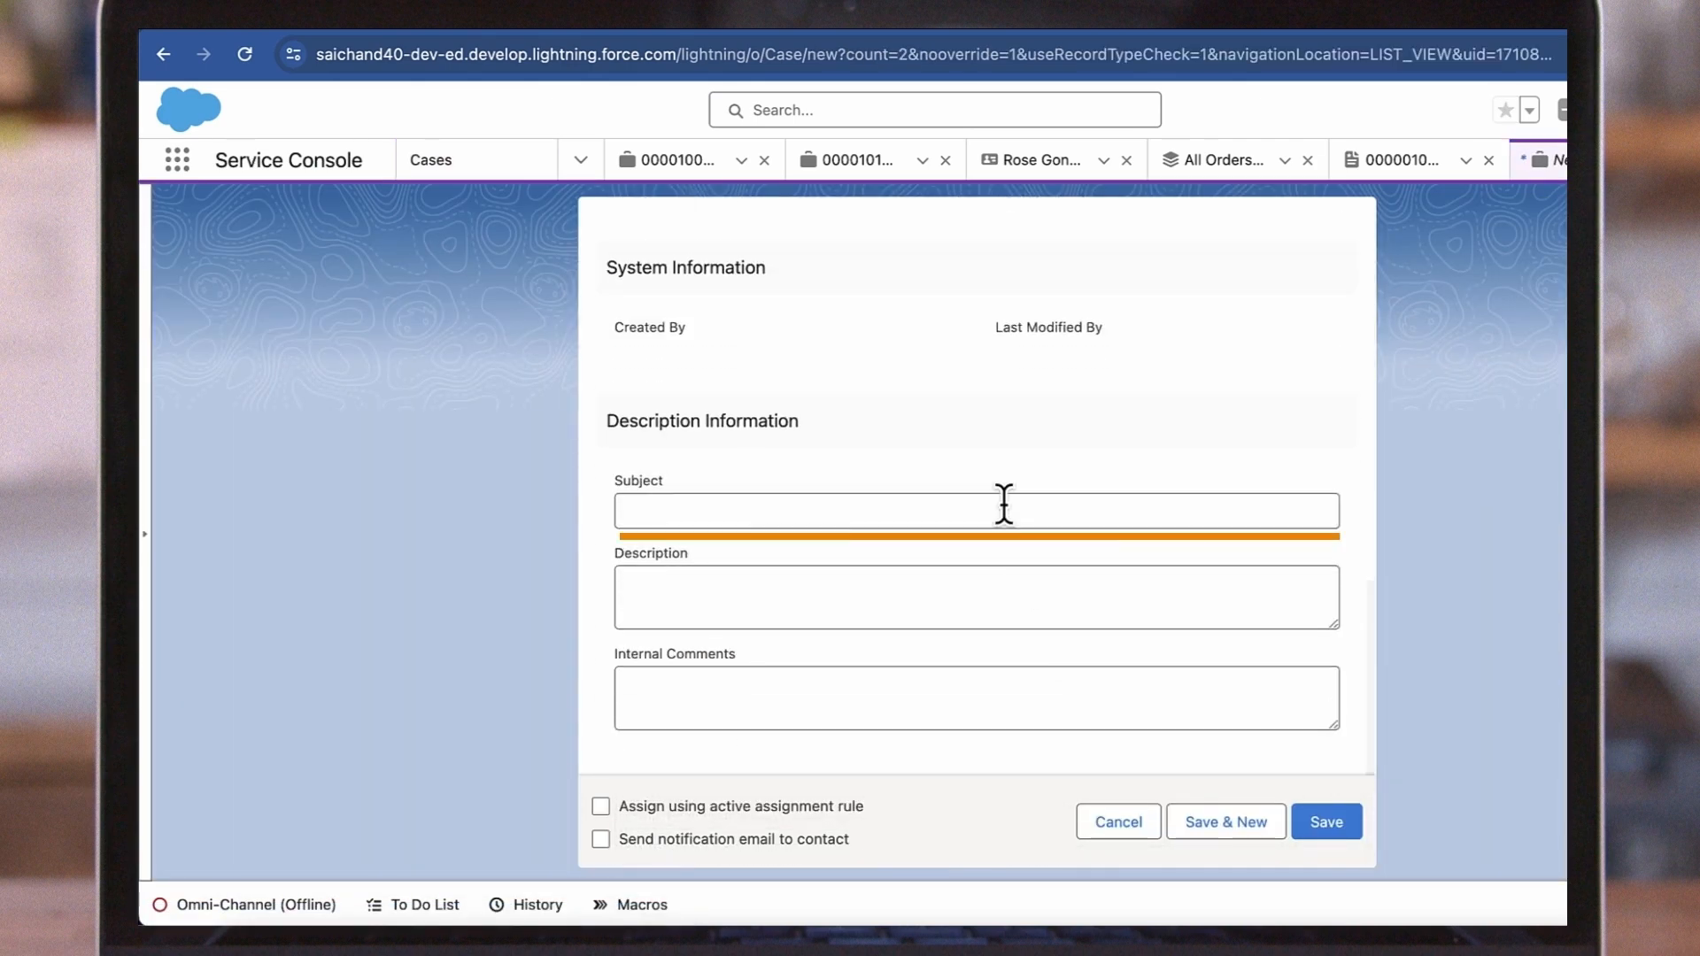
type("Akme email ca")
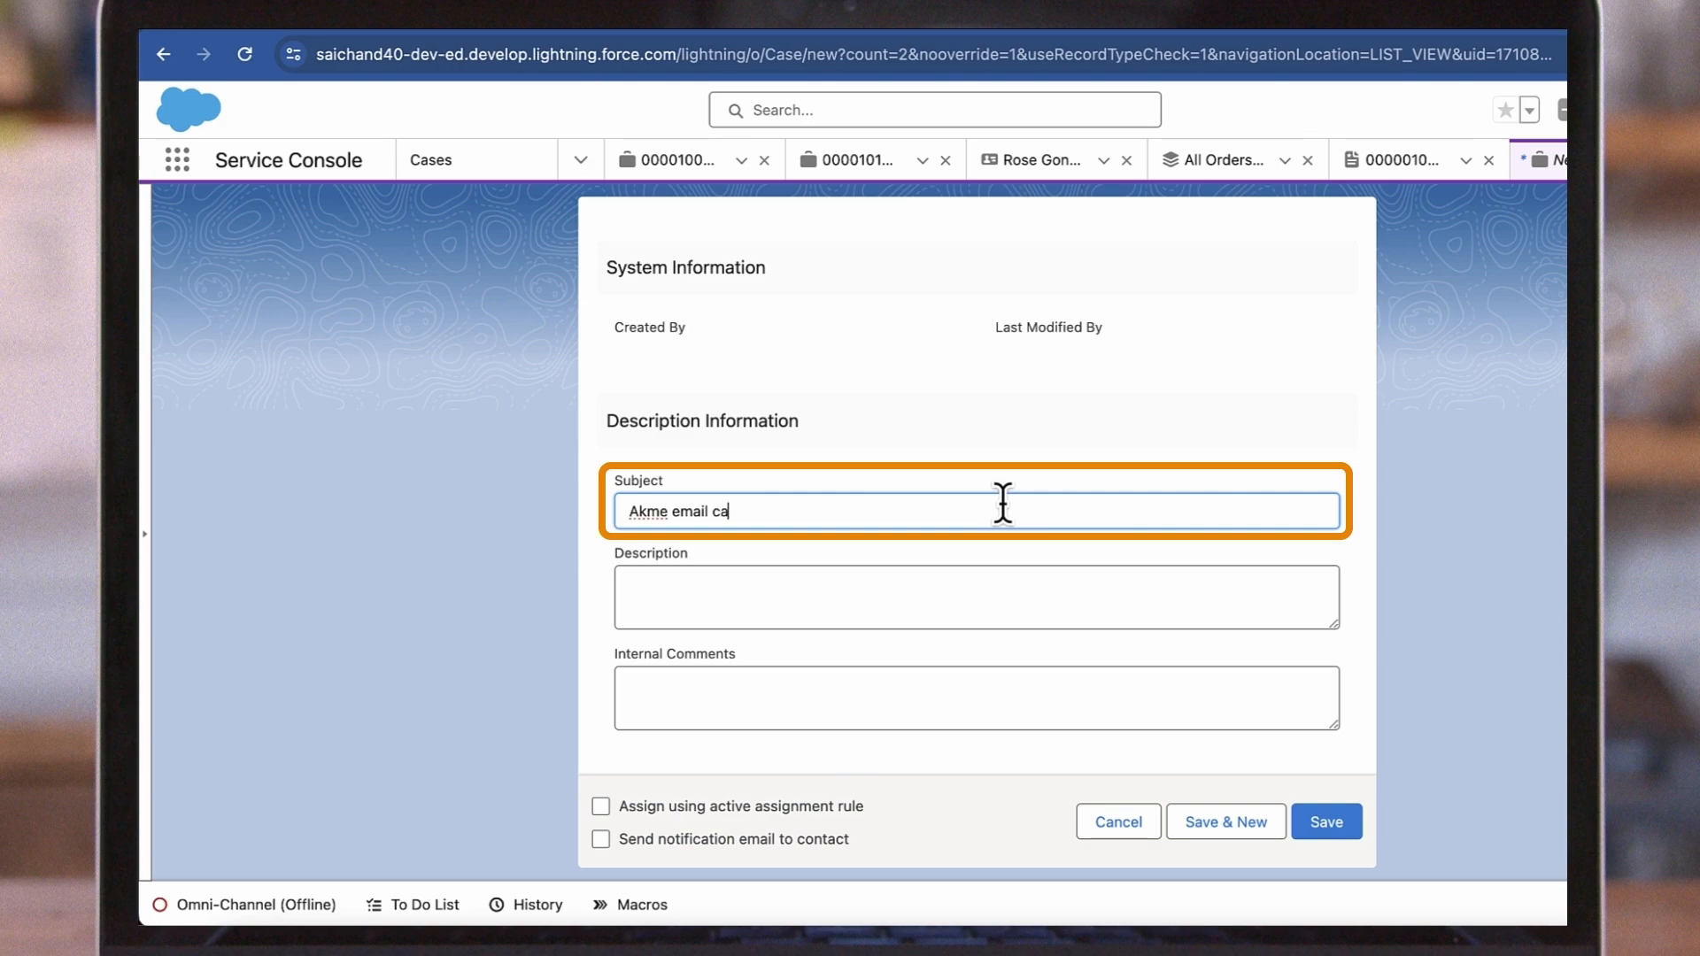
type("se 2")
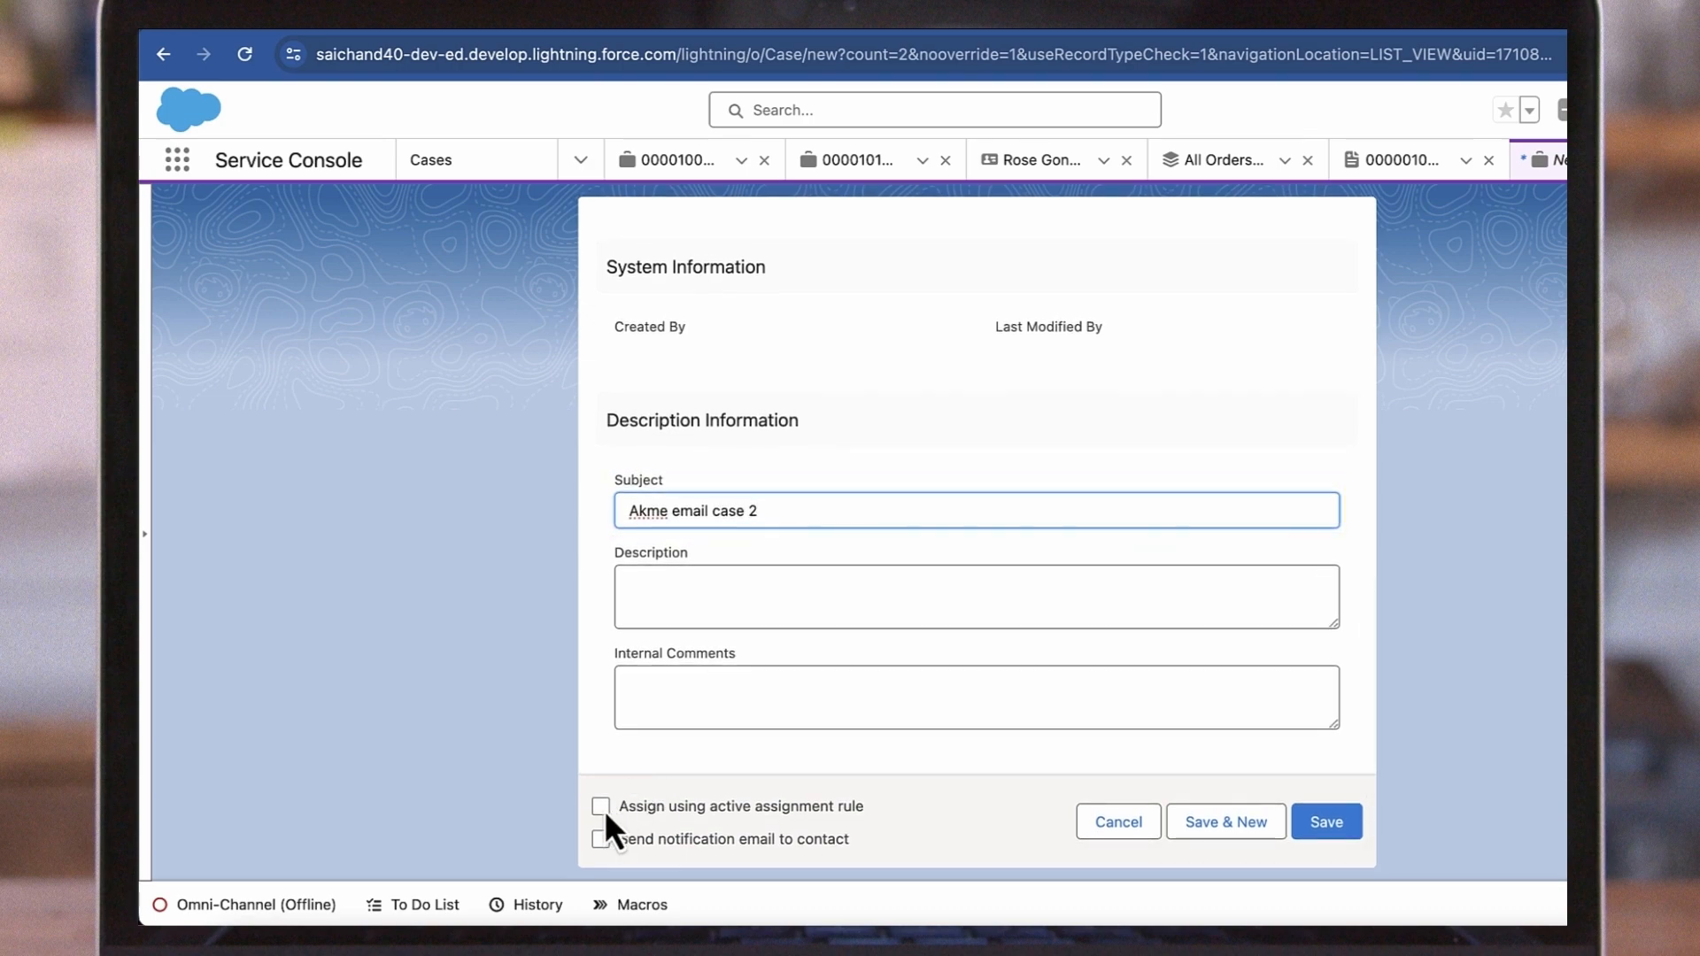
left_click(599, 805)
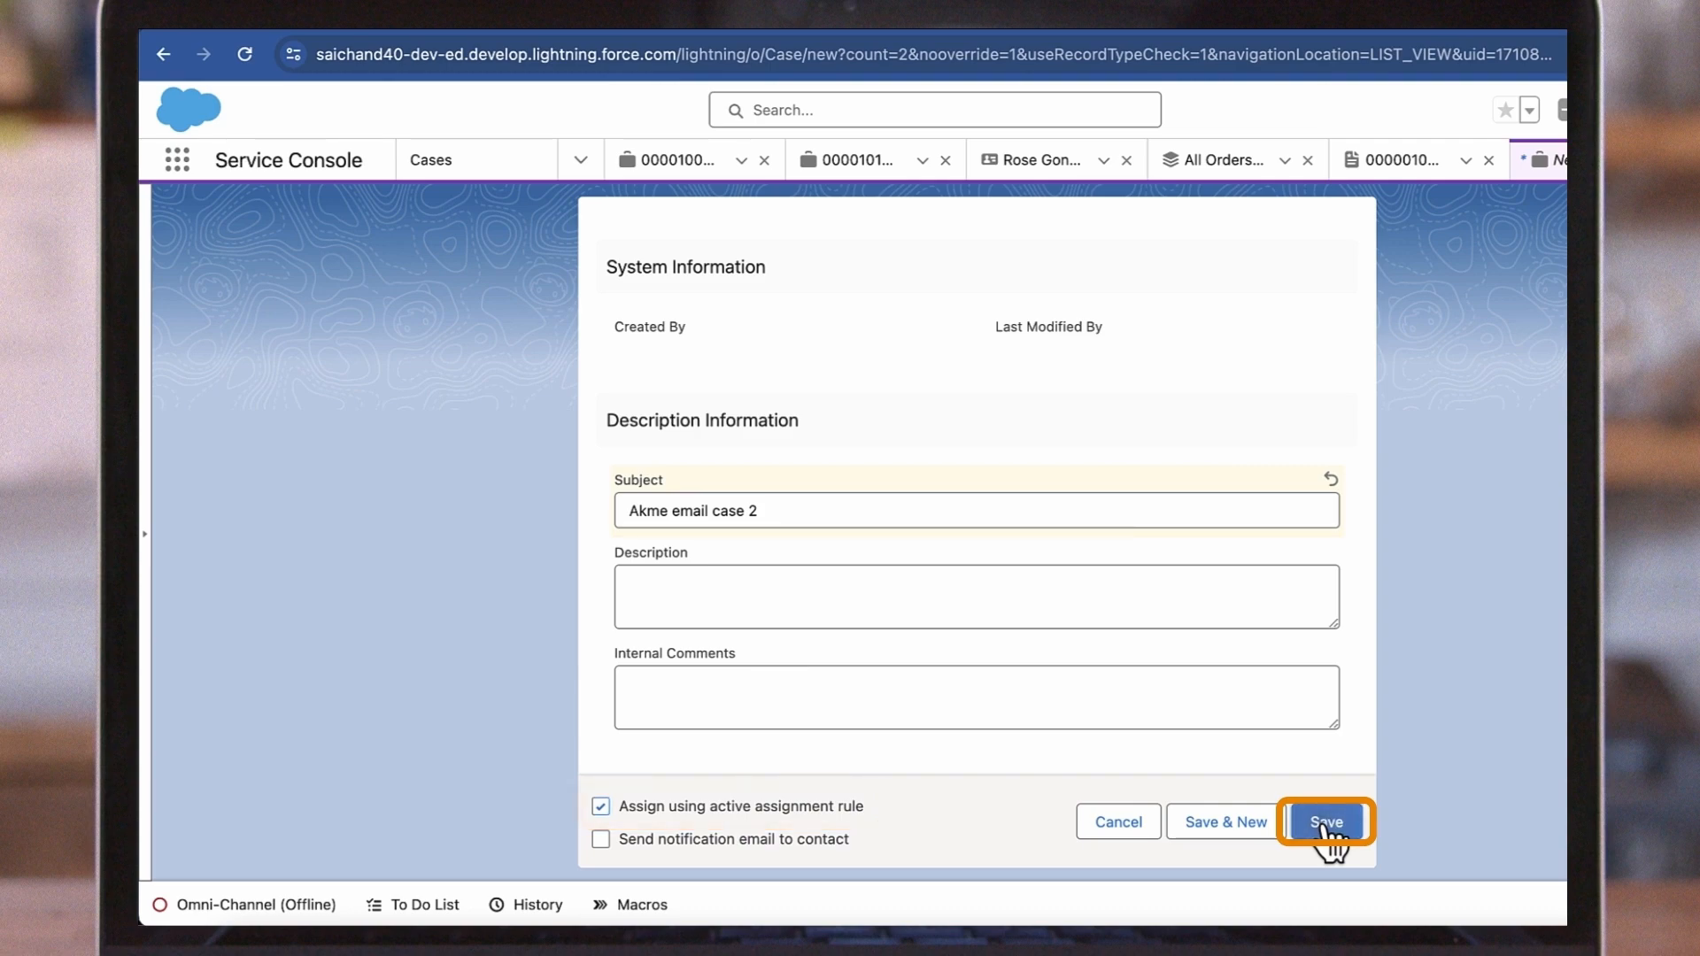
left_click(1324, 821)
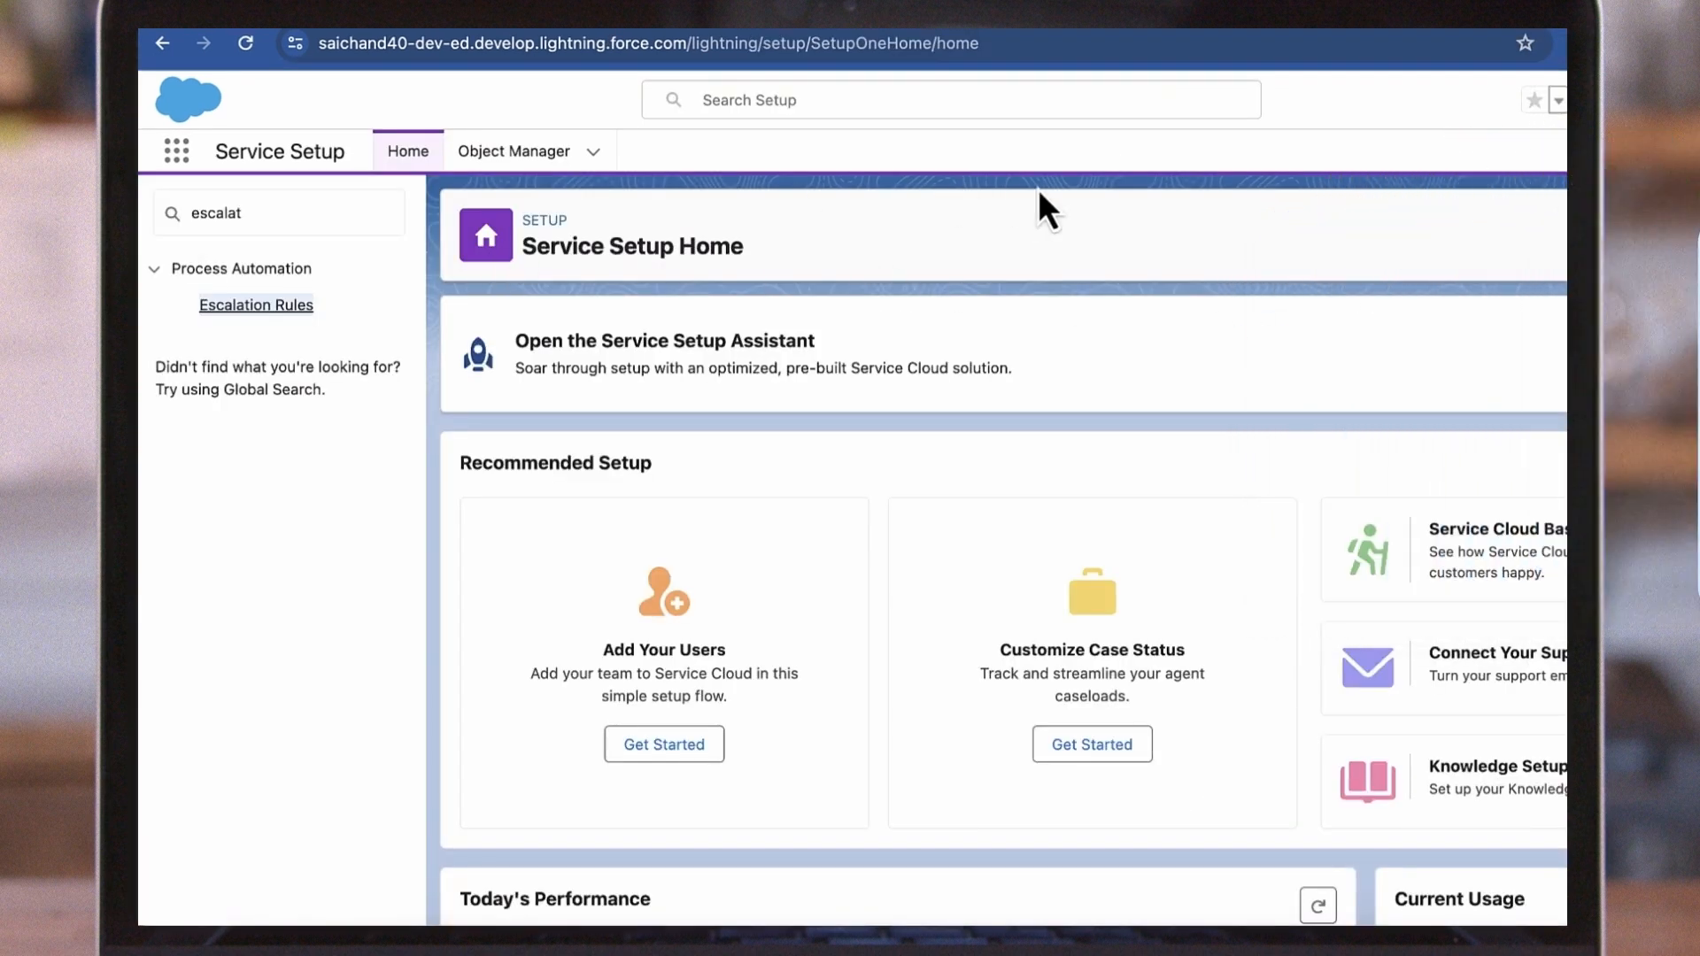
mouse_move(681, 236)
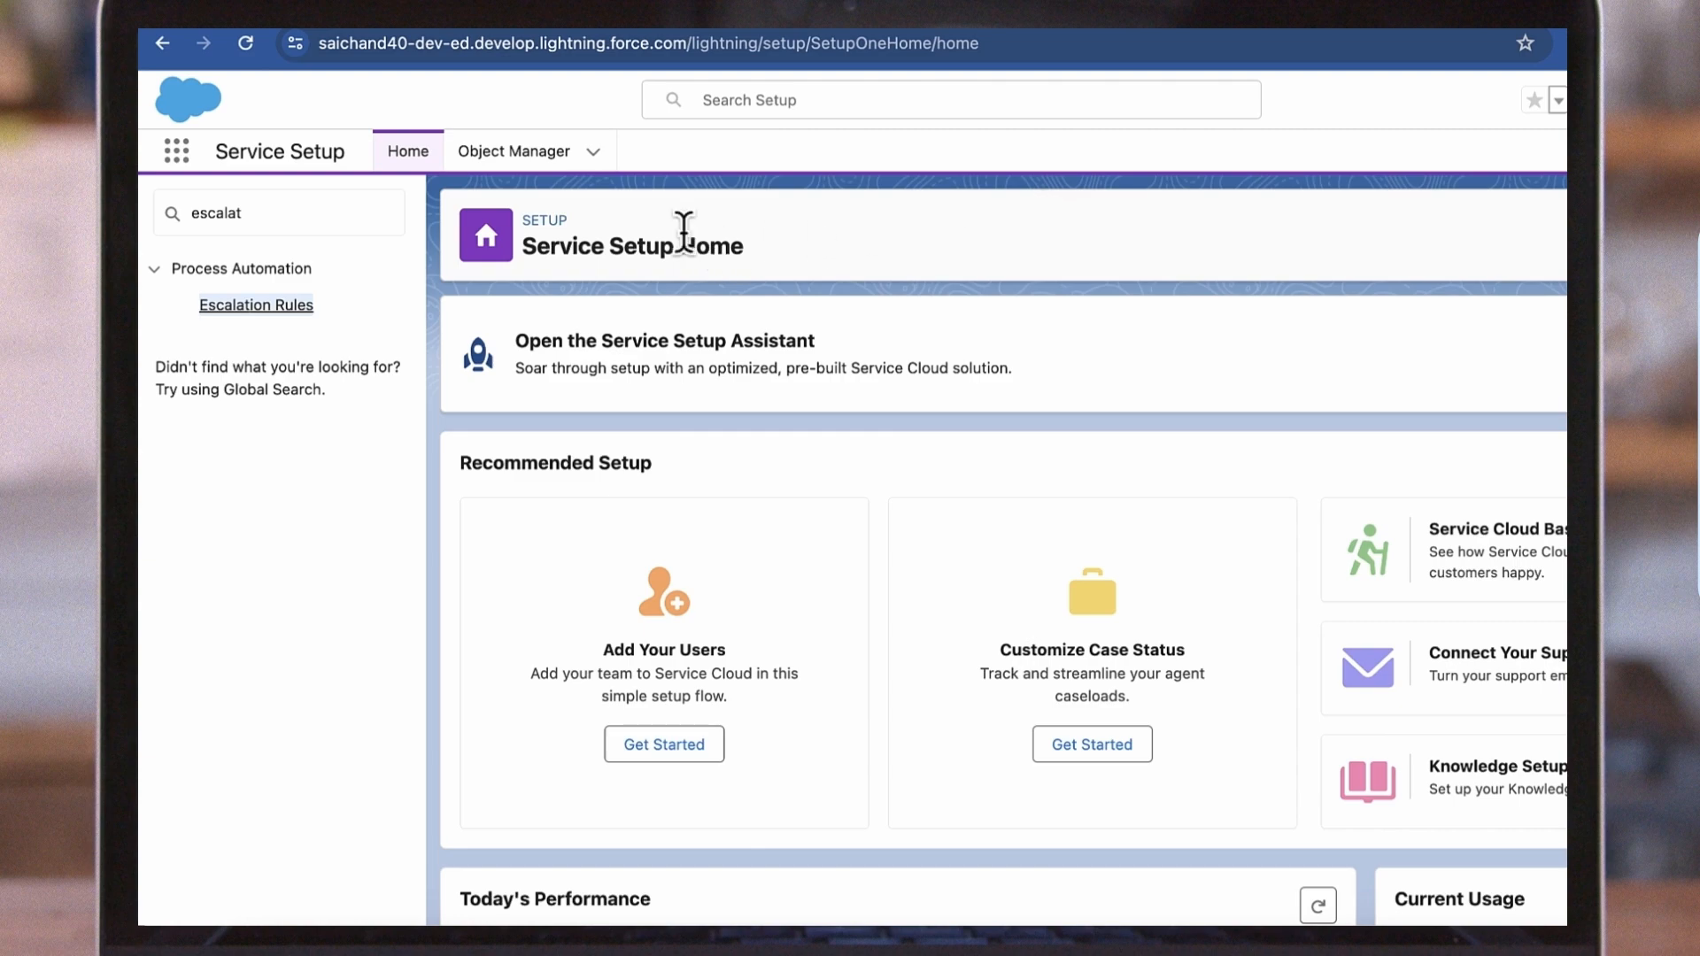
mouse_move(922, 433)
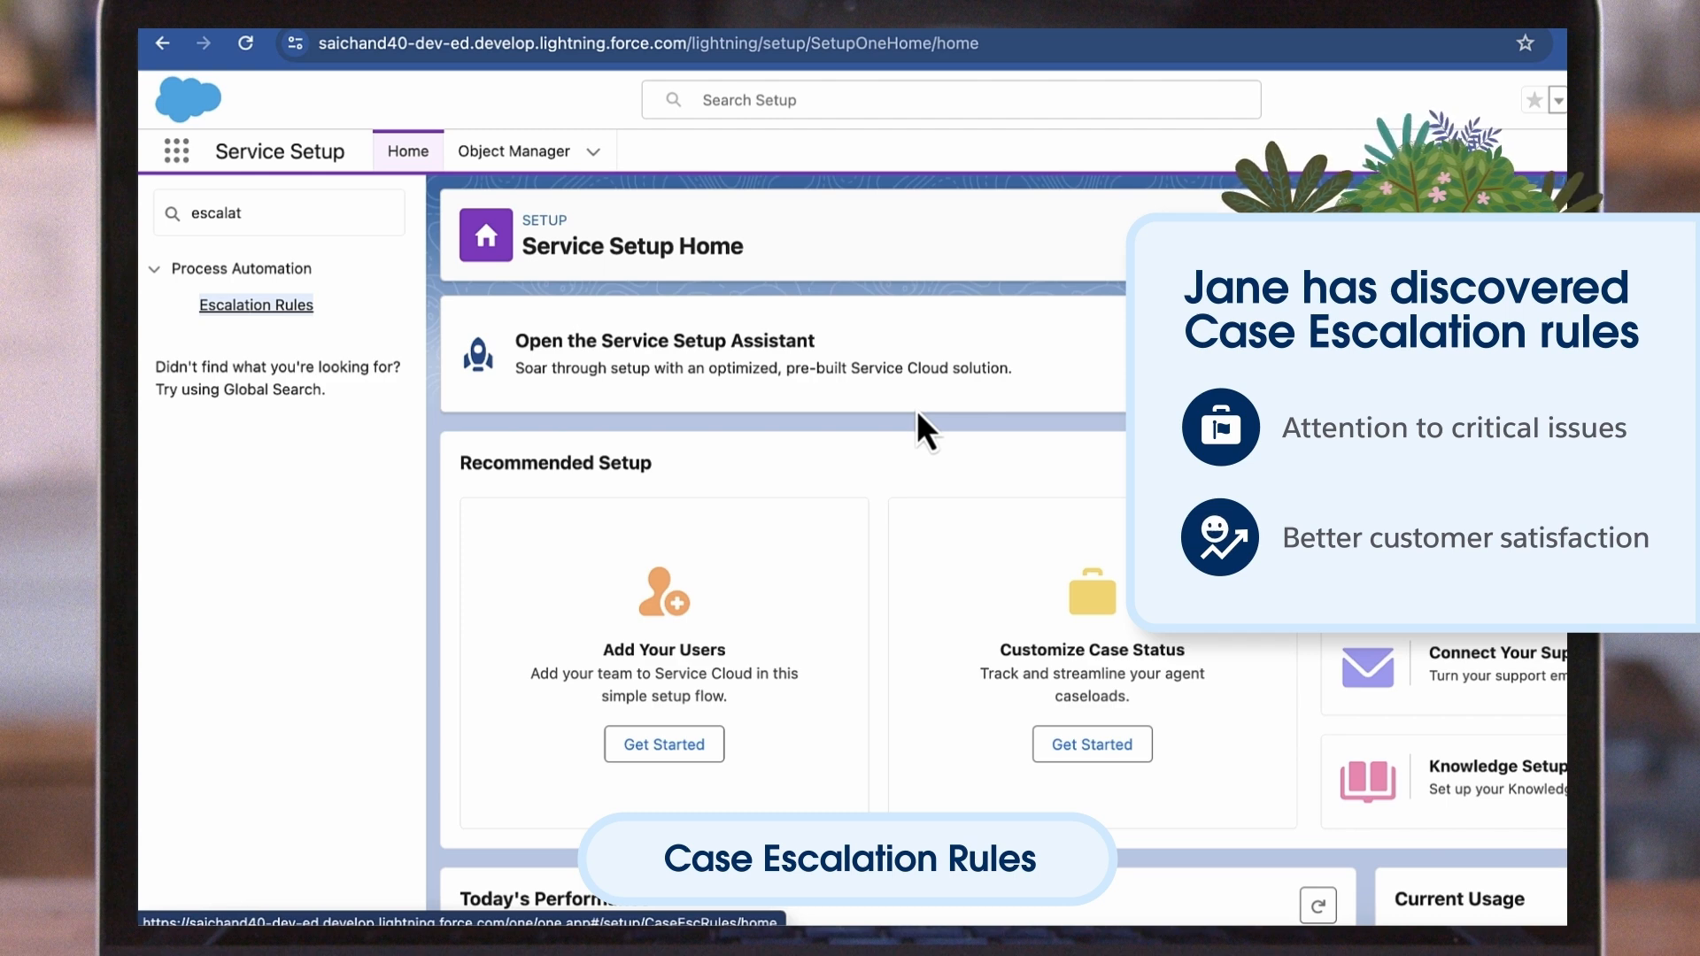
Find Escalation Rules in Setup and open the Overdue by 2 days rule.
type("escalation rule")
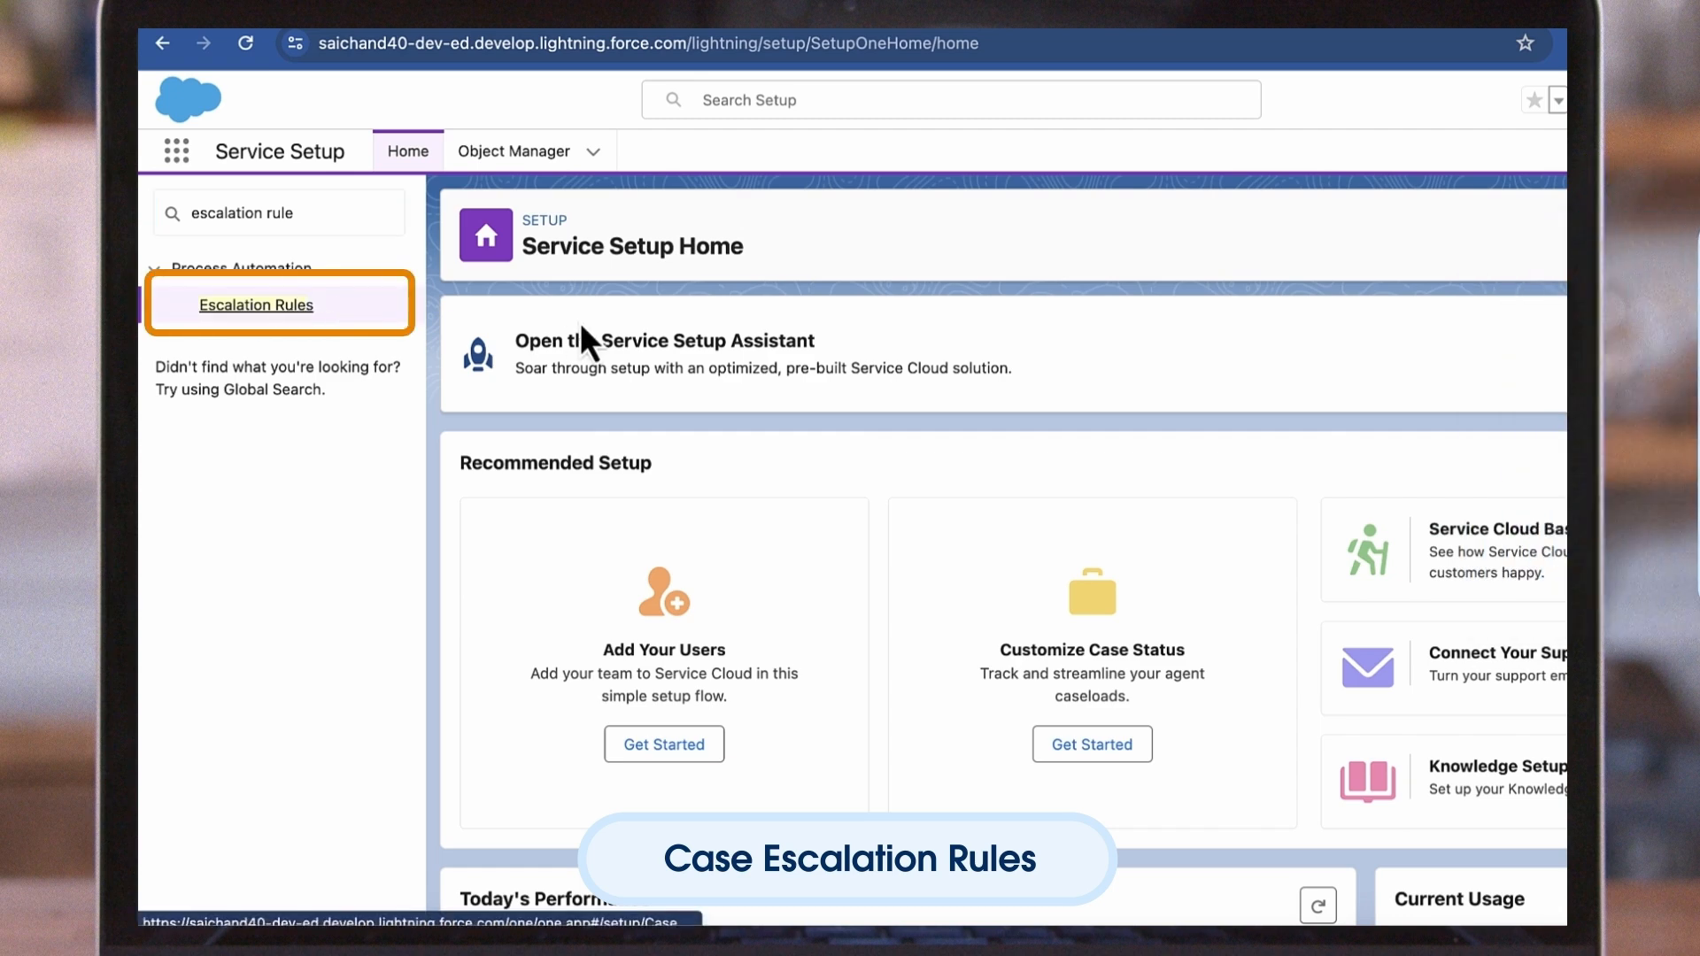
left_click(256, 304)
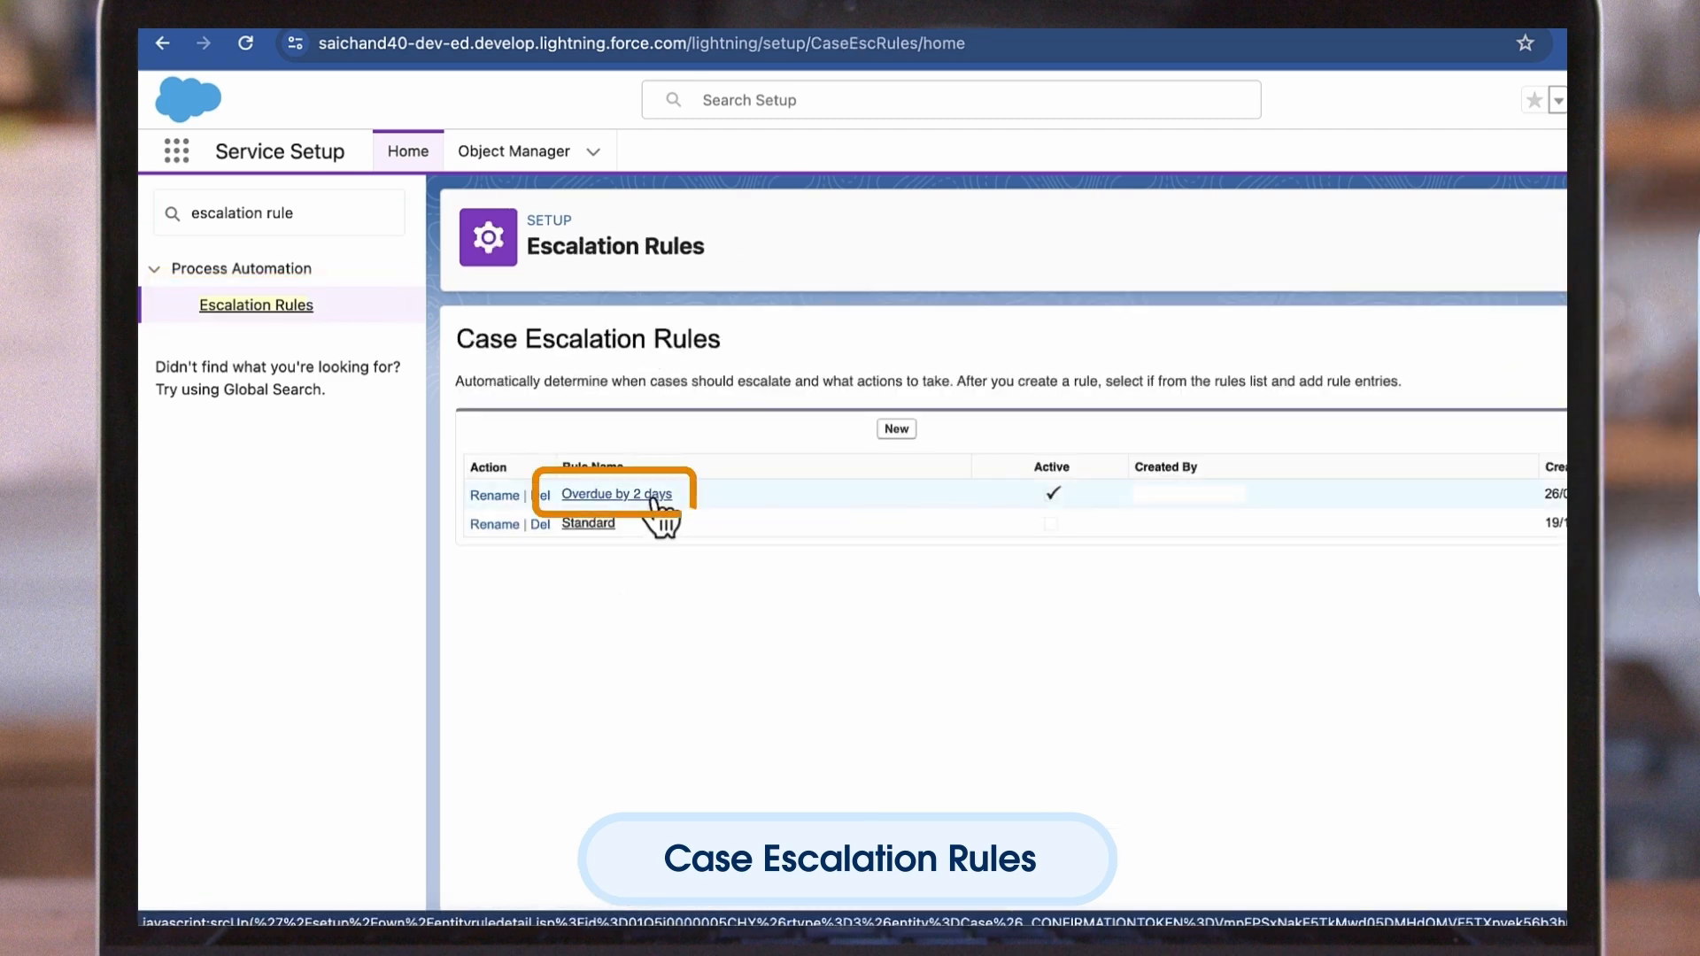
left_click(617, 494)
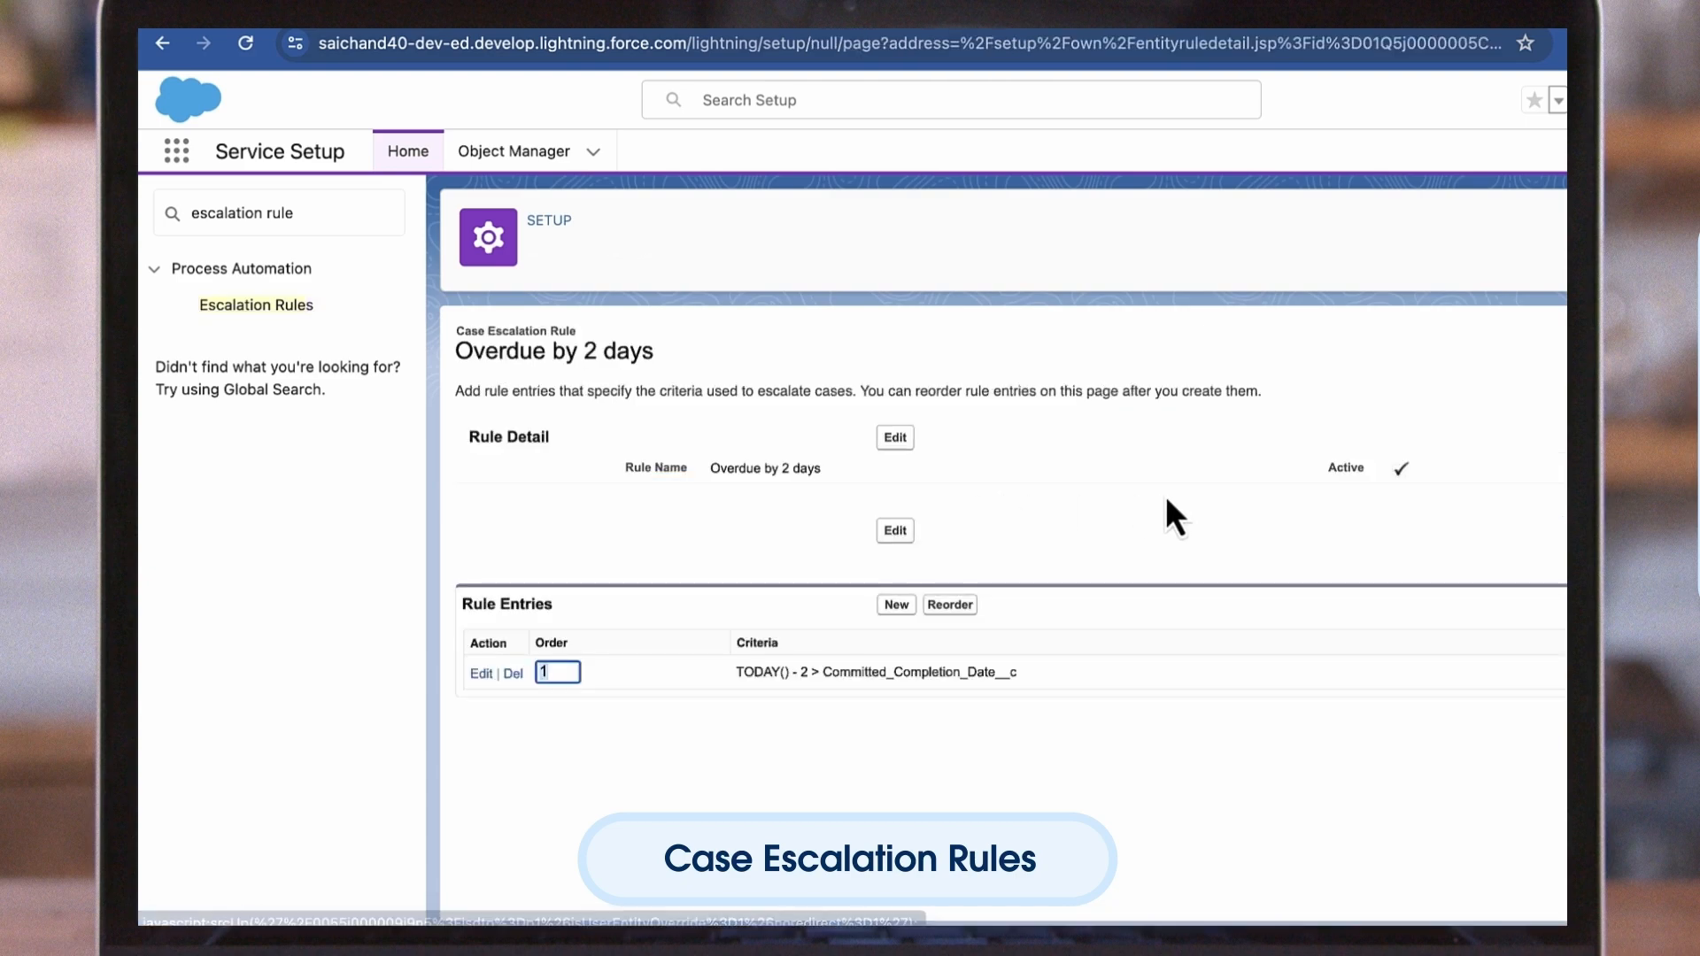
mouse_move(801, 702)
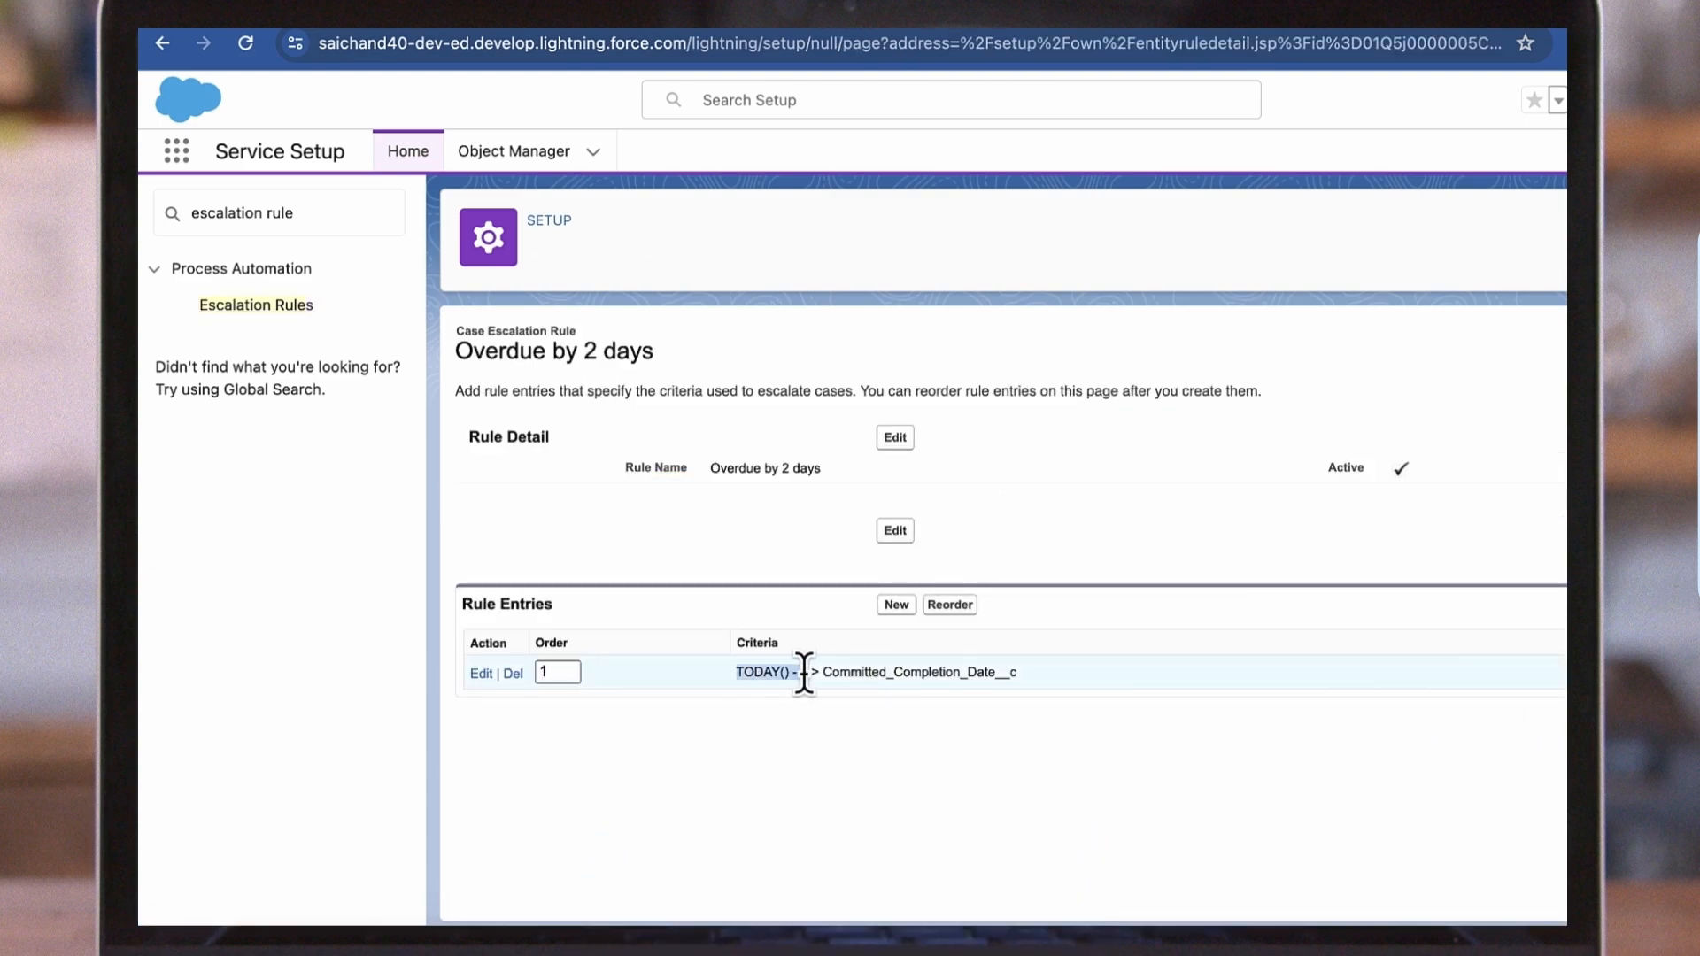
mouse_move(1081, 705)
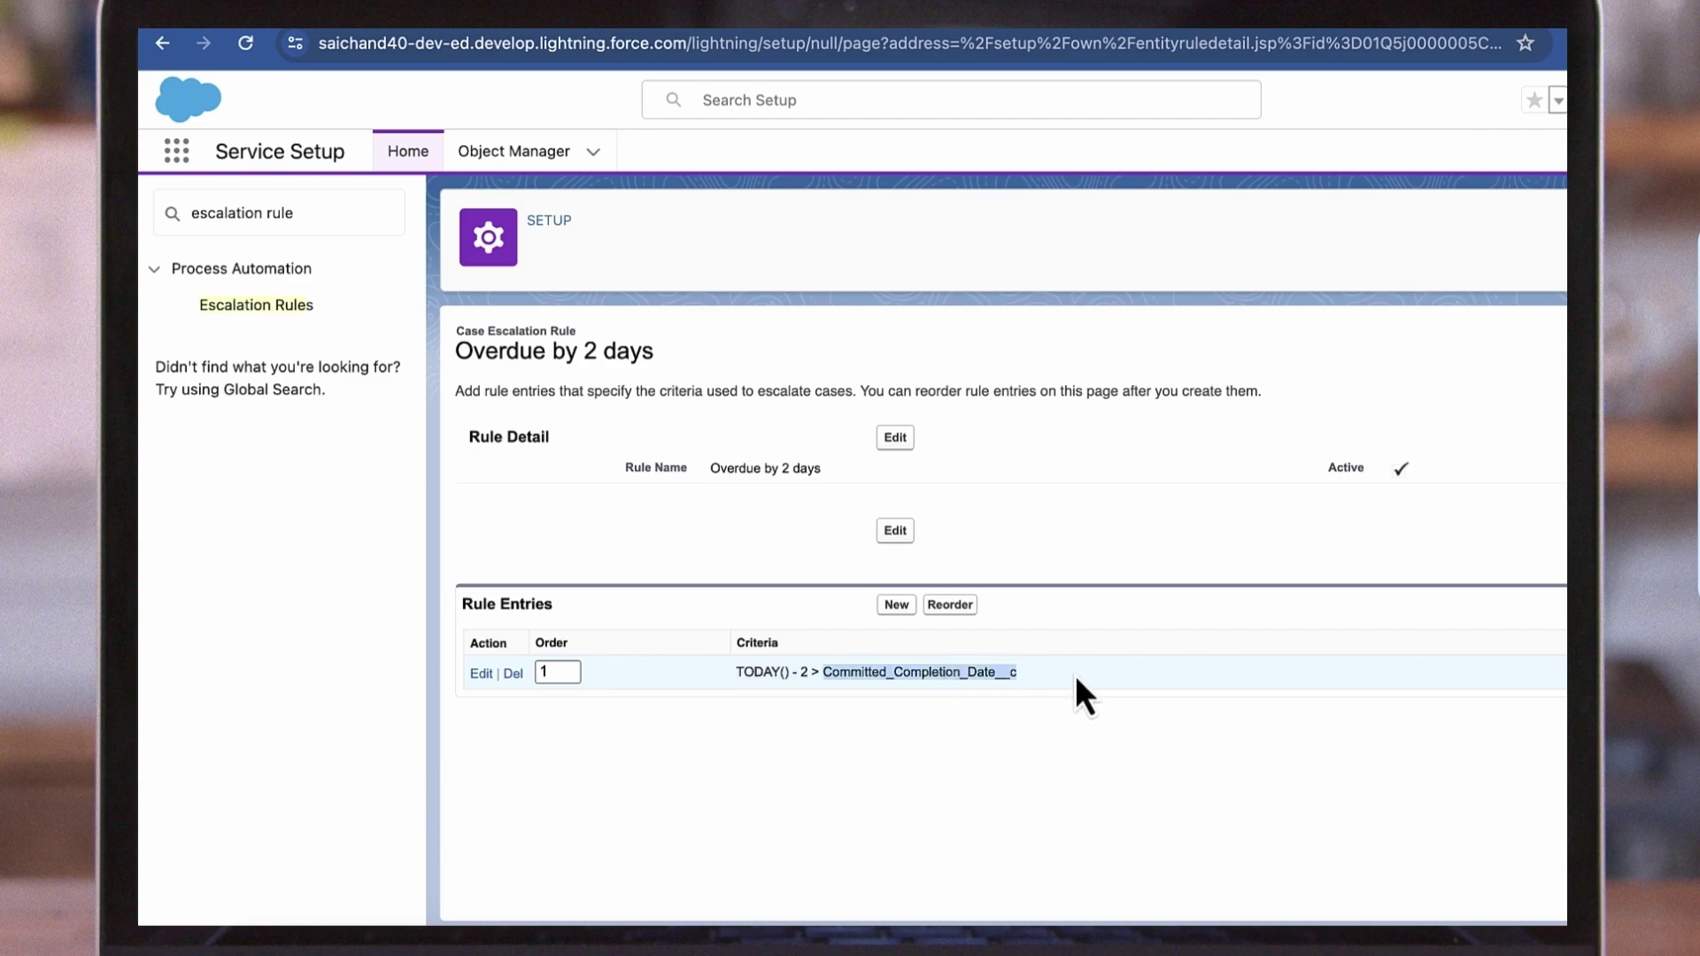
mouse_move(821, 671)
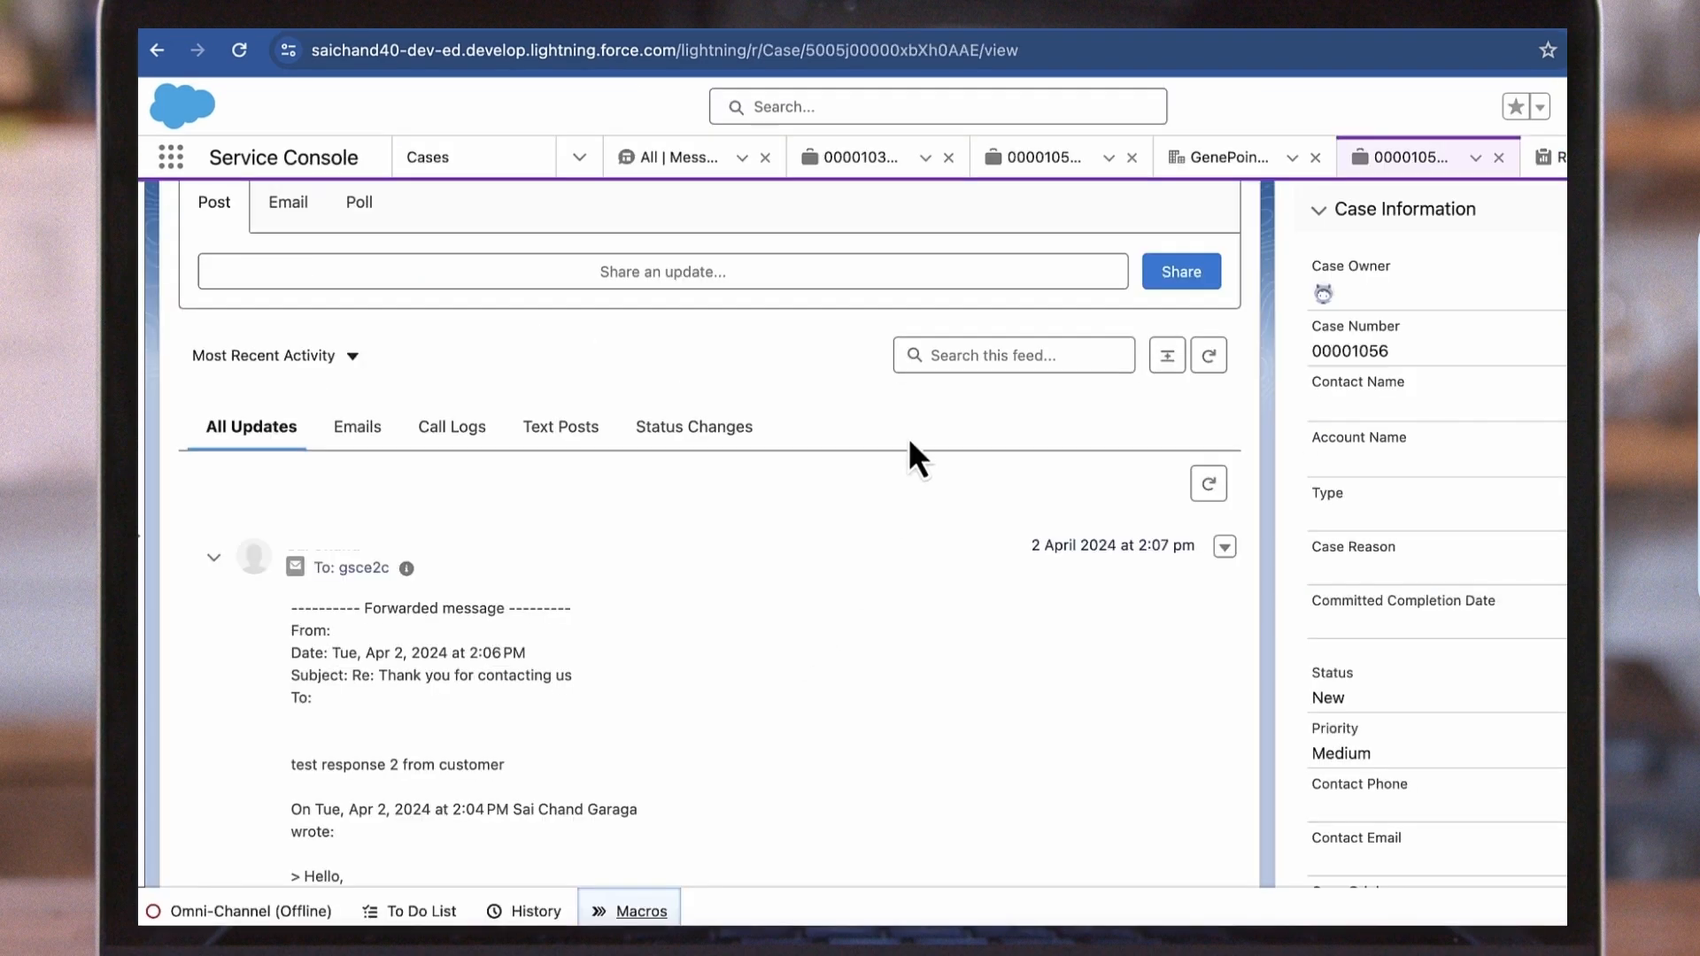
scroll("down", 3)
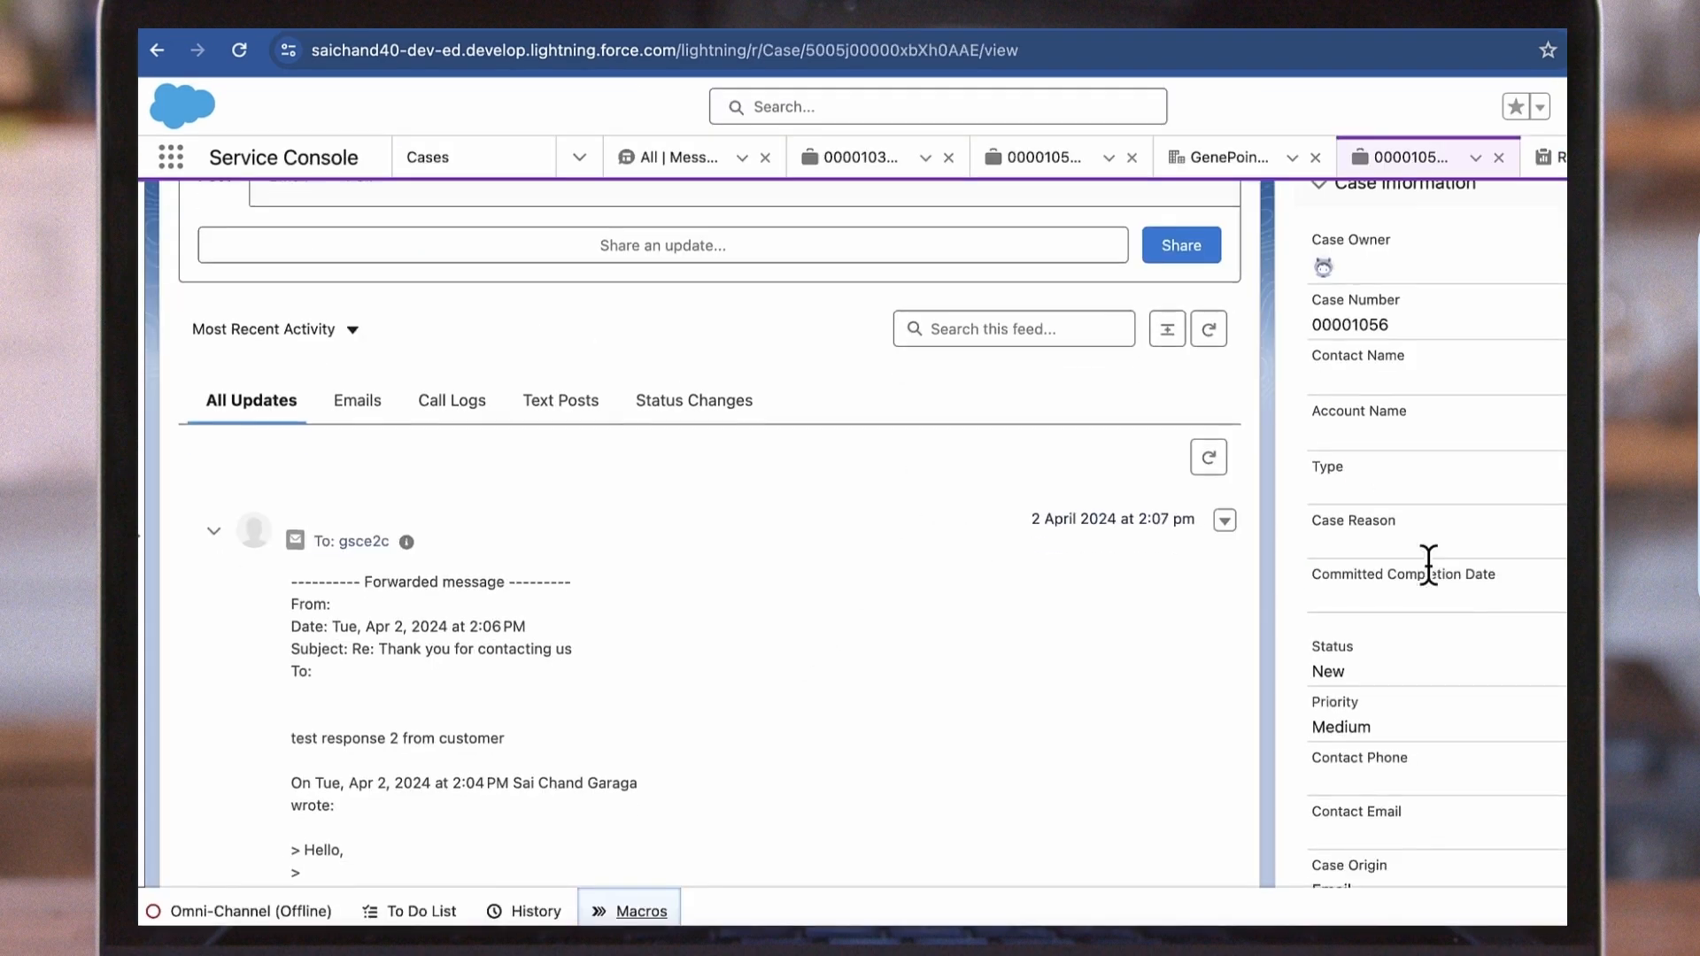
scroll("up", 3)
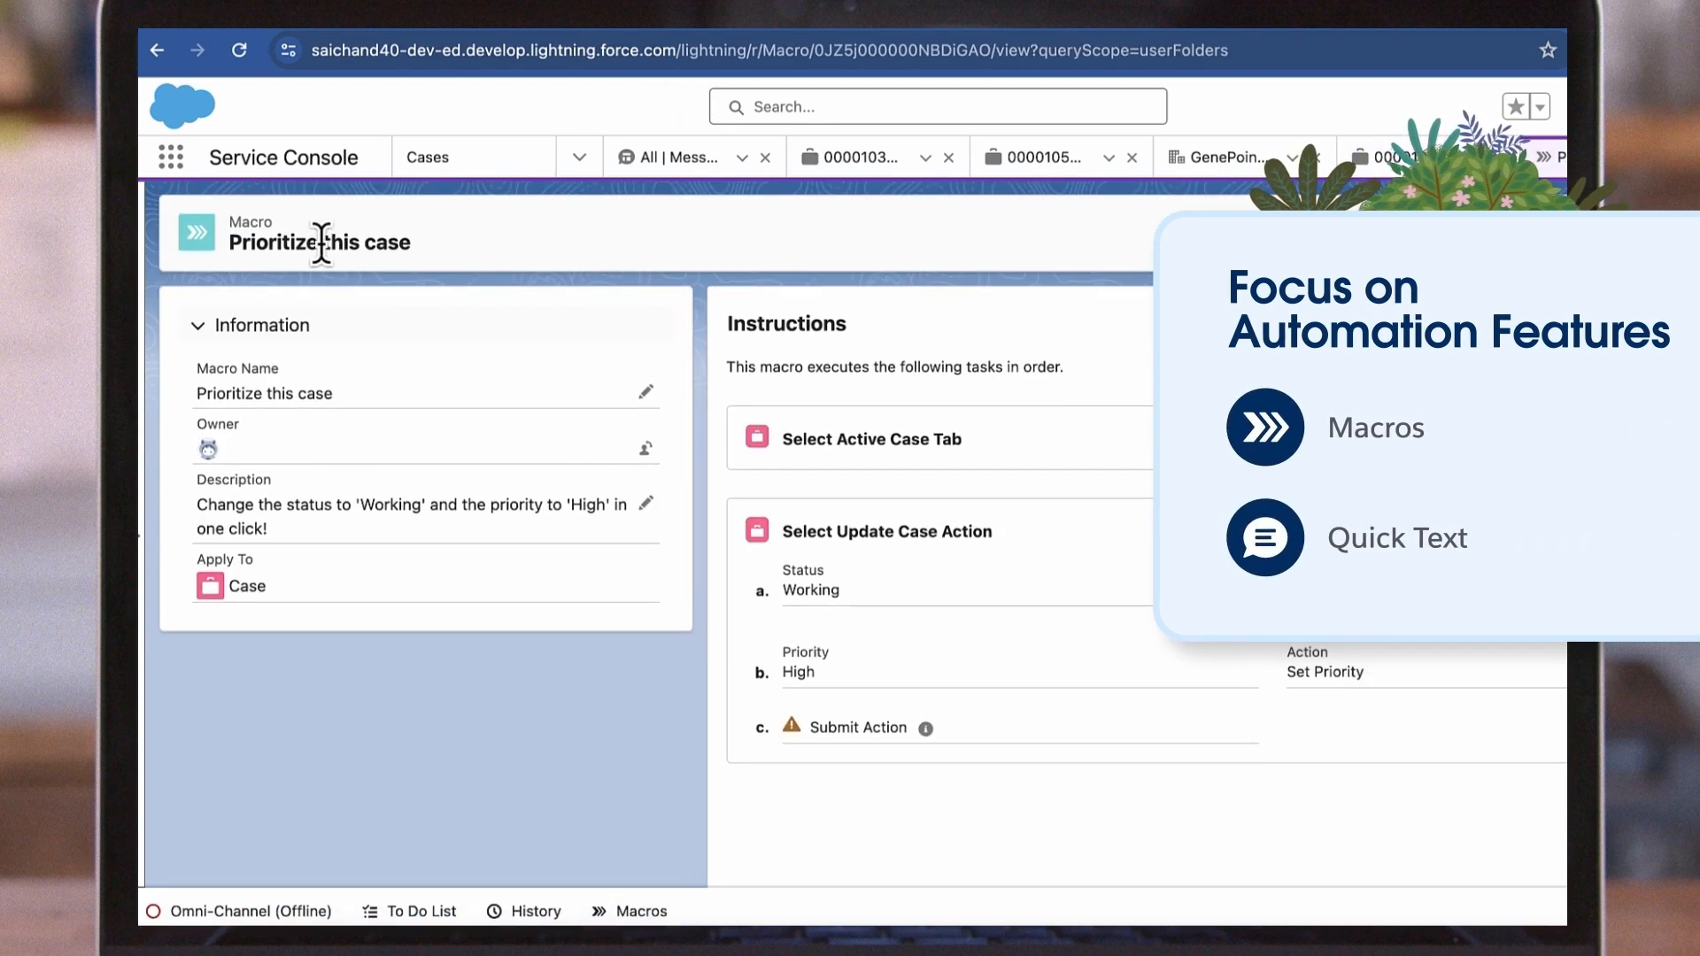
mouse_move(845, 277)
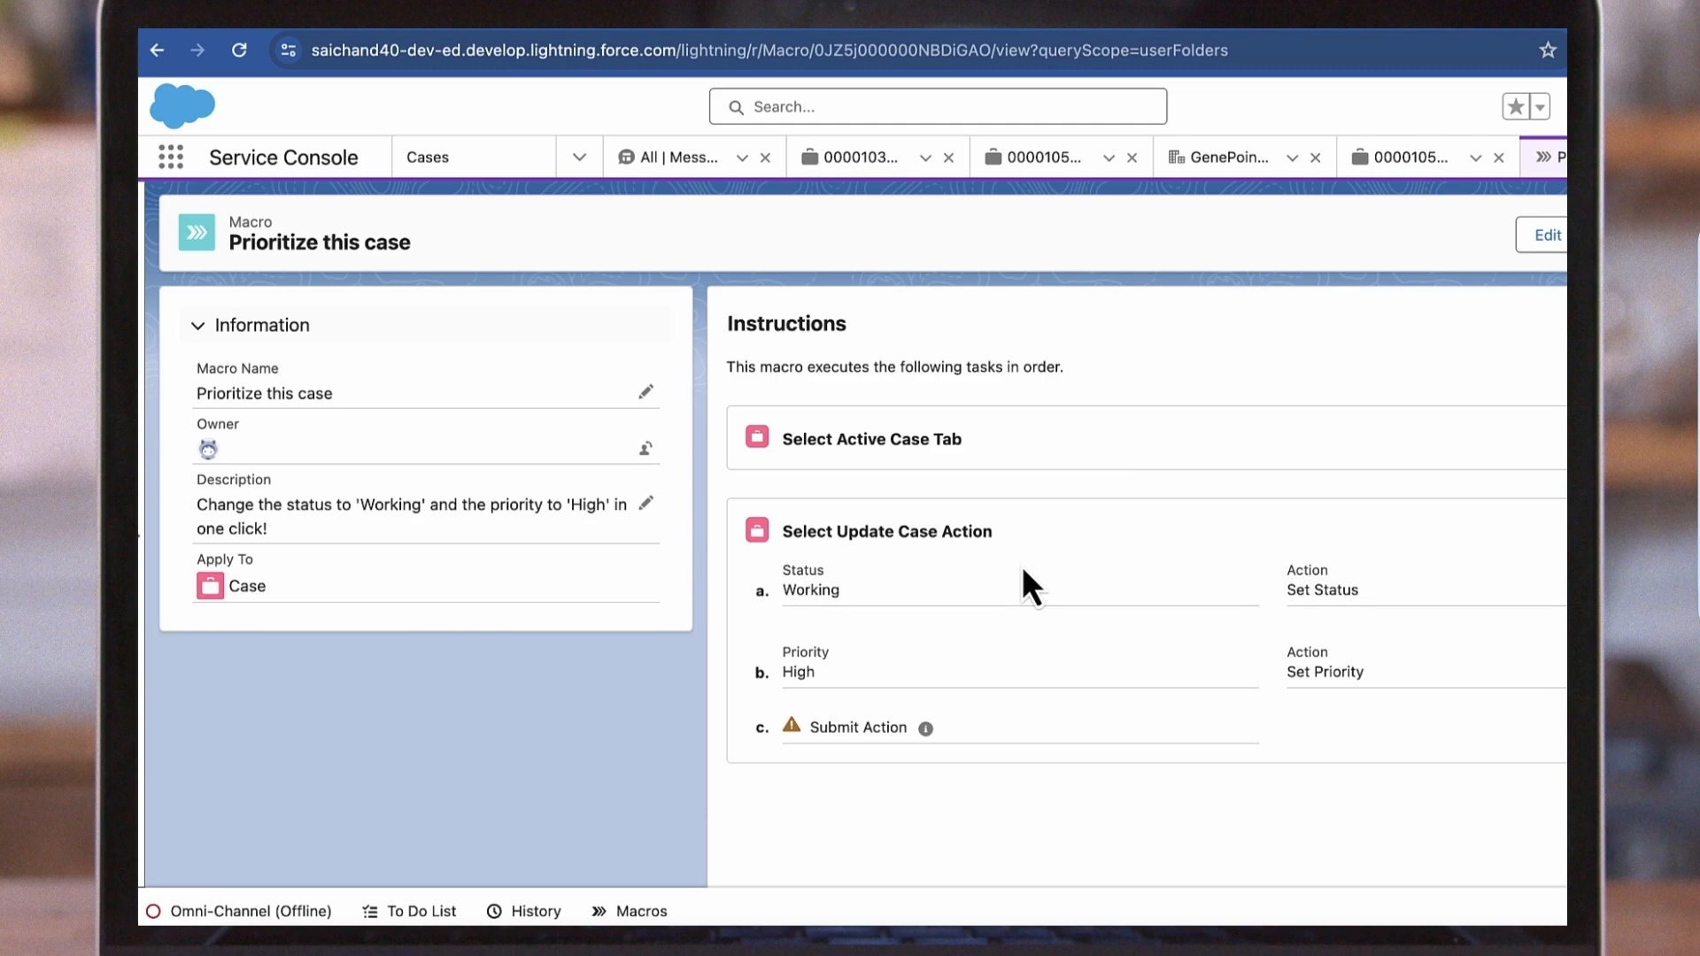
Open the Prioritize this case macro to review its Status and Priority steps.
left_click(639, 911)
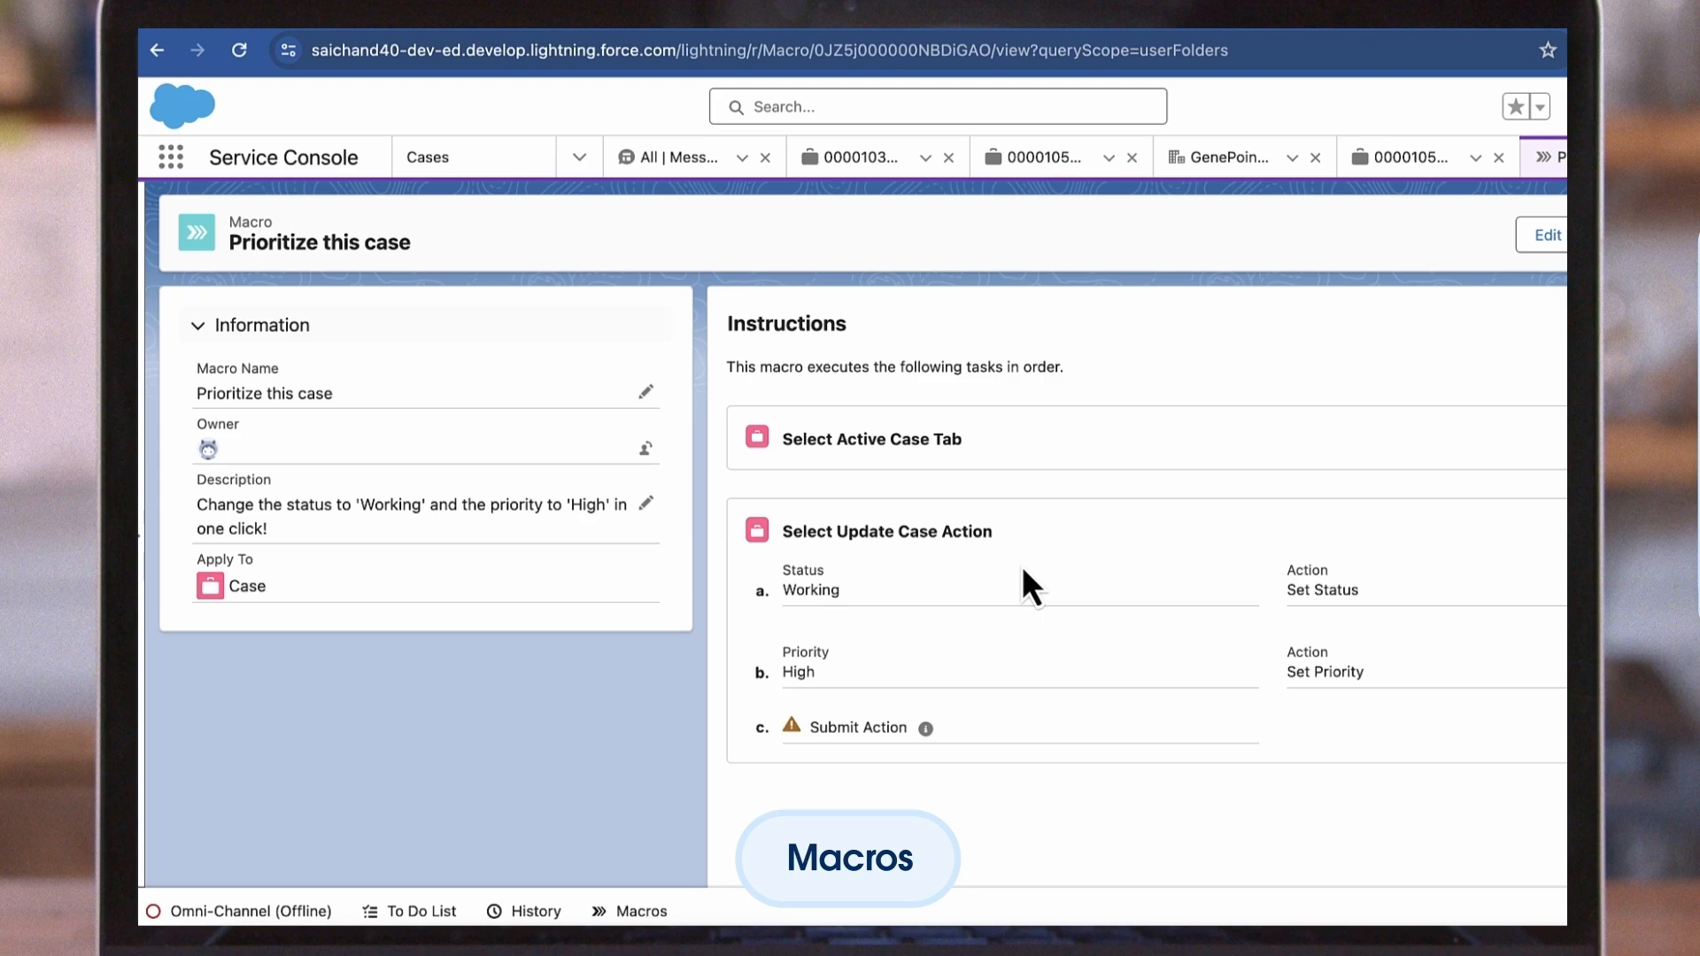
mouse_move(1356, 638)
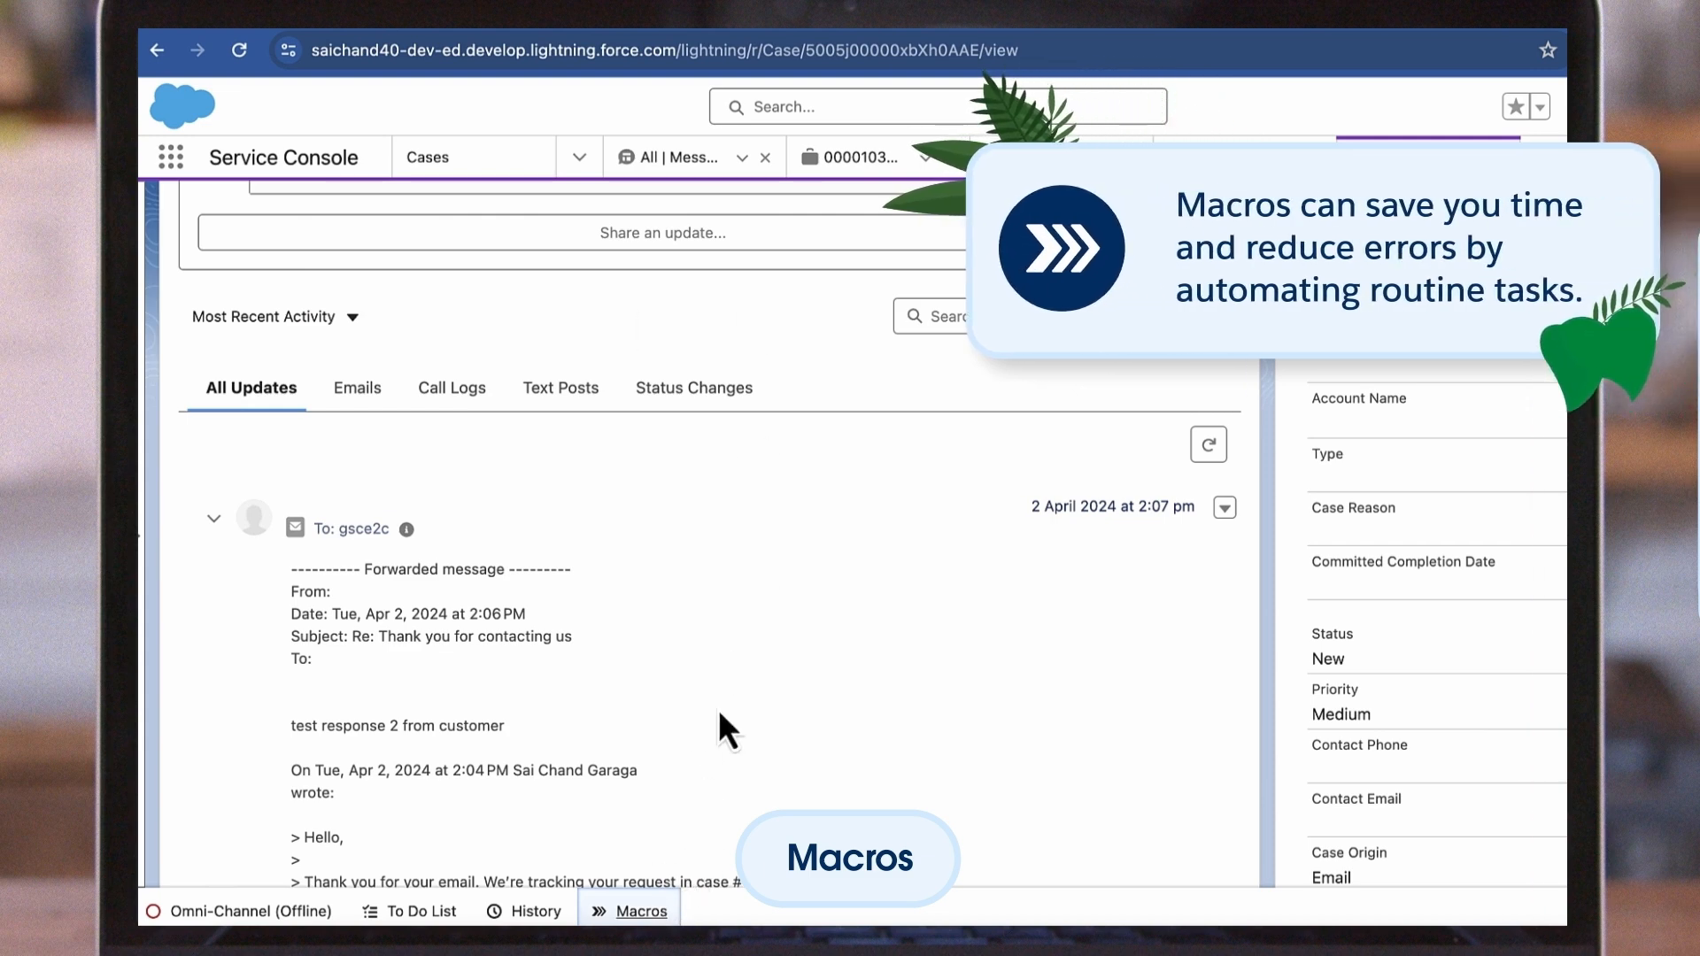
Run the 'Prioritize this case' macro on case 00001056, making it Working with High priority.
left_click(629, 909)
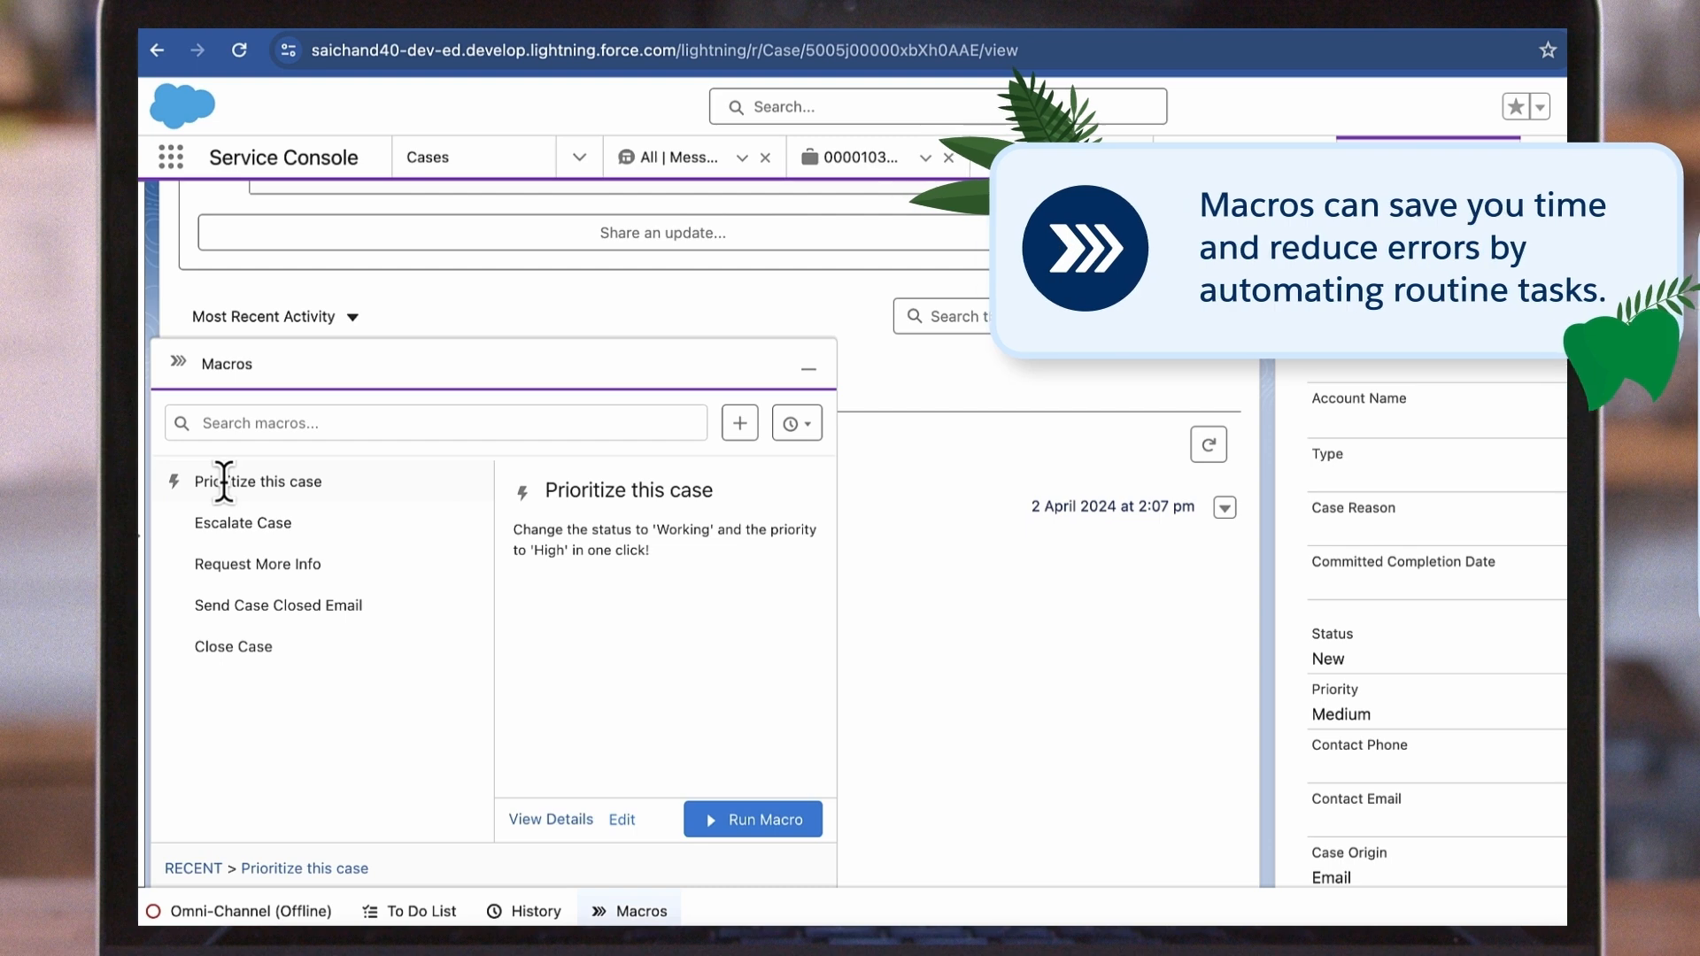
left_click(752, 818)
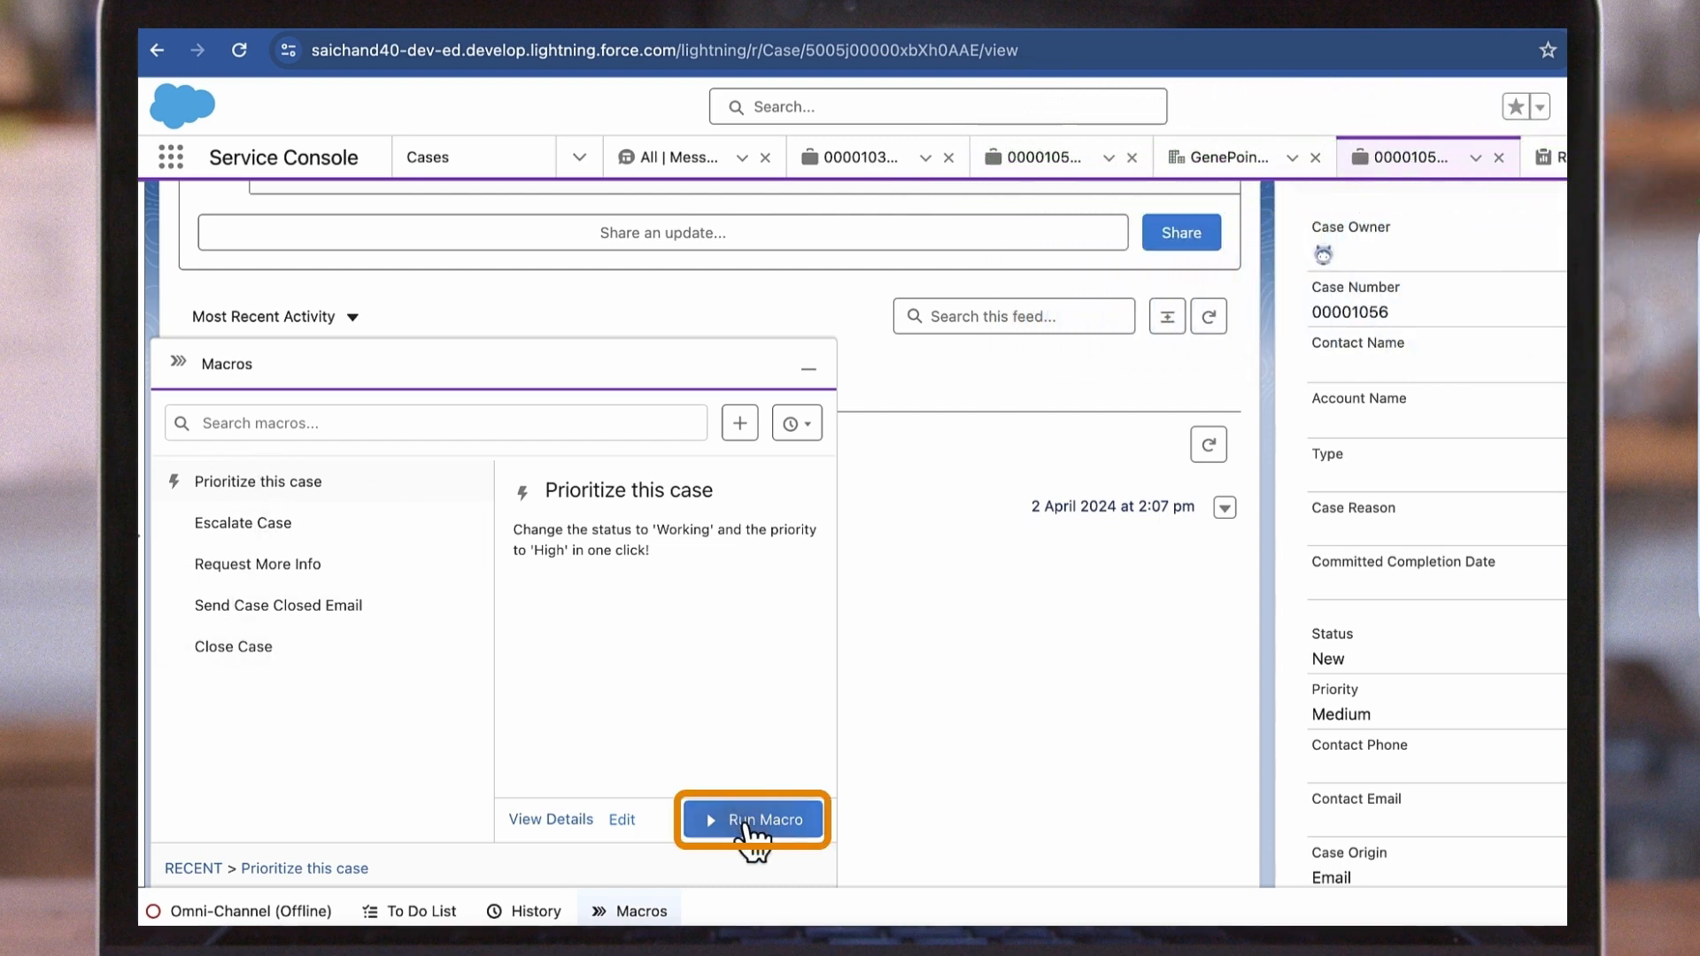
left_click(752, 818)
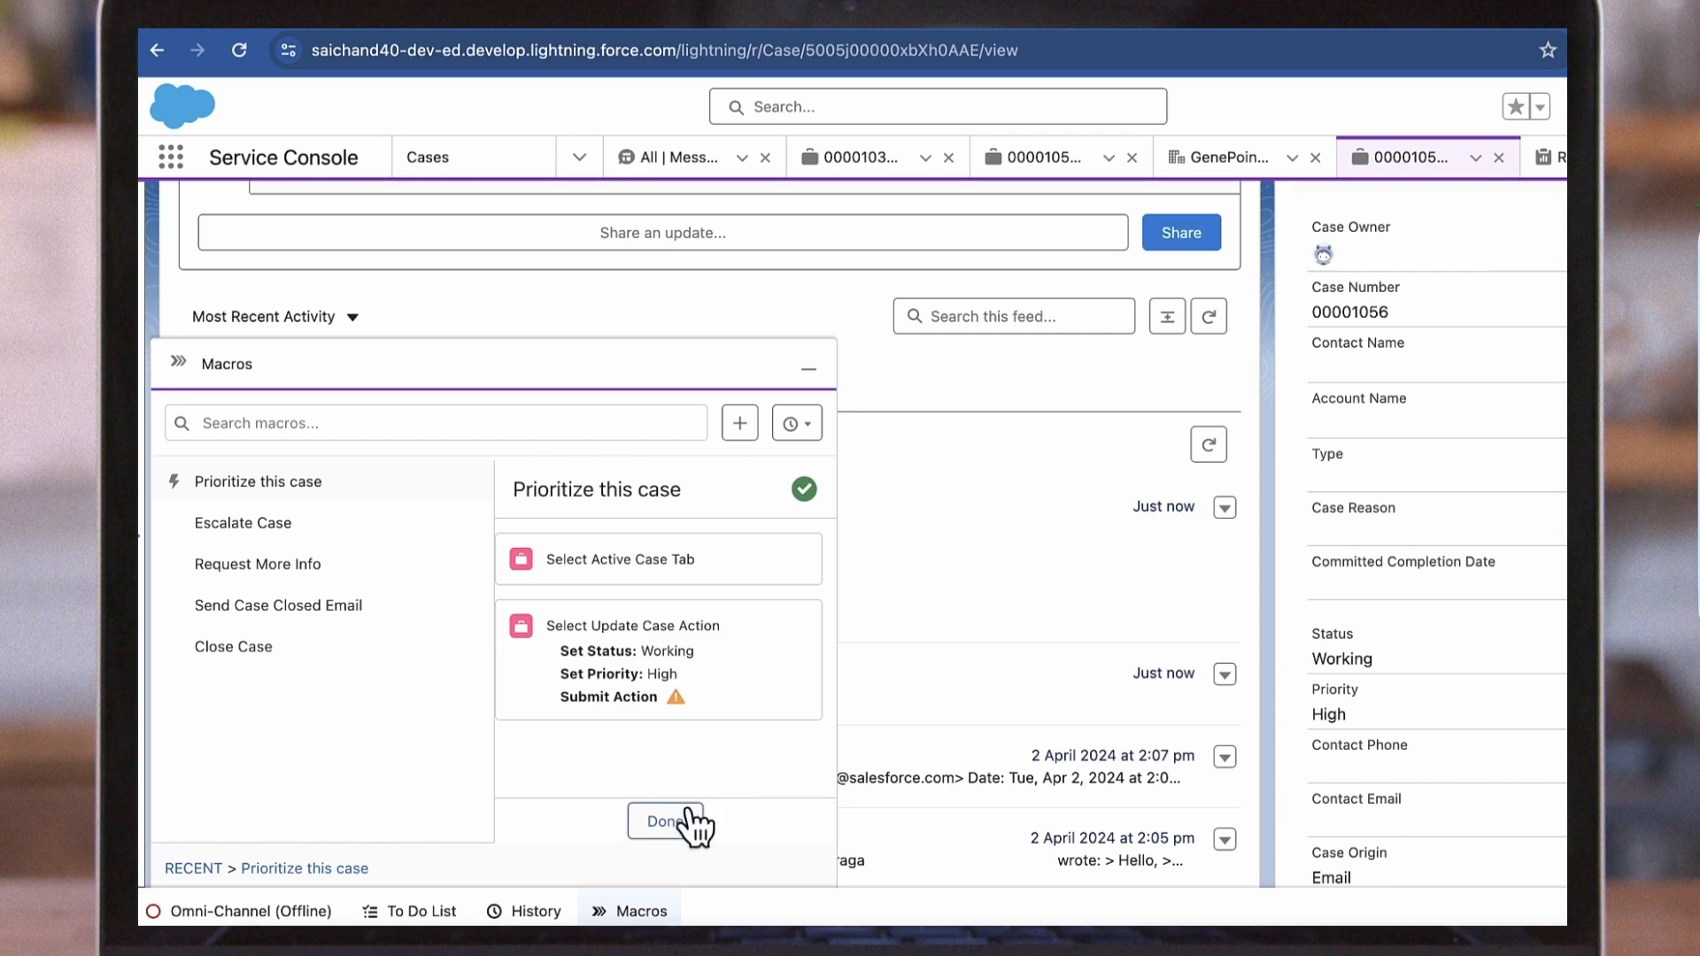
left_click(665, 821)
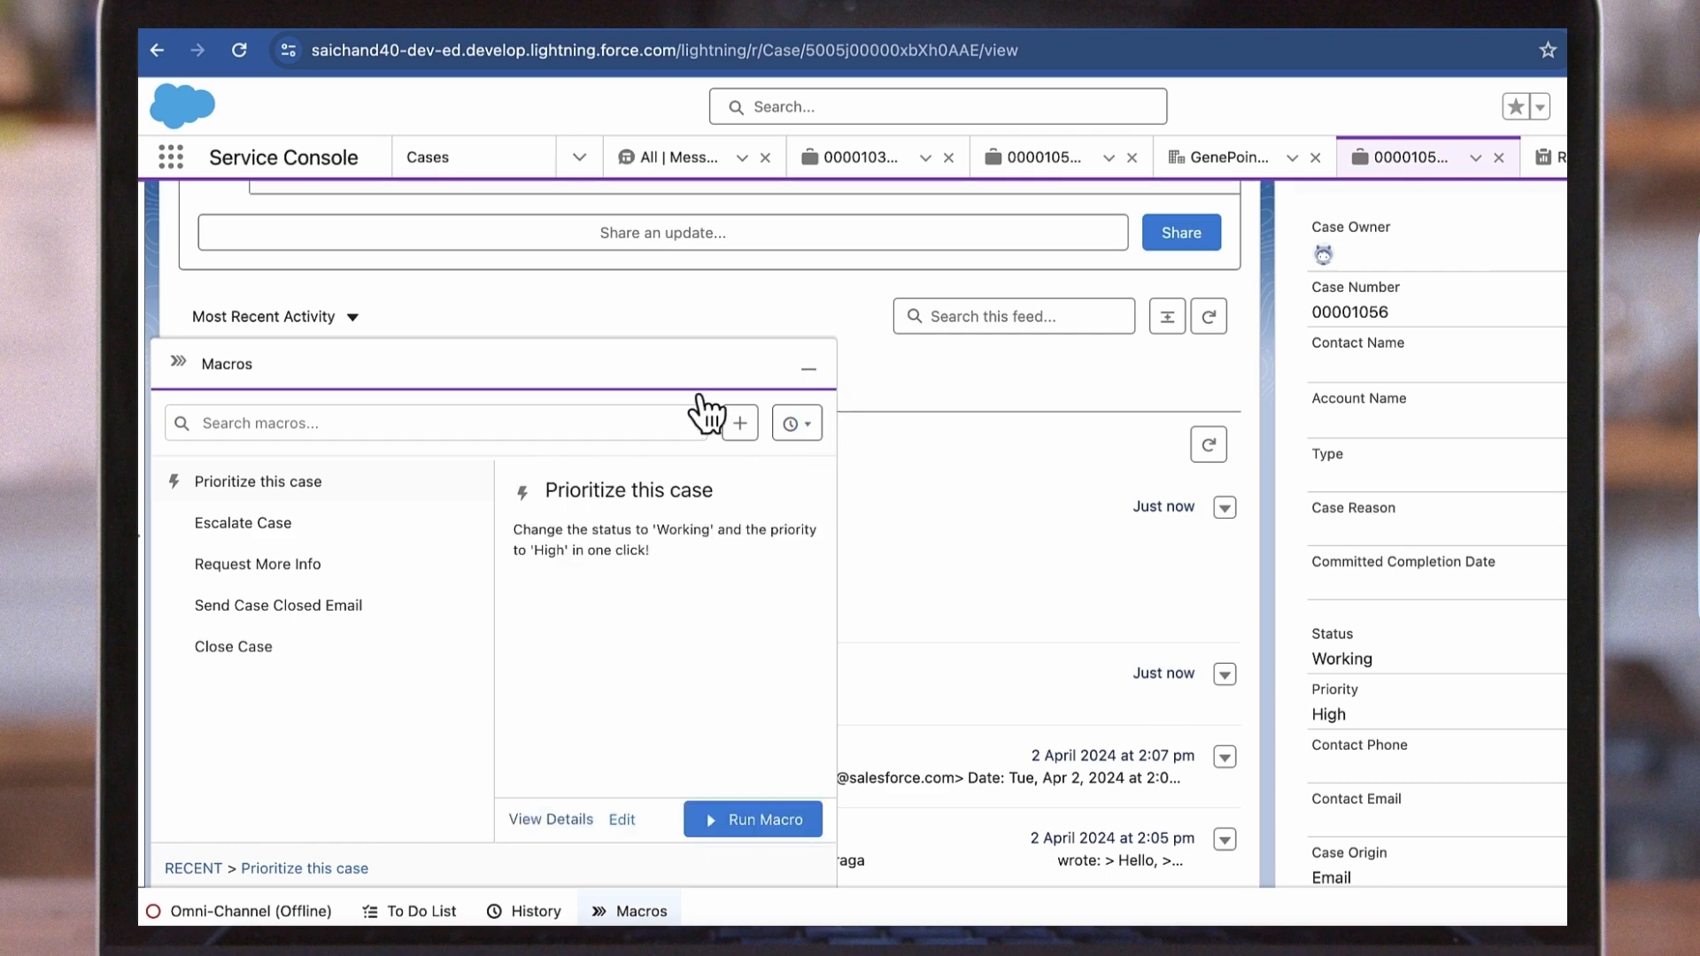
mouse_move(302, 571)
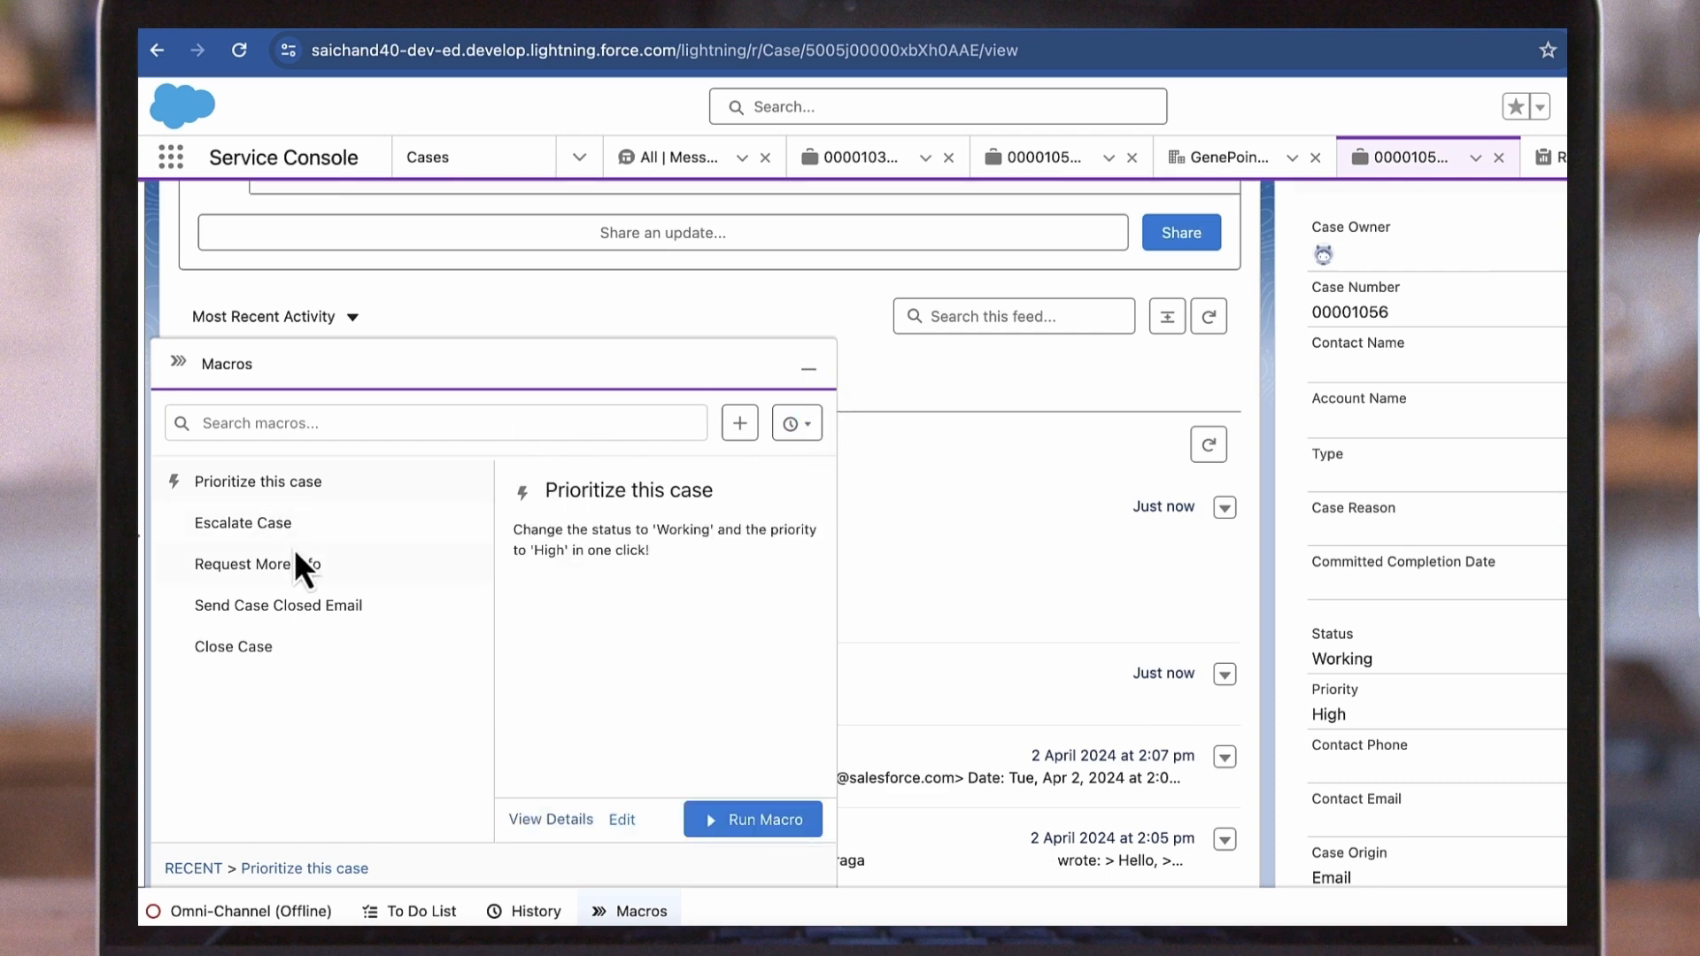
mouse_move(304, 565)
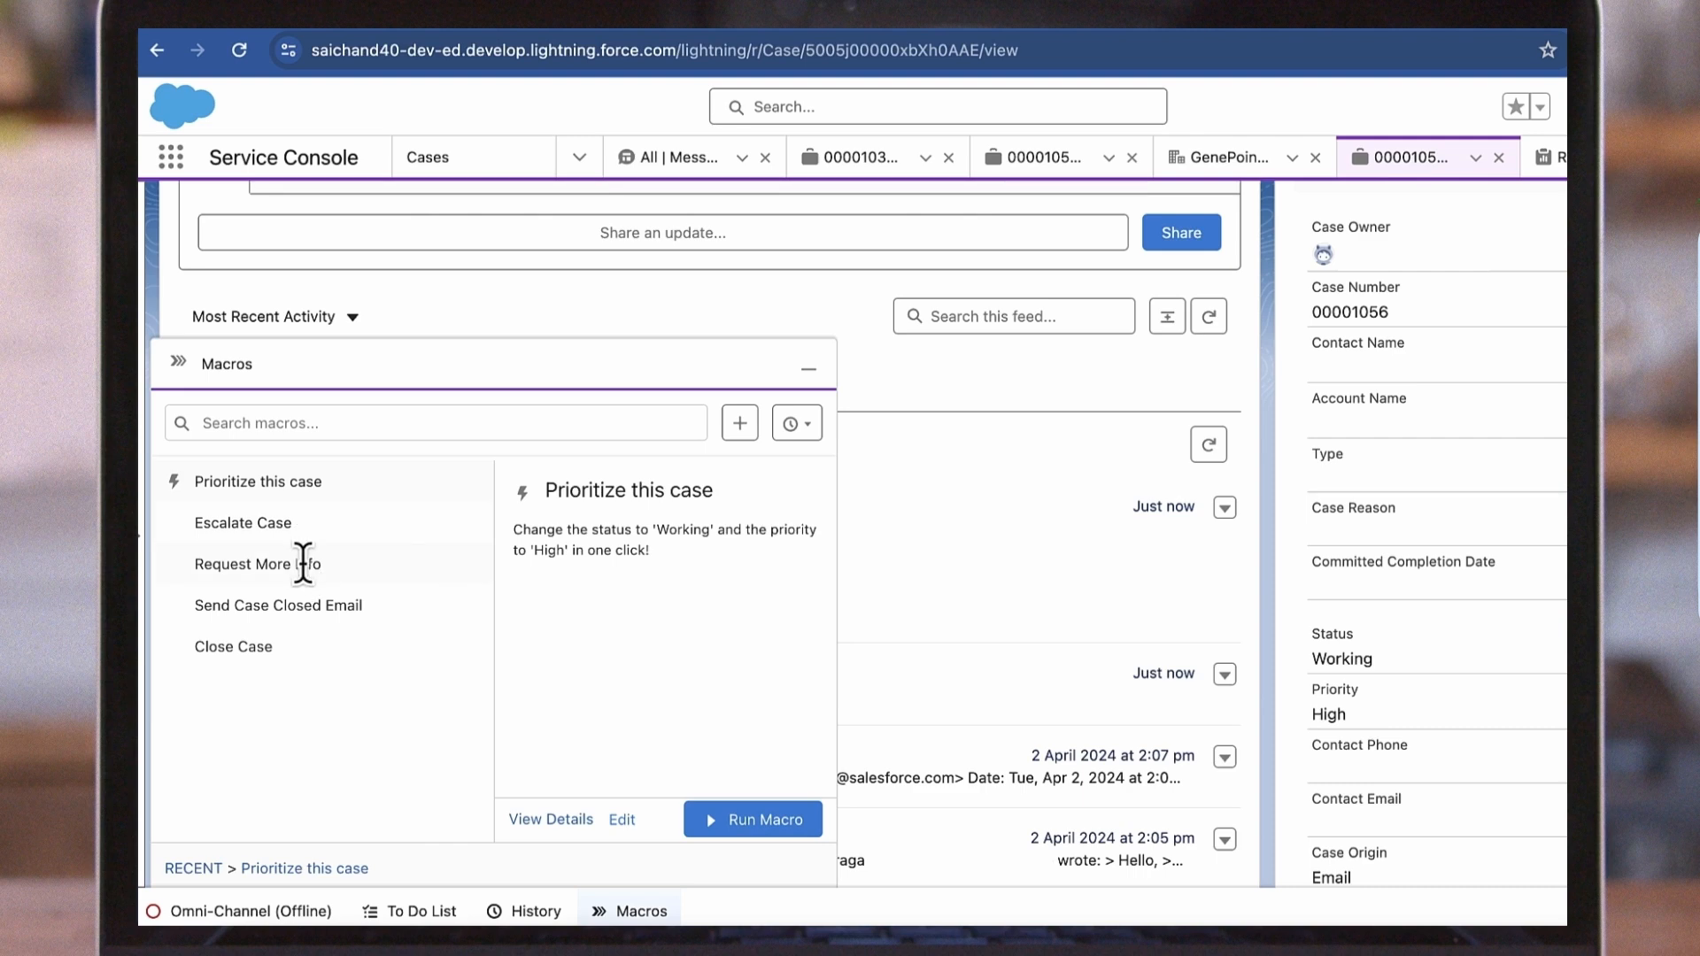
left_click(256, 563)
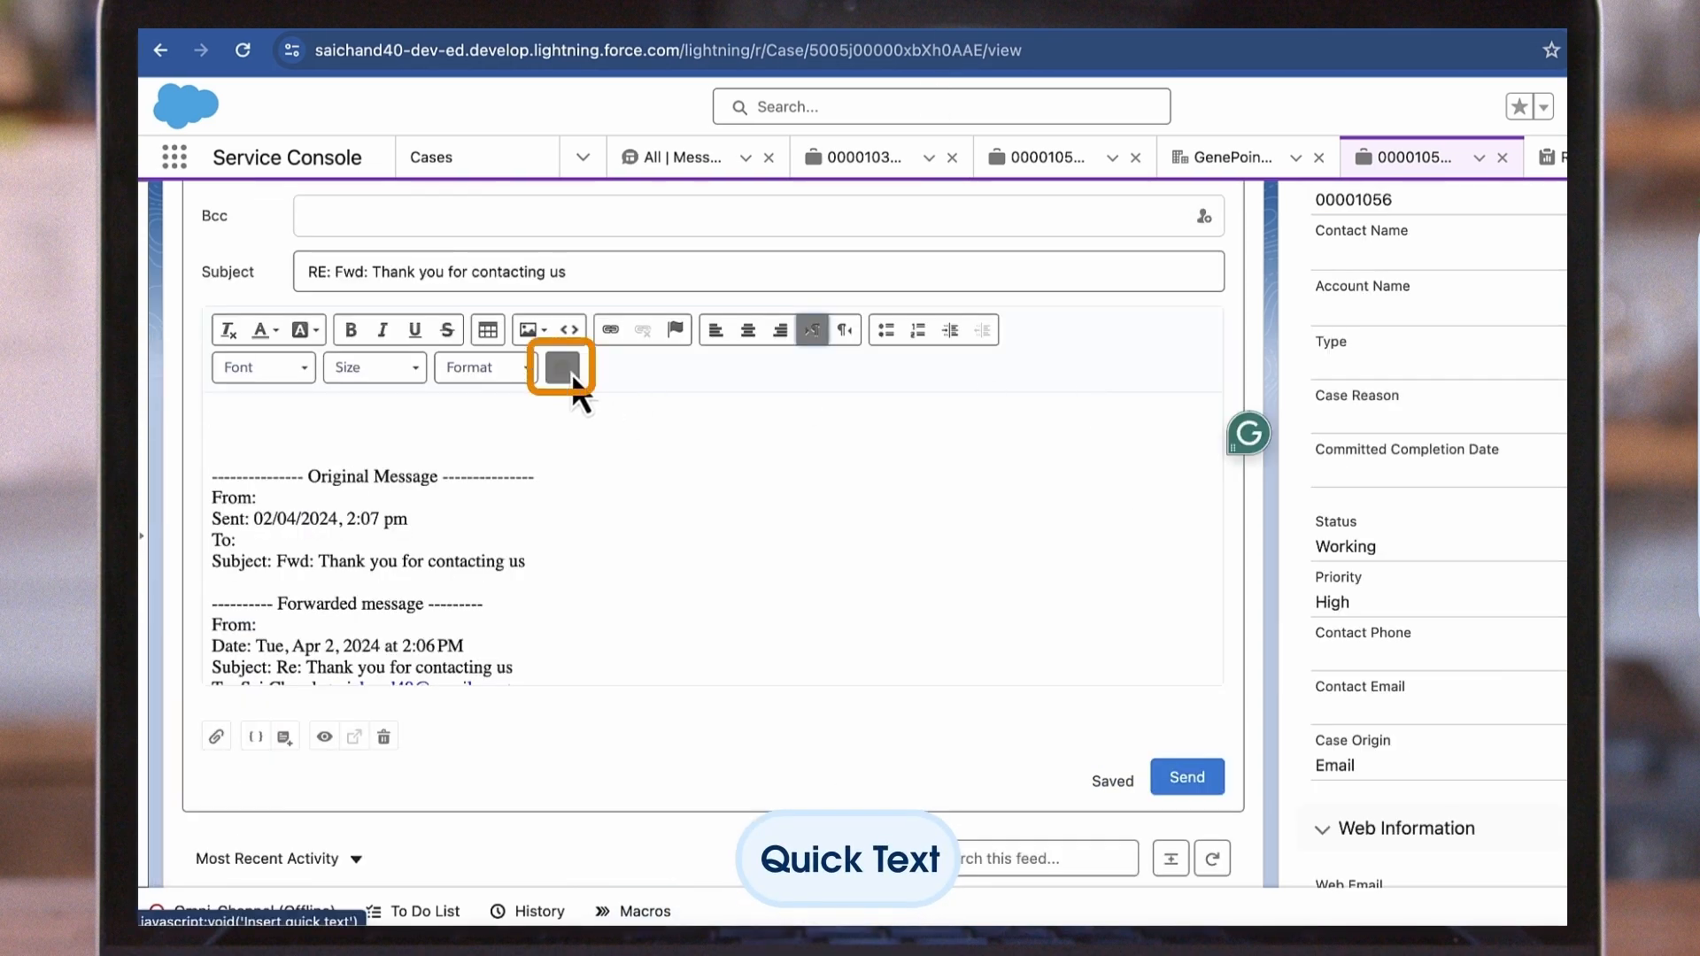
Insert the 'Request for More Info' quick text greeting and paragraph into the reply email.
left_click(560, 366)
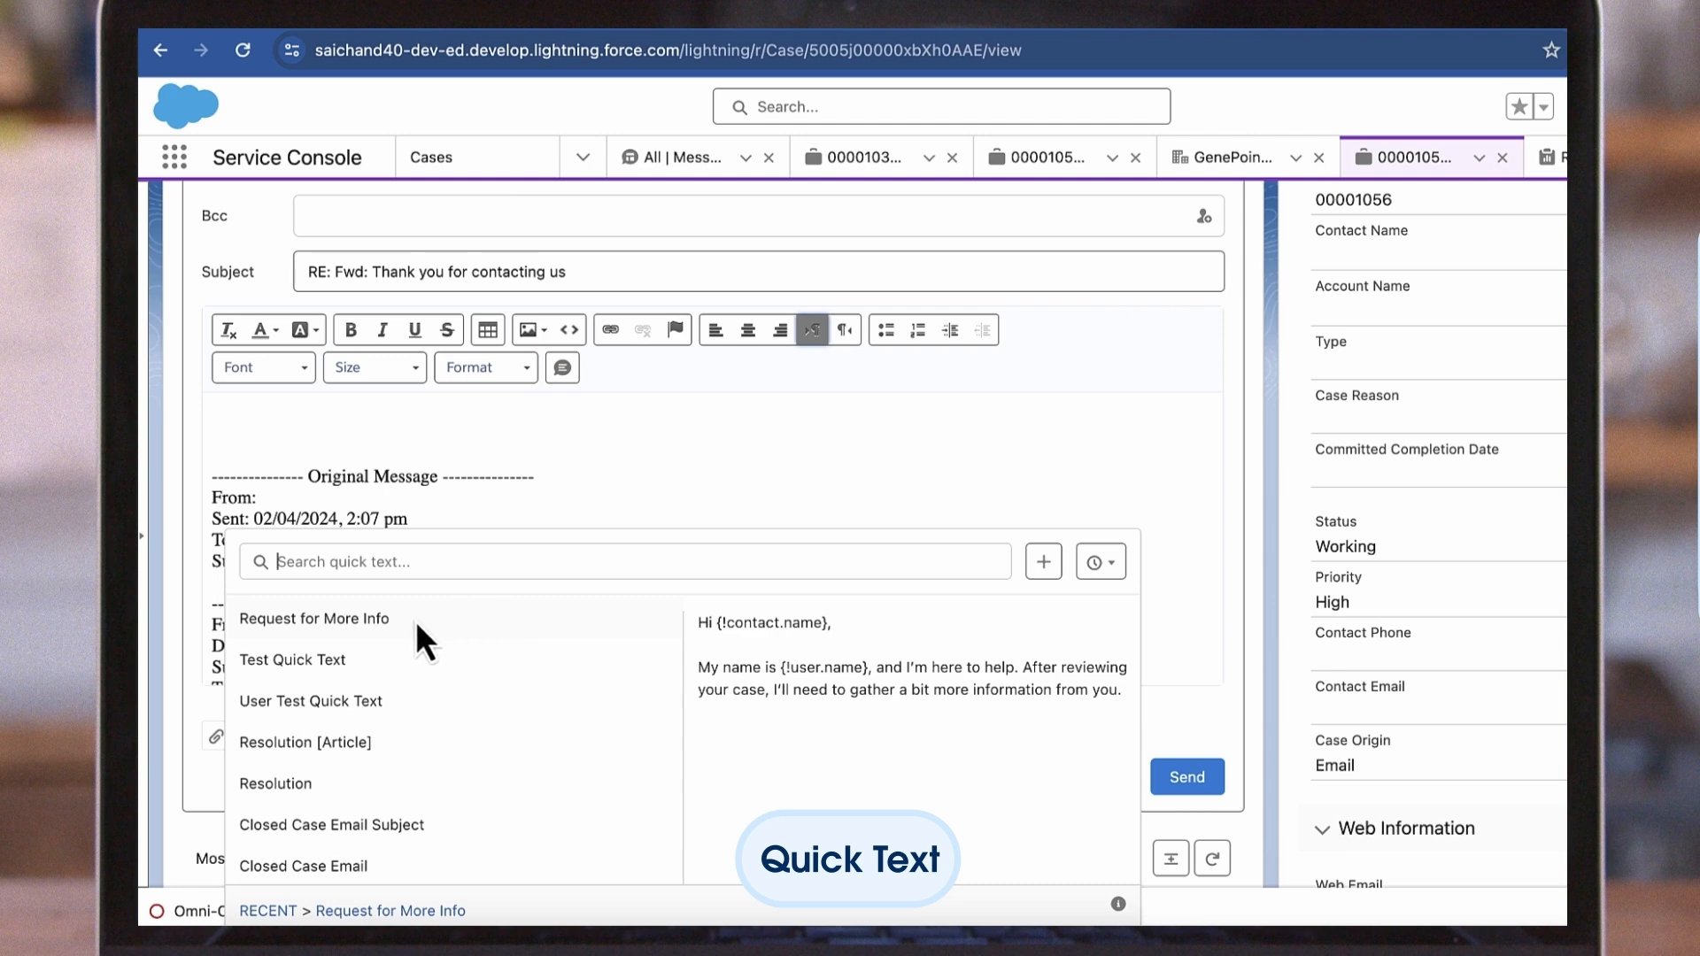
mouse_move(356, 624)
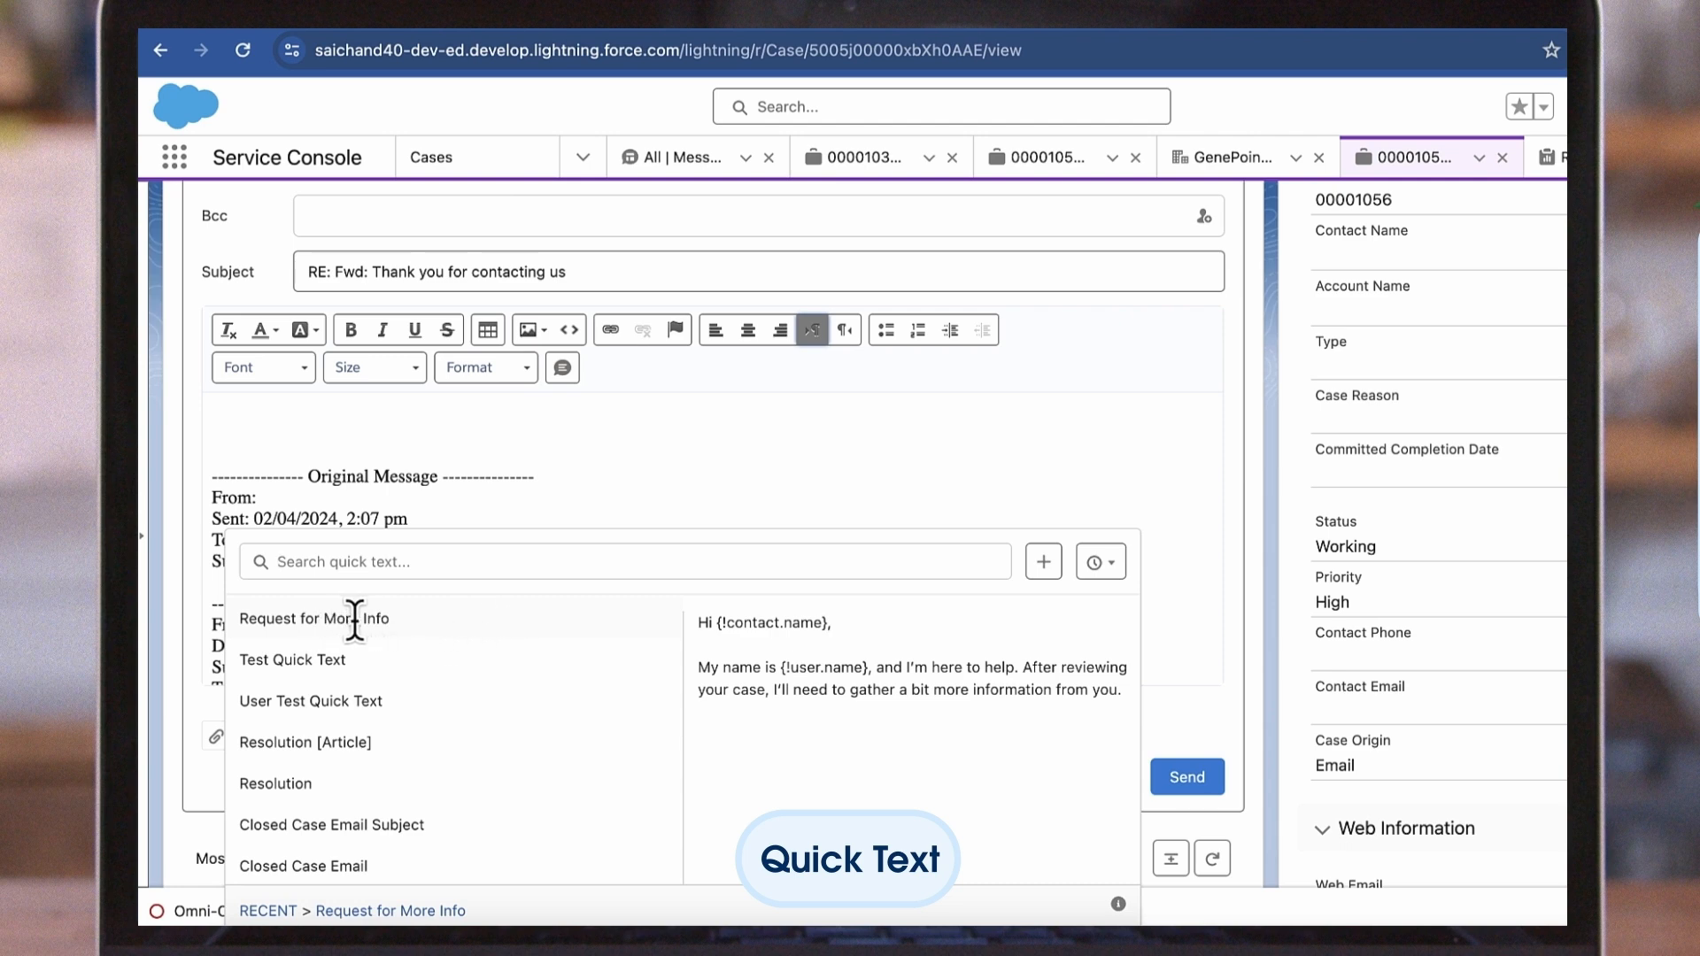
mouse_move(738, 626)
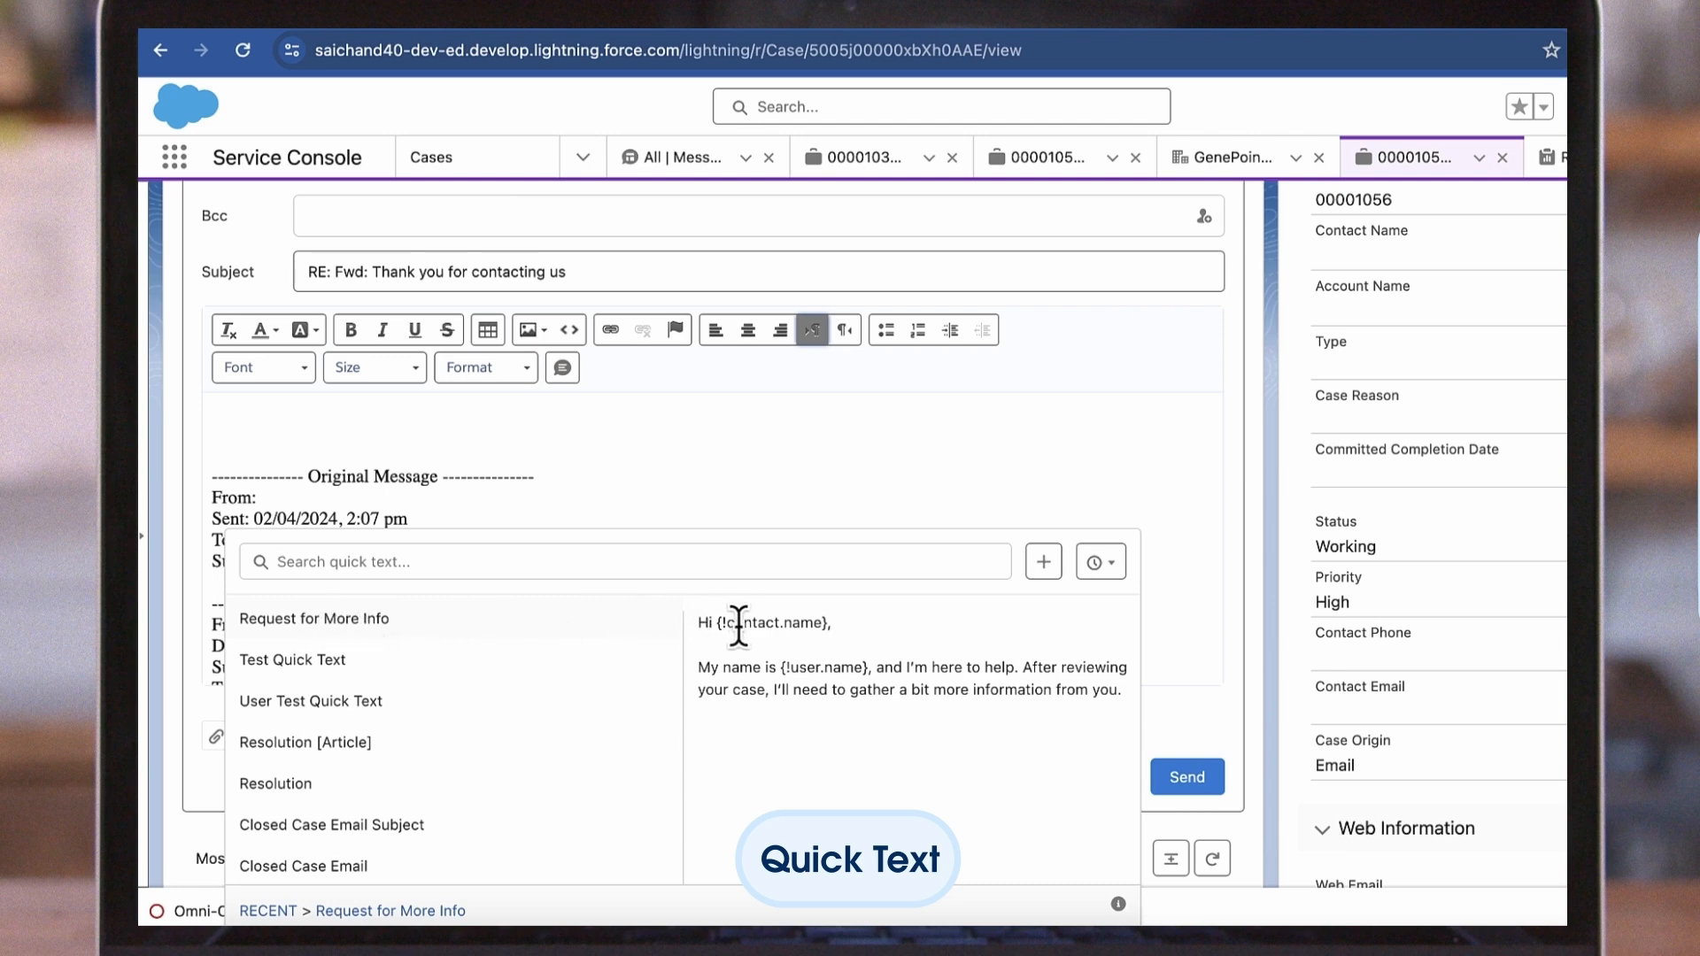
mouse_move(762, 670)
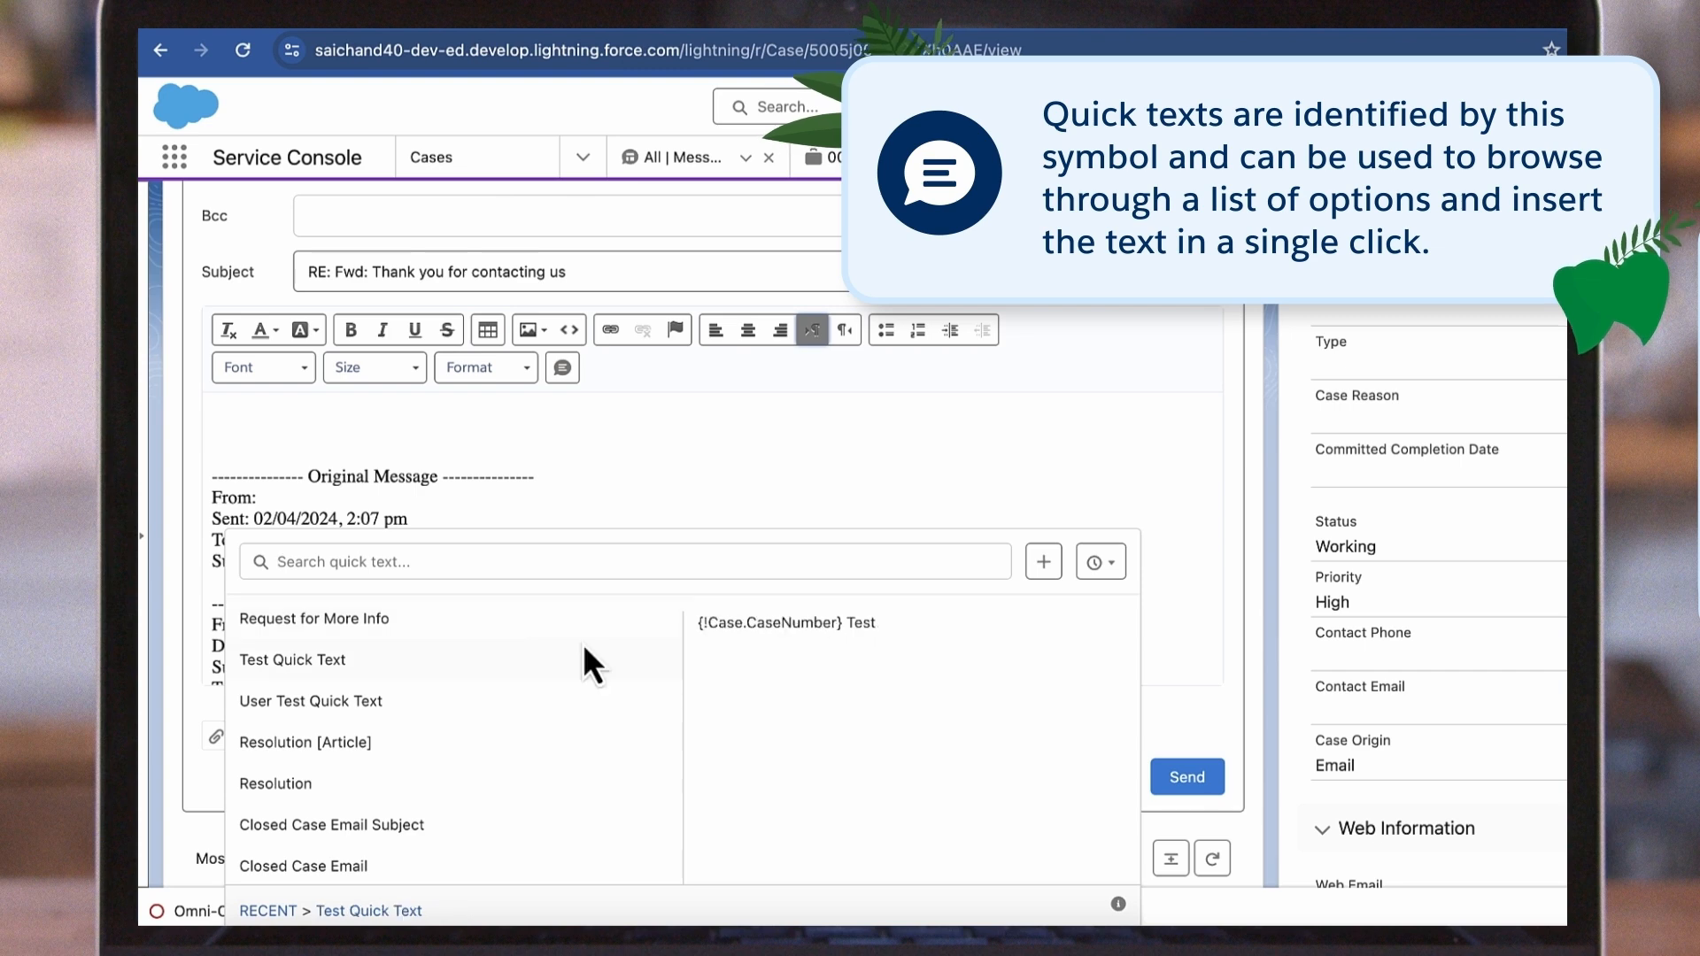
left_click(313, 618)
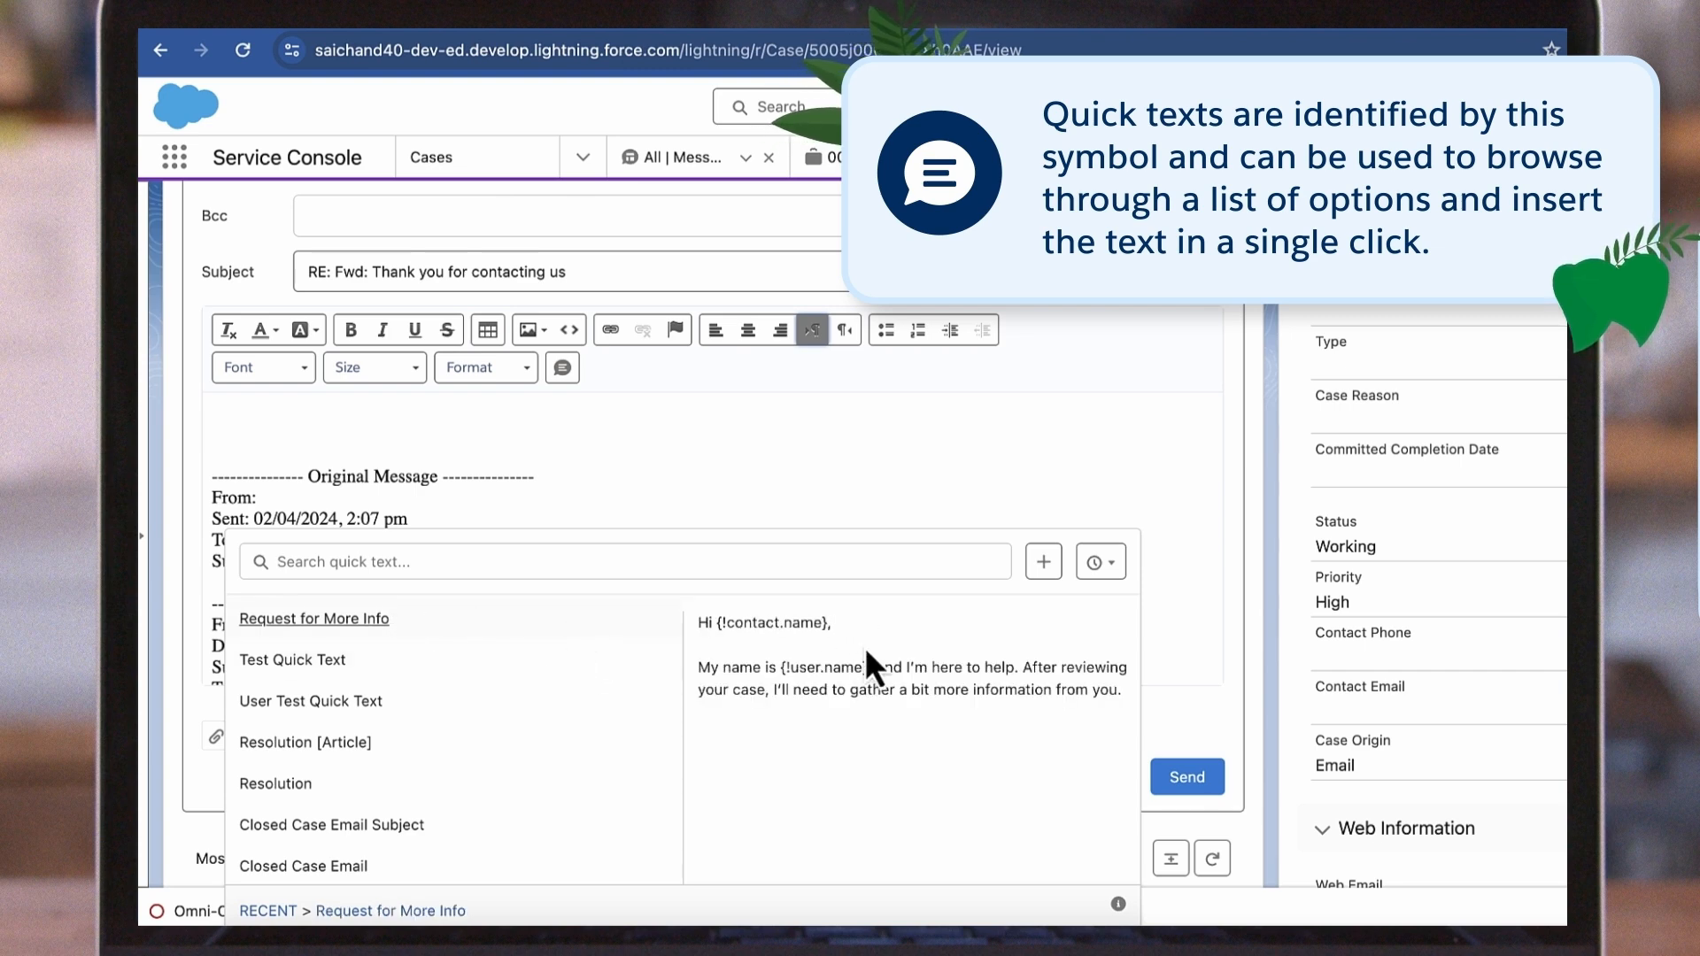
left_click(313, 617)
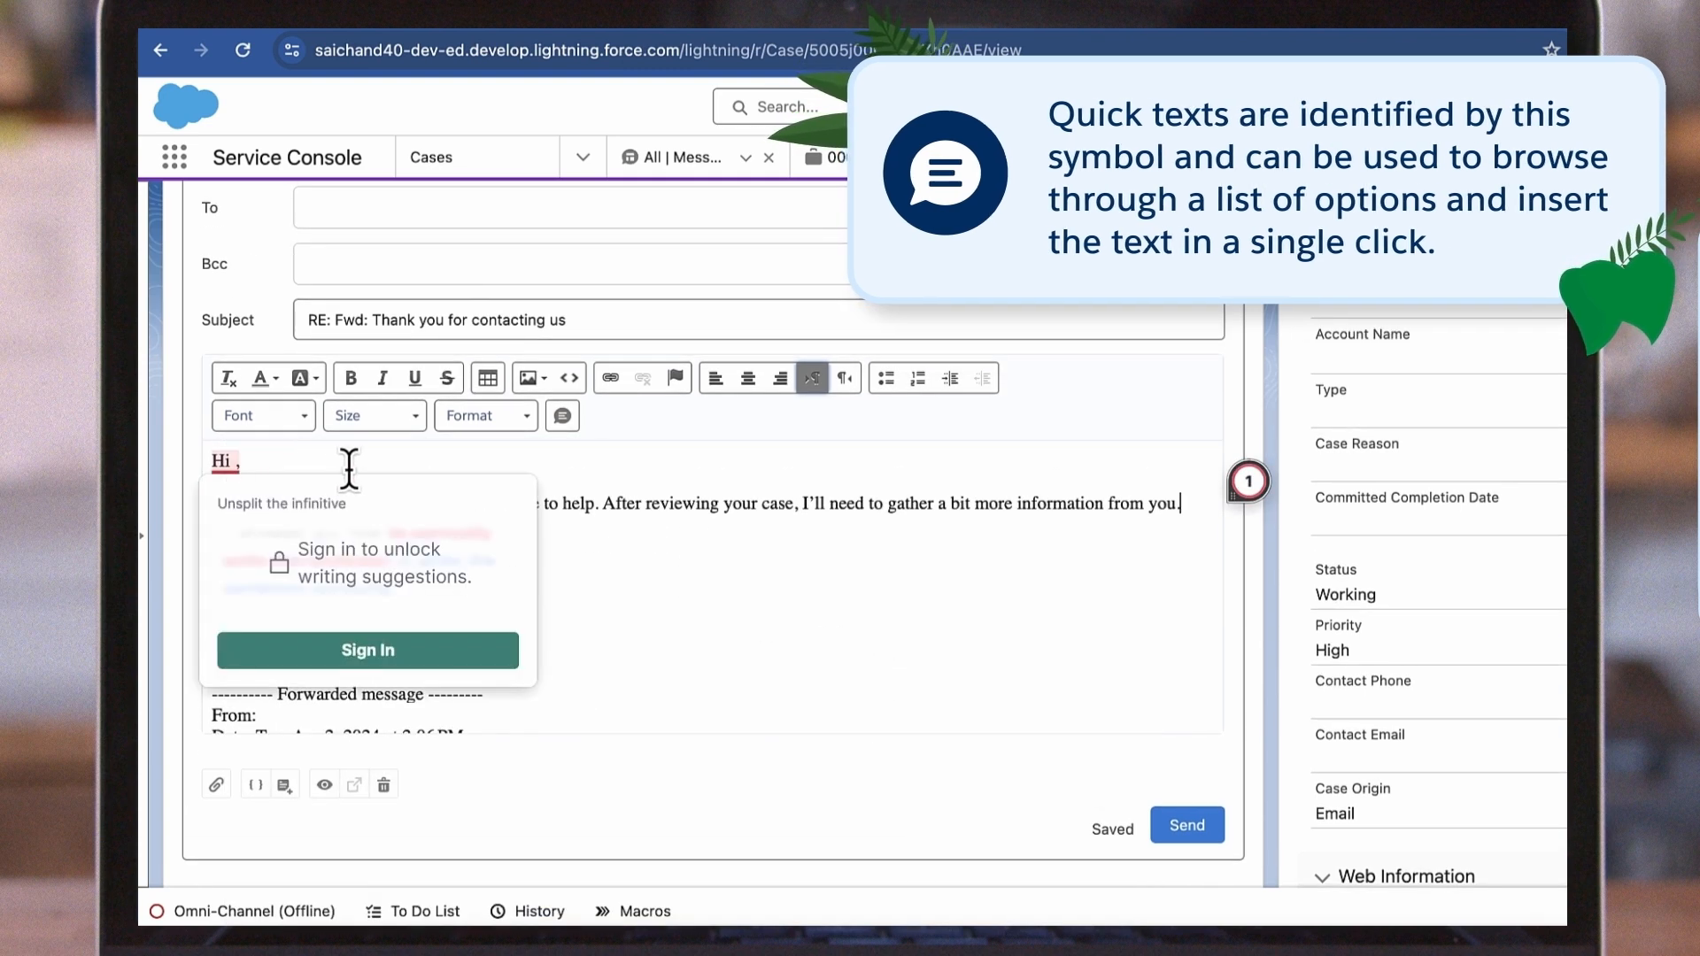